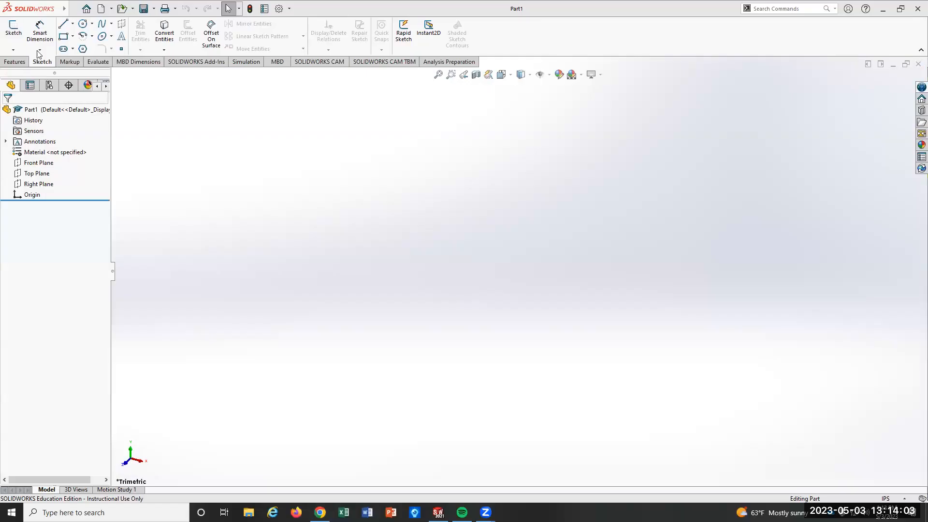
# Begin Sketch1 on the Top Plane of the empty part.
pyautogui.click(13, 29)
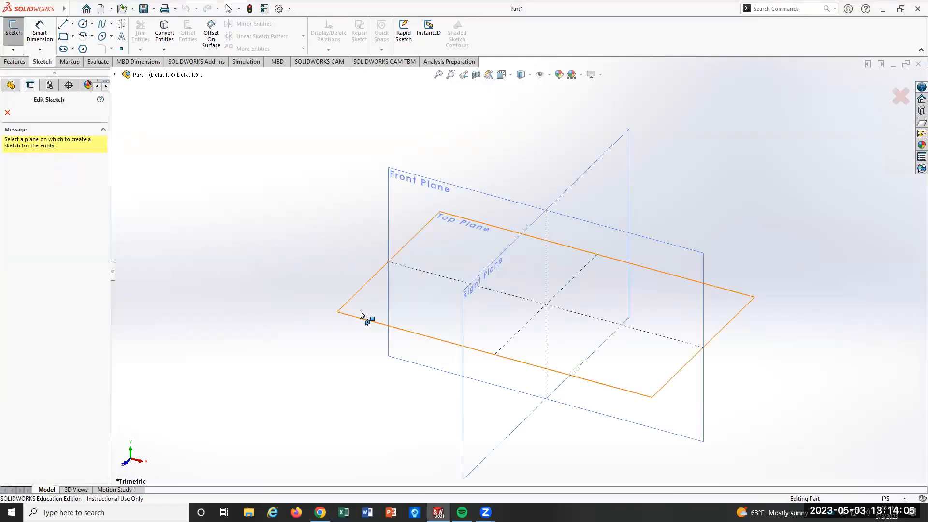
pyautogui.click(465, 249)
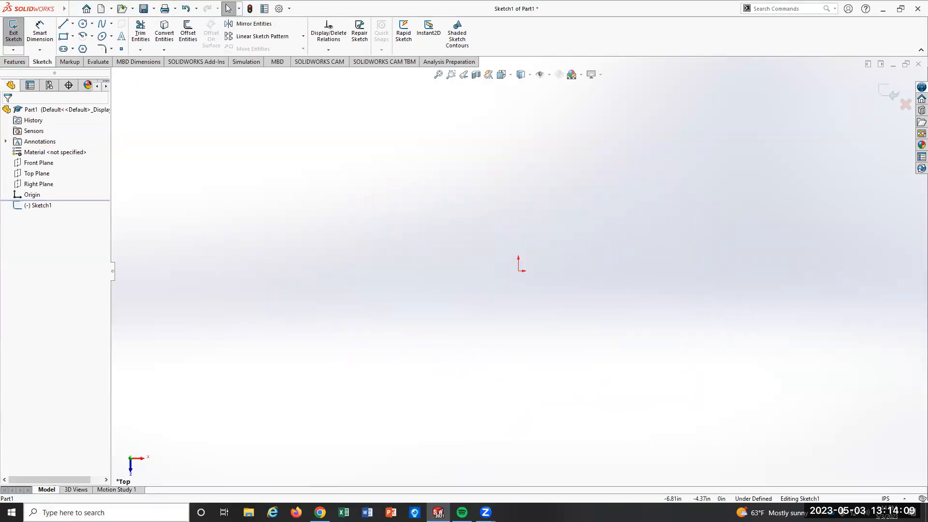
pyautogui.moveTo(550, 464)
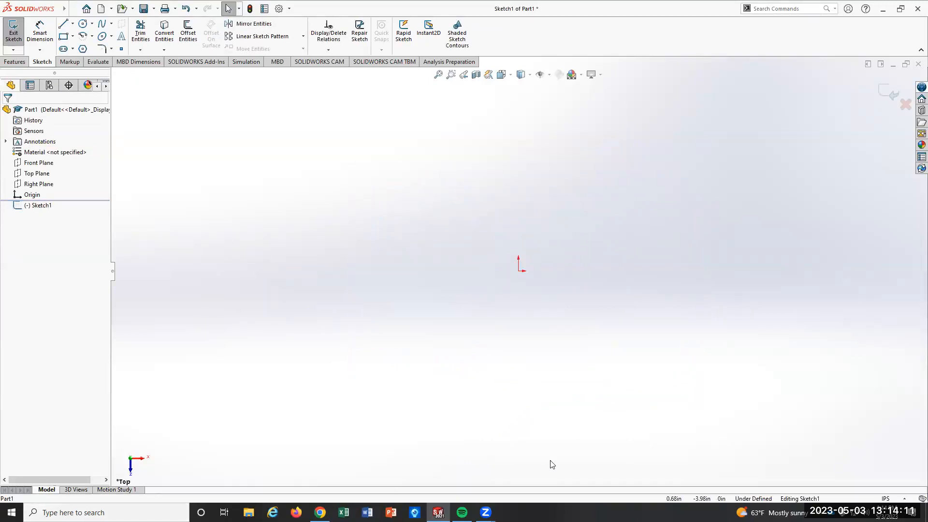
pyautogui.moveTo(362, 305)
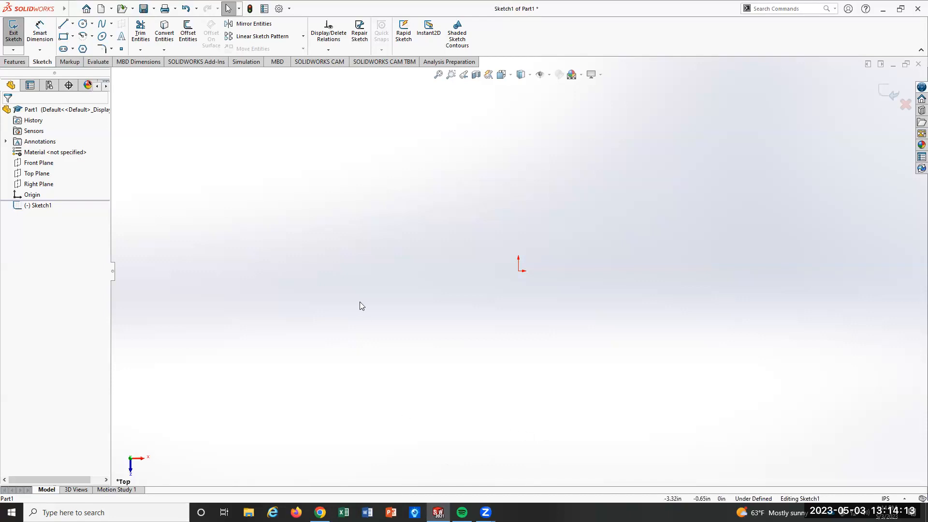
pyautogui.moveTo(218, 163)
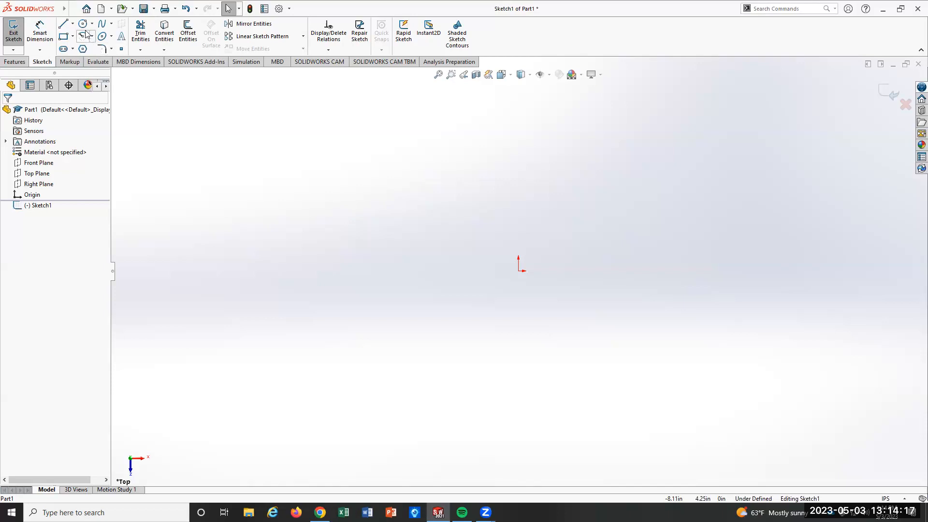
# Draw a circle at the origin and Smart Dimension its diameter to 24 in.
pyautogui.click(81, 23)
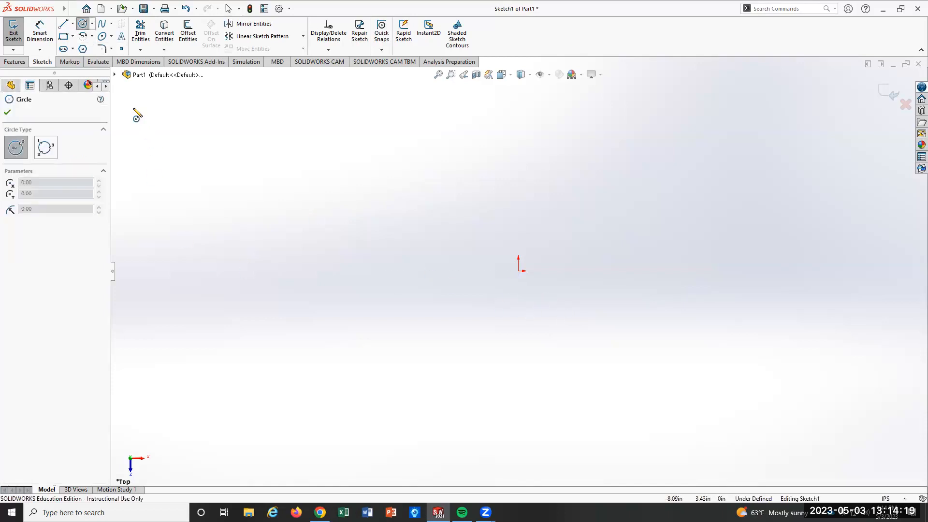
pyautogui.moveTo(522, 279)
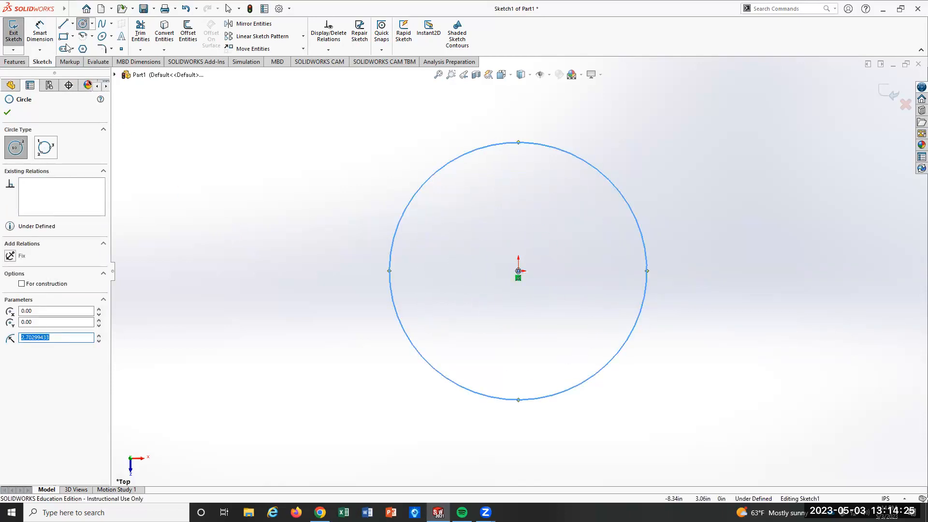
pyautogui.click(6, 113)
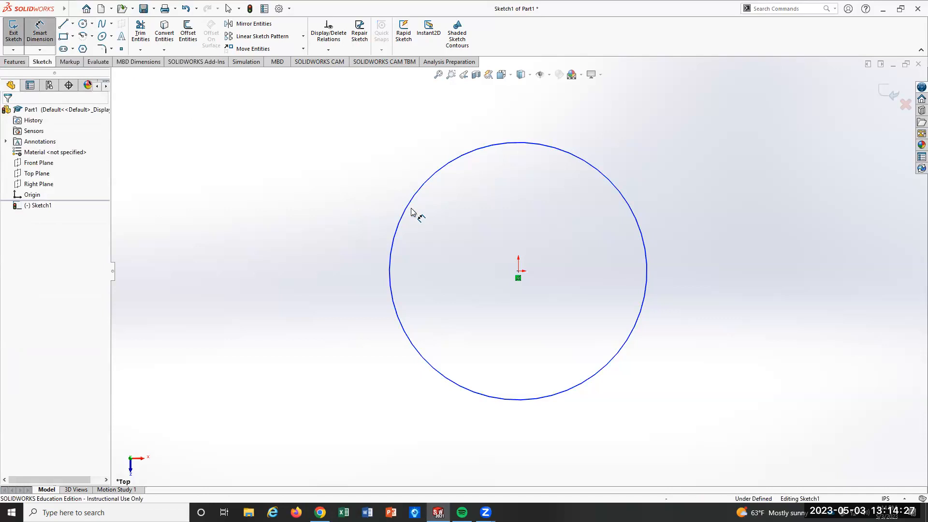
pyautogui.click(415, 216)
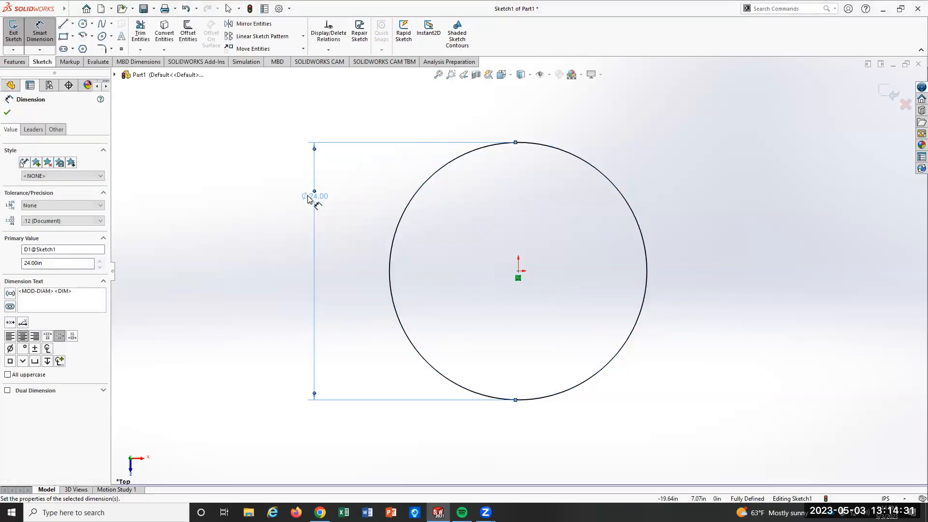
pyautogui.scroll(-3)
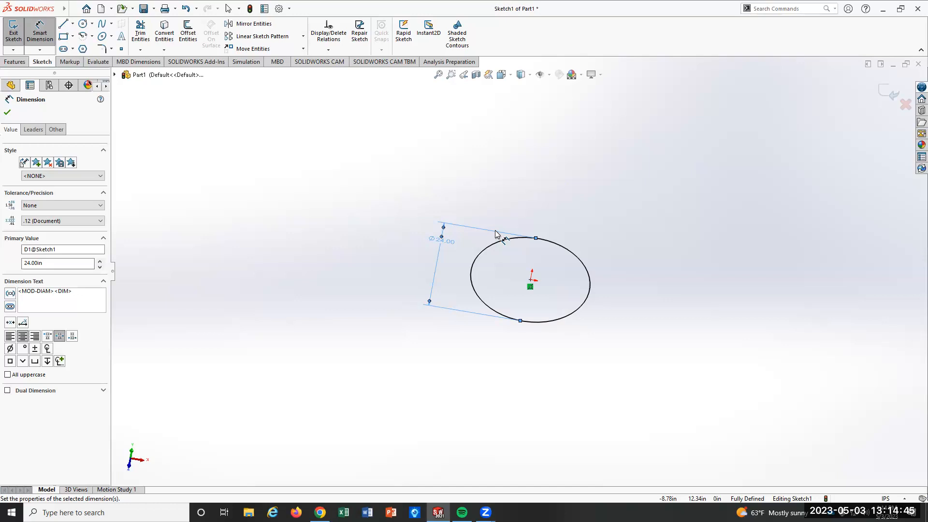
pyautogui.moveTo(284, 135)
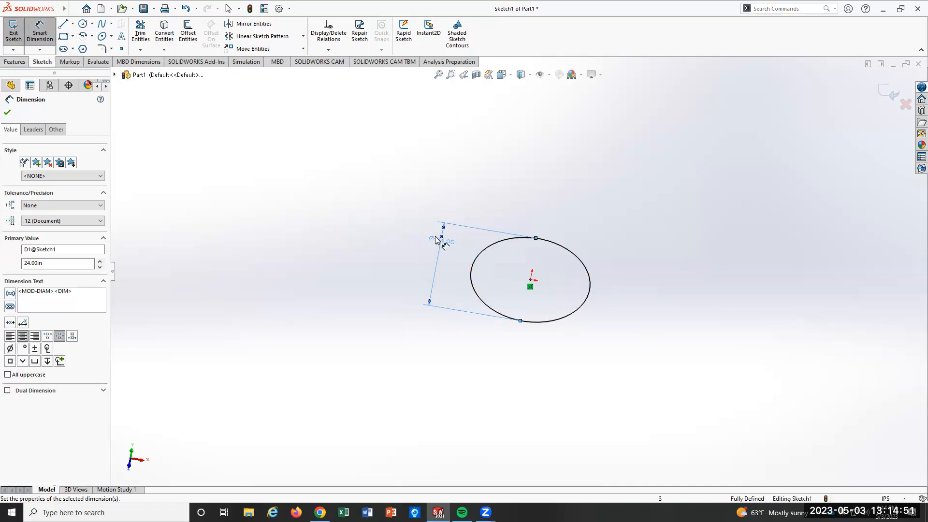
pyautogui.moveTo(510, 122)
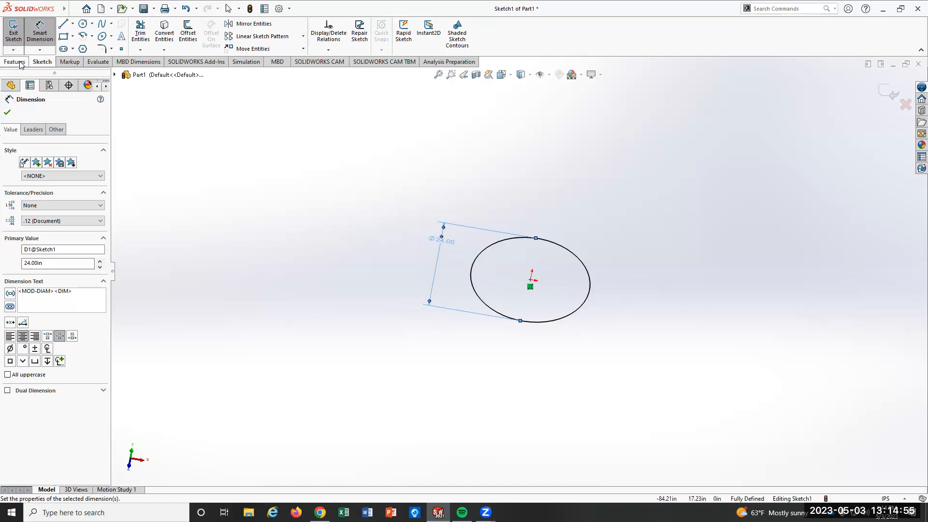
# Accept the diameter dimension and exit Sketch1.
pyautogui.click(16, 62)
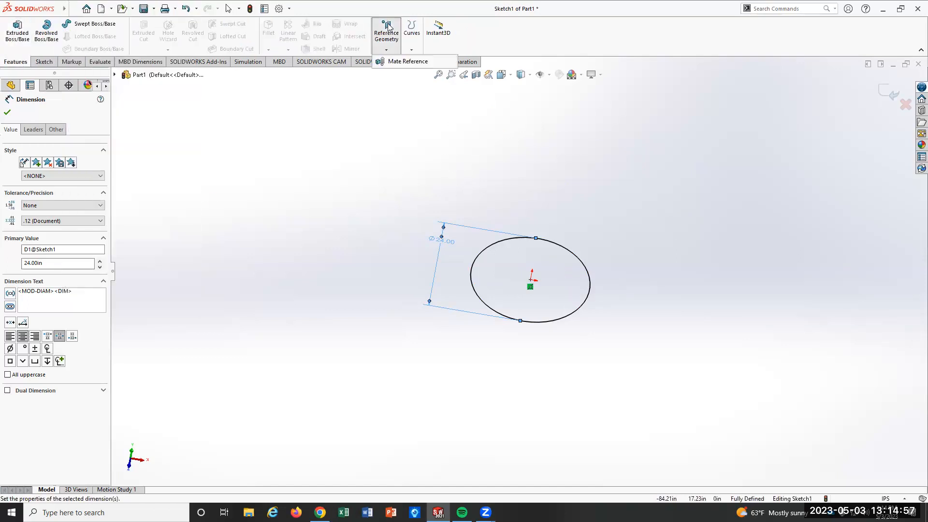
pyautogui.click(7, 112)
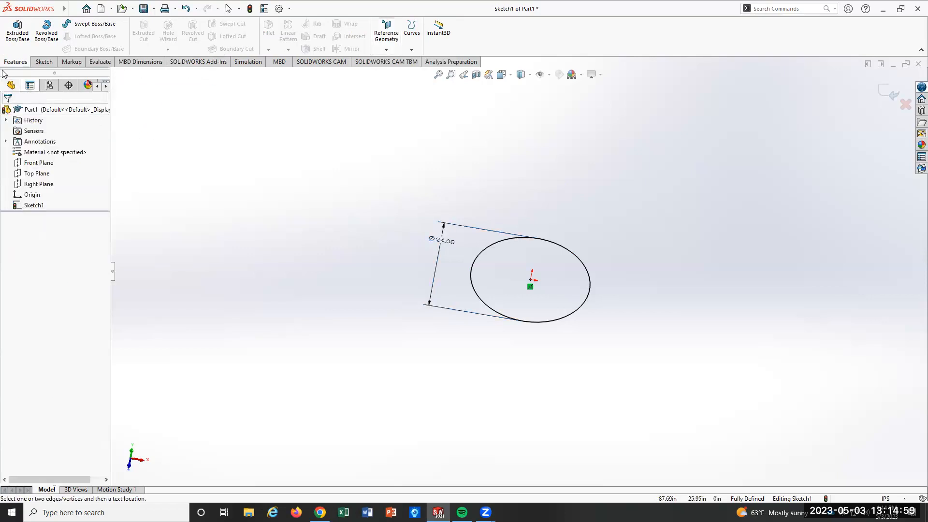
pyautogui.click(42, 62)
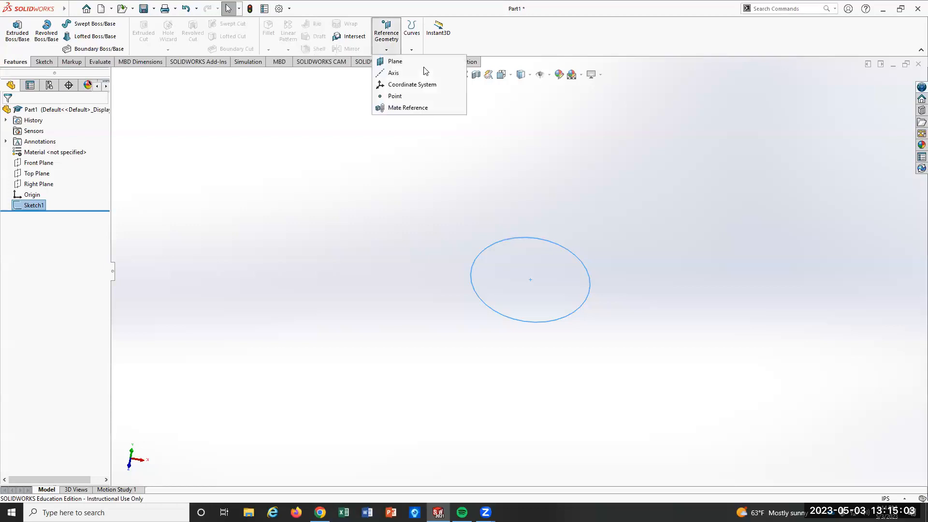
# Create Plane1 offset 36 in from the Top Plane for the next sketch.
pyautogui.click(395, 61)
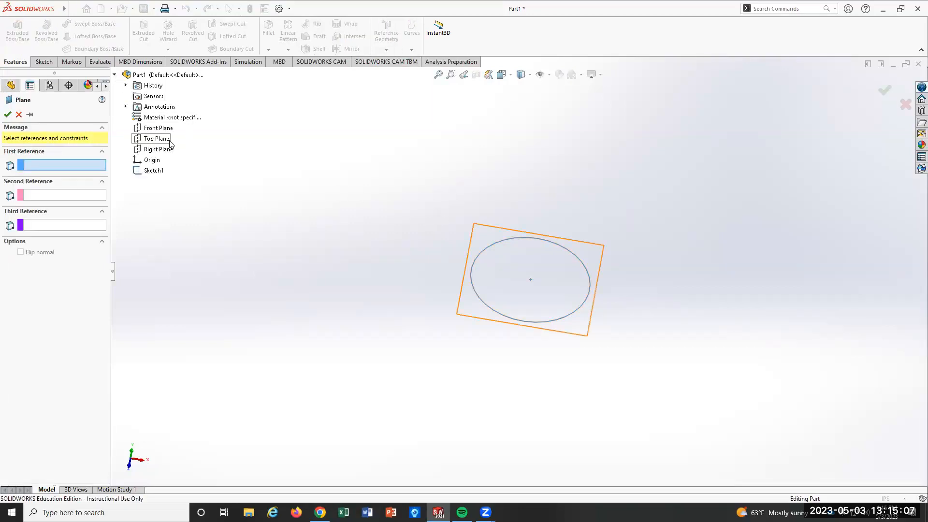
pyautogui.click(157, 138)
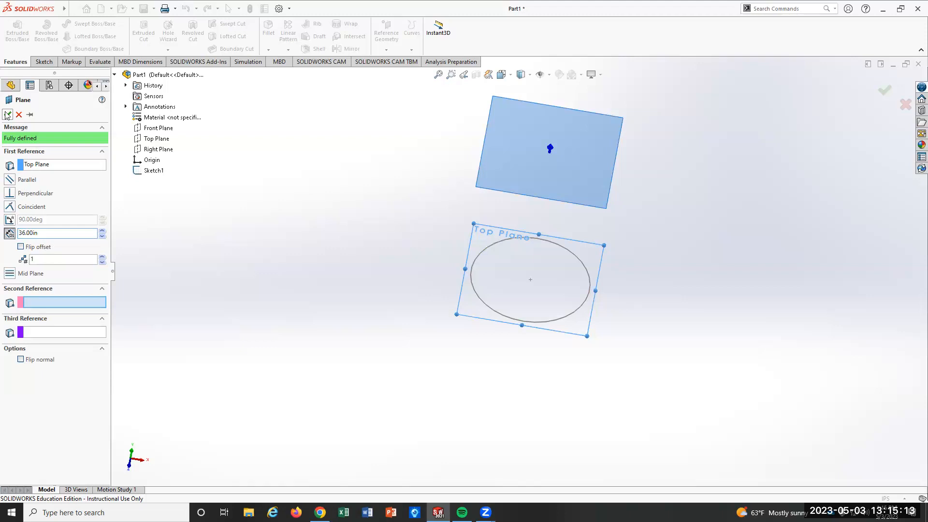
pyautogui.click(884, 91)
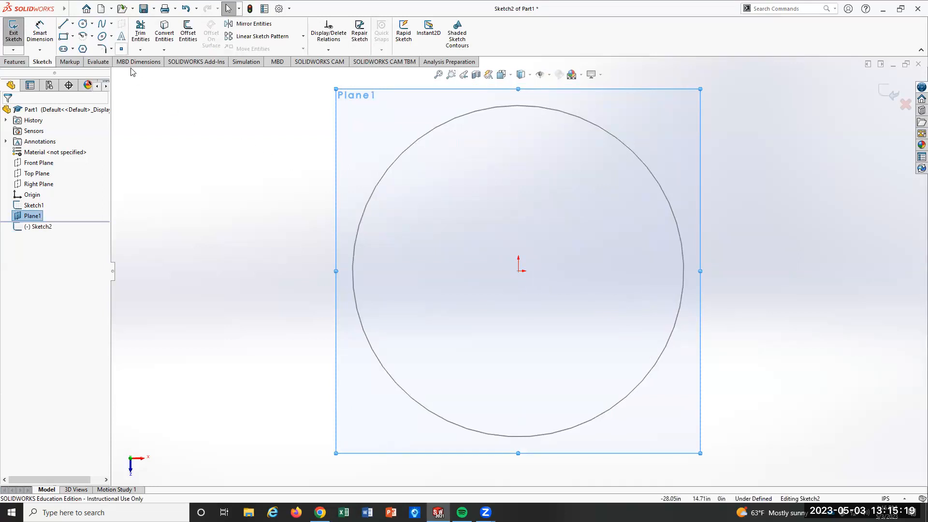
# Draw a 60 in diameter circle at the origin on Plane1 and exit Sketch2.
pyautogui.click(81, 23)
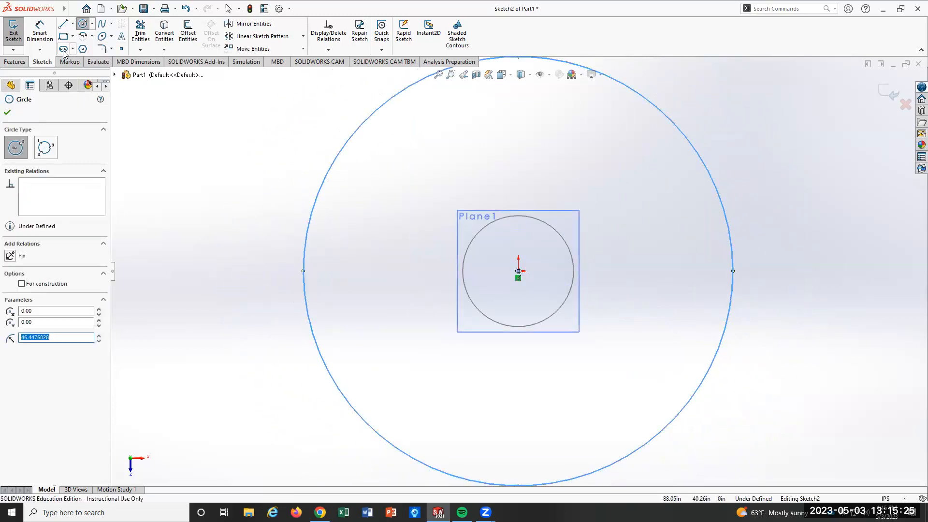
pyautogui.click(7, 112)
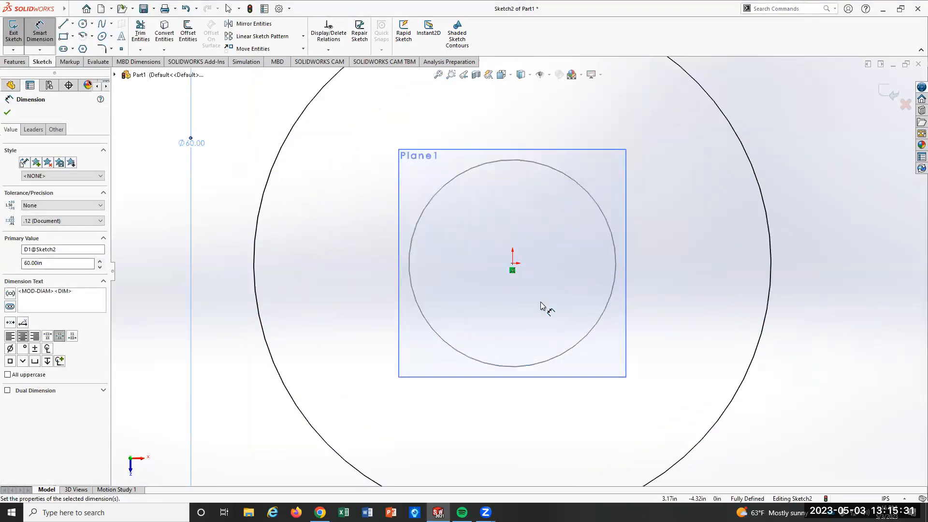
pyautogui.scroll(-3)
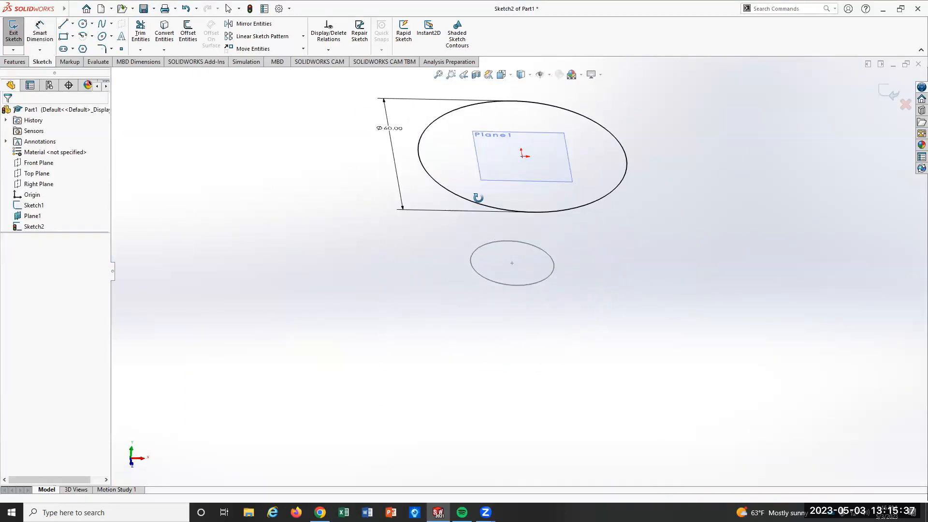
pyautogui.click(39, 31)
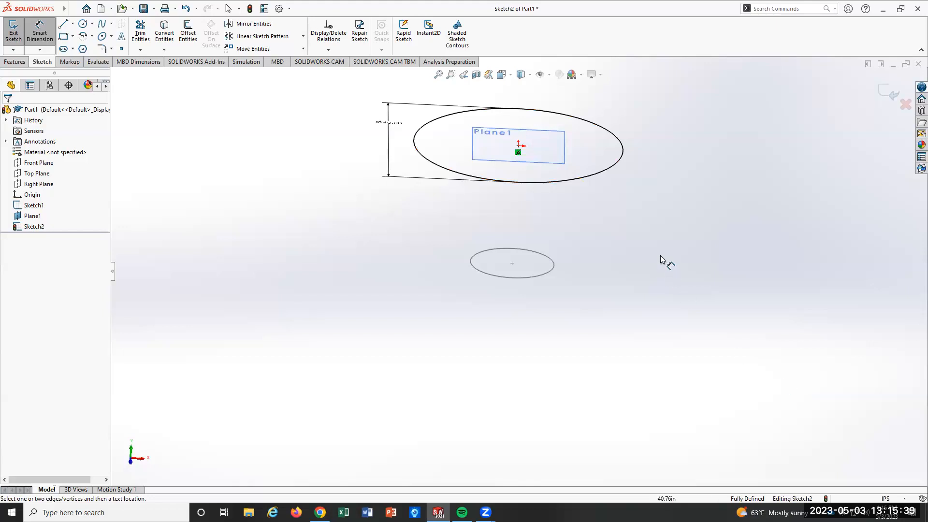
pyautogui.moveTo(573, 97)
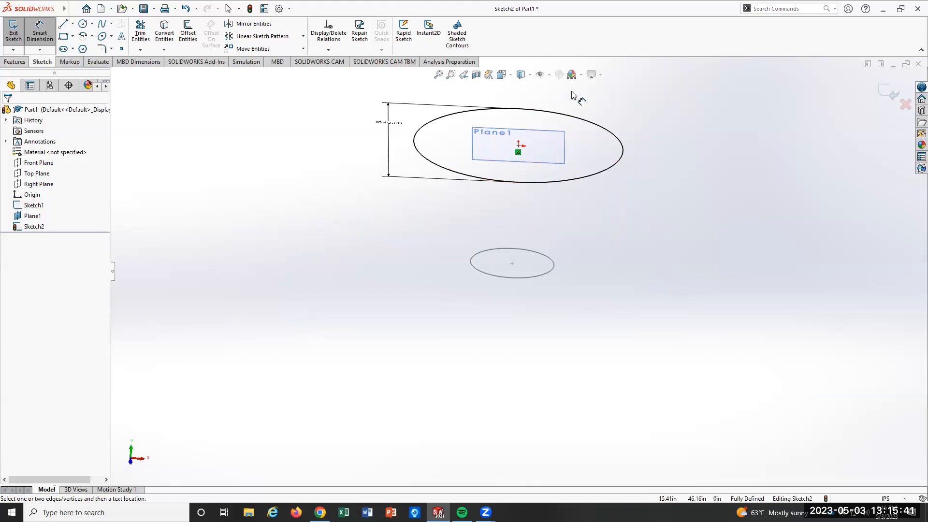
pyautogui.moveTo(164, 8)
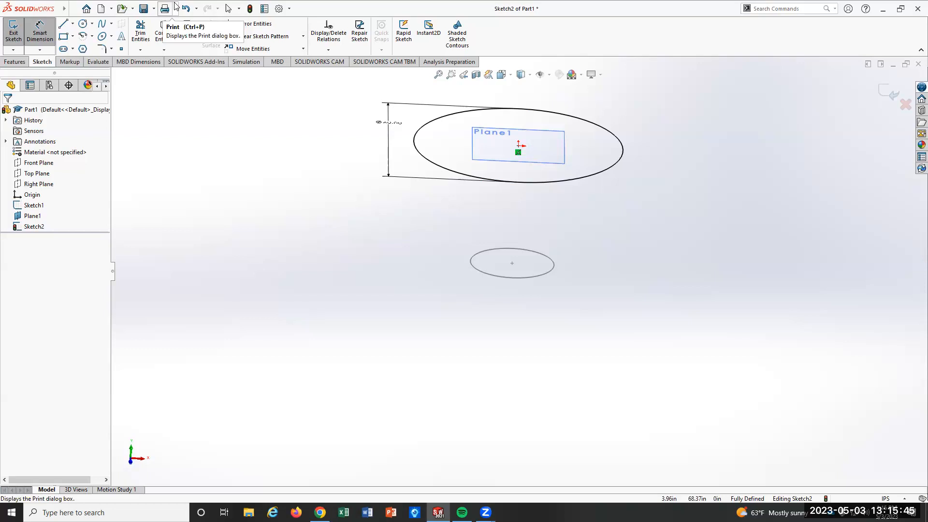
pyautogui.click(15, 62)
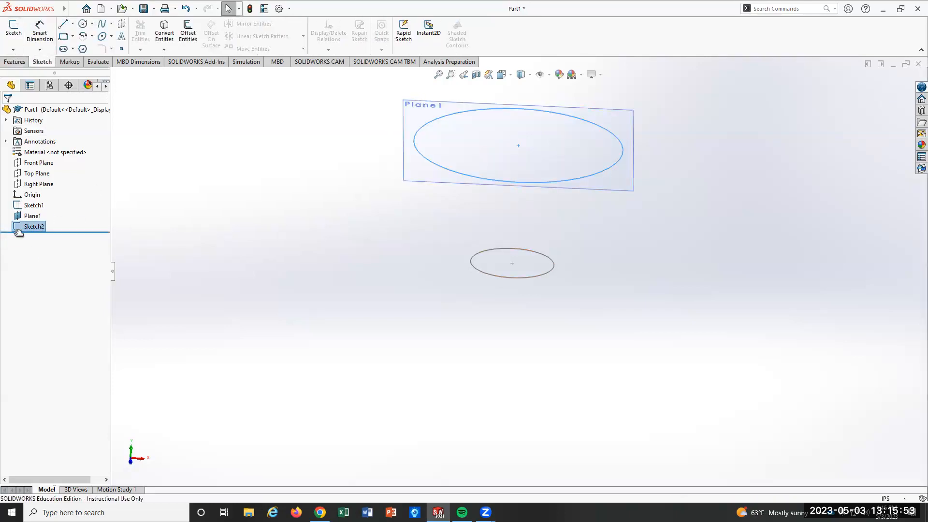
# Select both circle sketches as profiles for the loft.
pyautogui.click(157, 205)
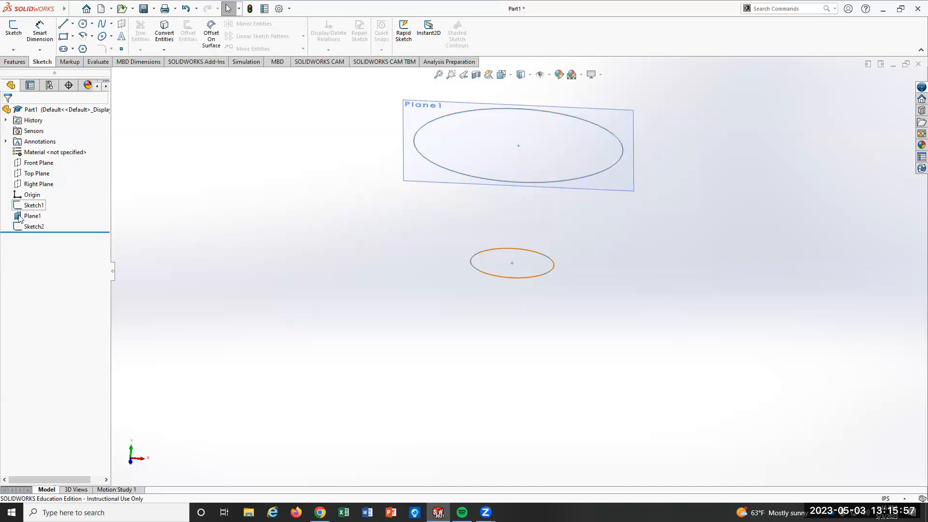
pyautogui.click(187, 250)
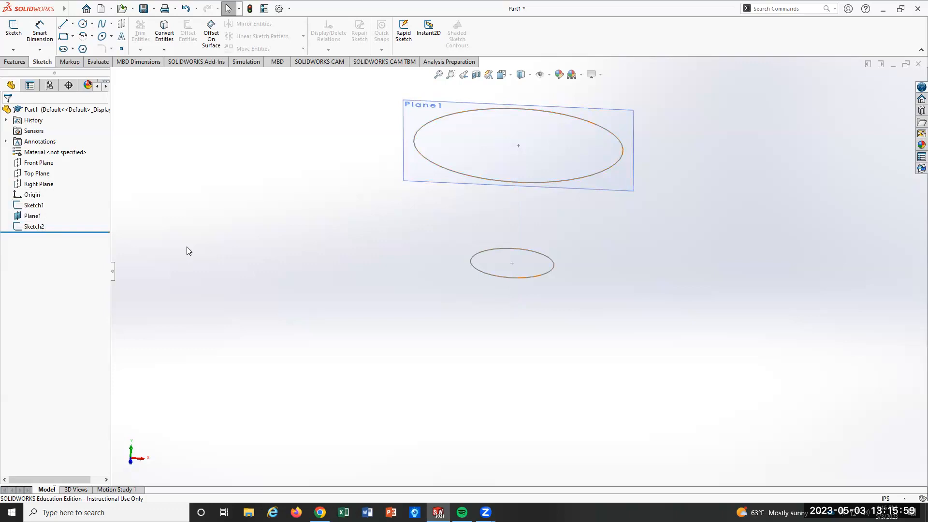
pyautogui.click(15, 62)
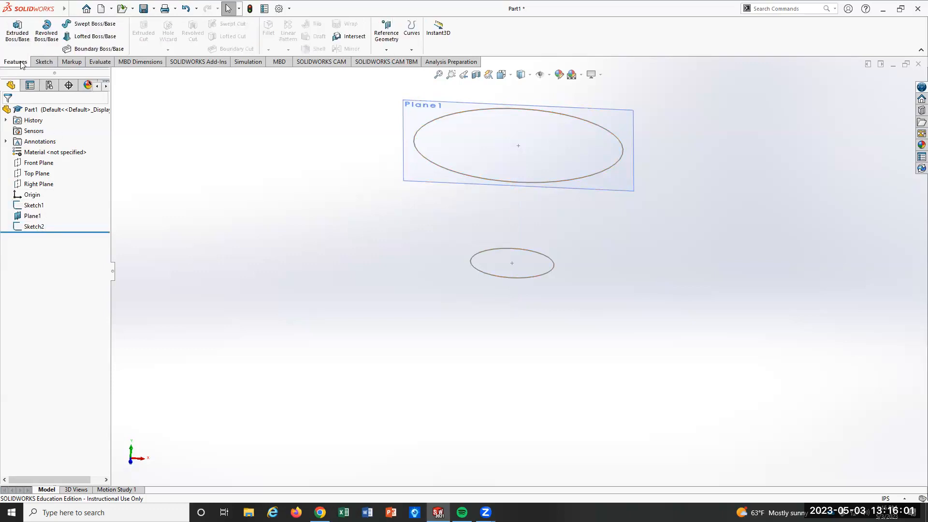
pyautogui.click(93, 36)
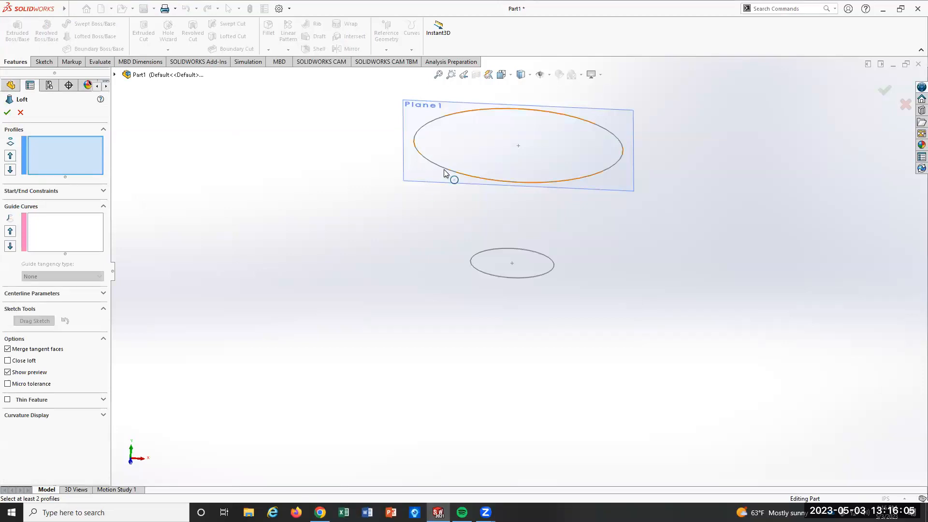
pyautogui.click(511, 263)
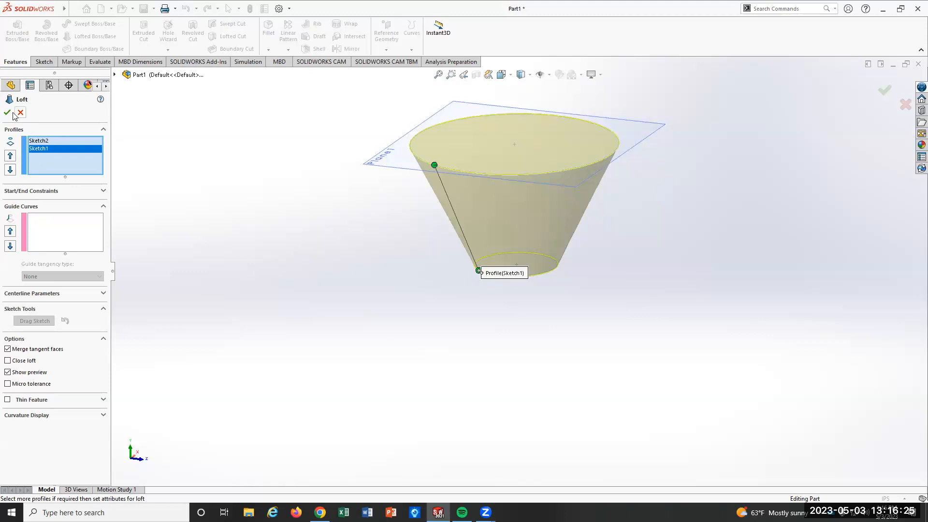
pyautogui.click(6, 113)
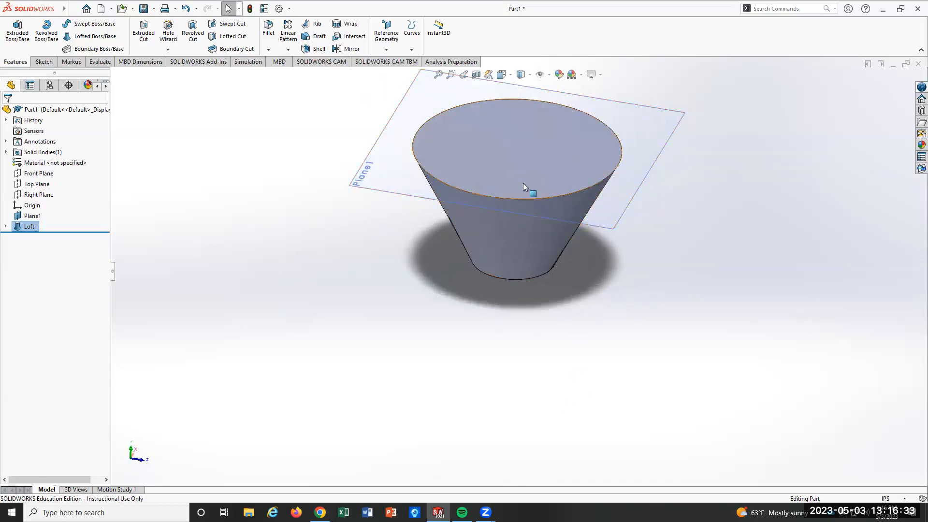
pyautogui.moveTo(524, 186)
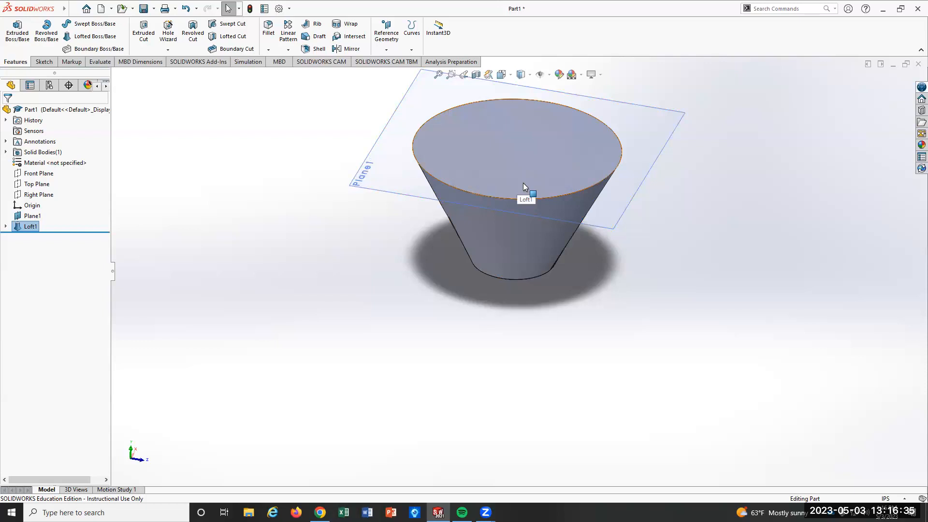
pyautogui.moveTo(470, 149)
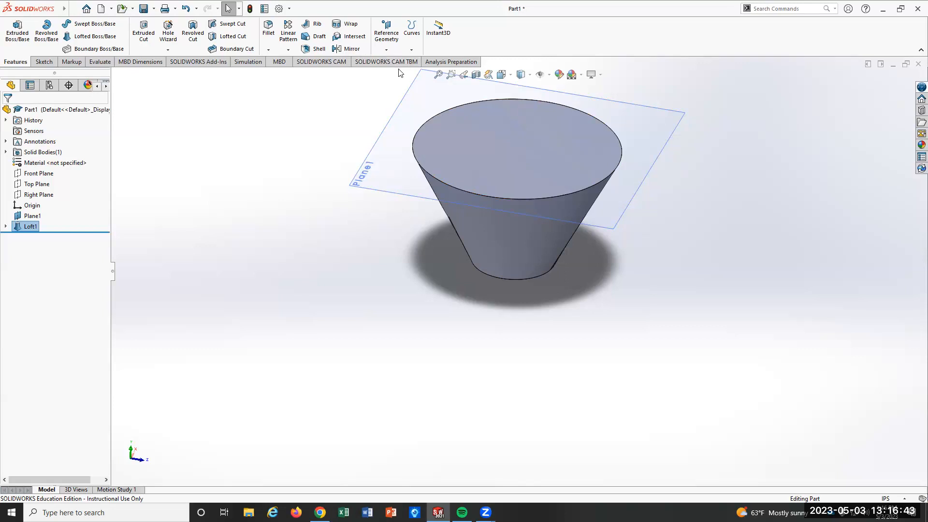
pyautogui.moveTo(574, 48)
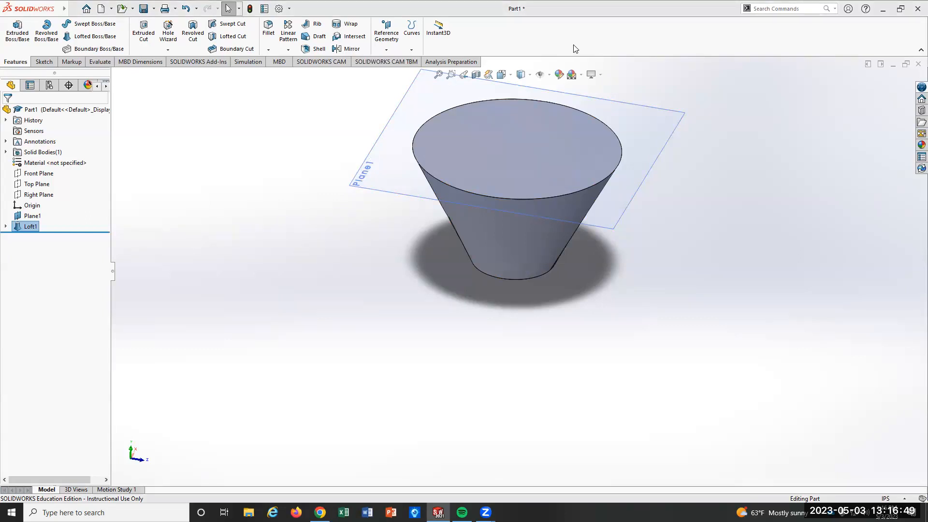
# Create a new Topology Study from the Simulation commands and confirm it.
pyautogui.click(246, 61)
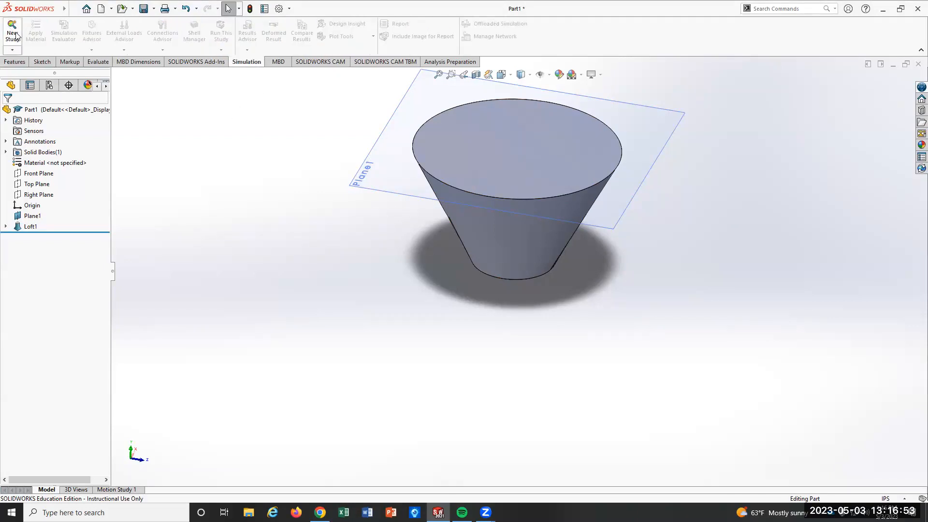
pyautogui.click(12, 30)
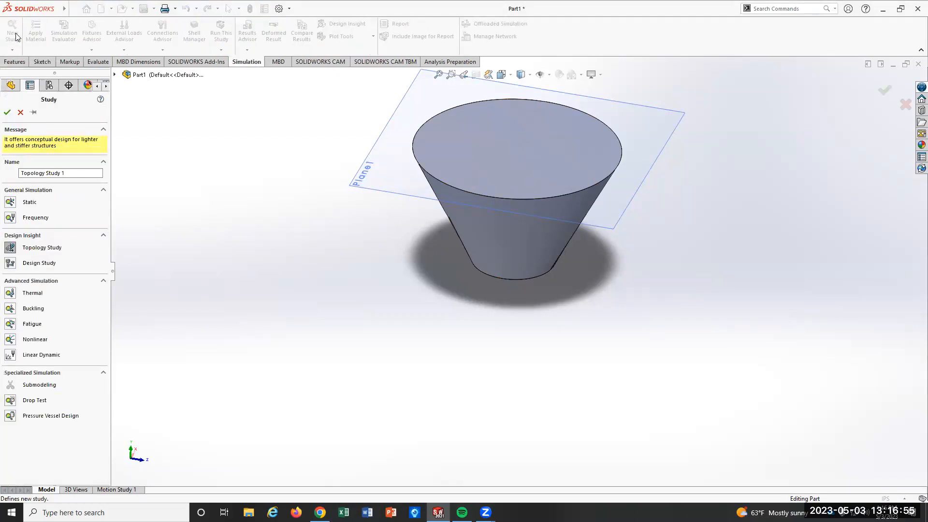
pyautogui.moveTo(76, 218)
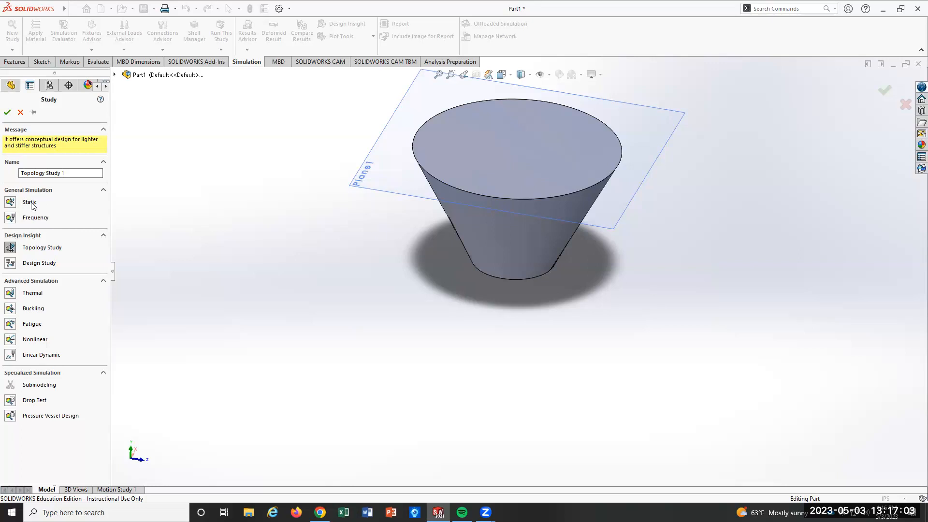
pyautogui.moveTo(53, 289)
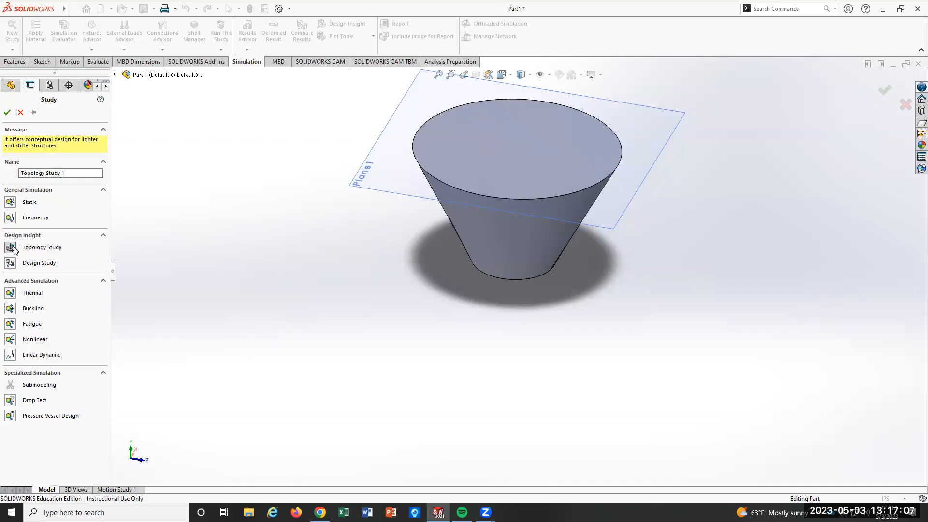
pyautogui.click(103, 190)
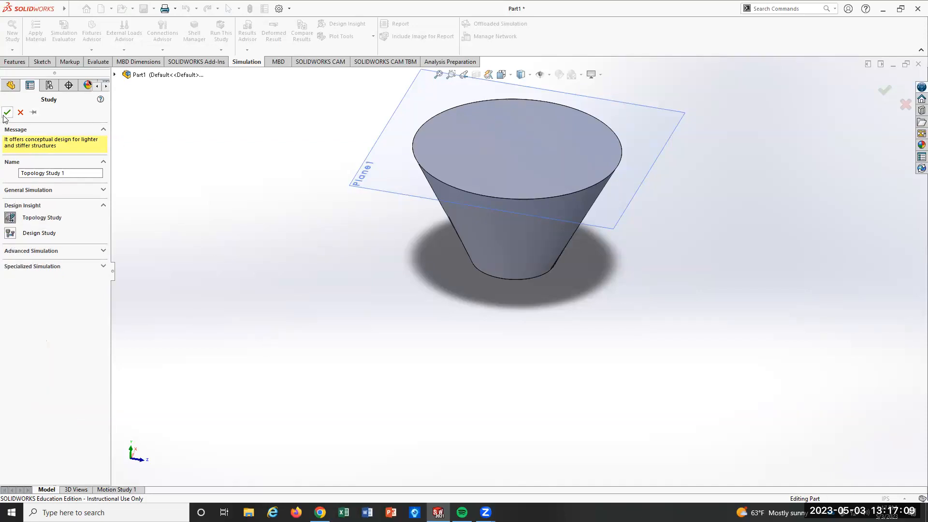
pyautogui.click(8, 113)
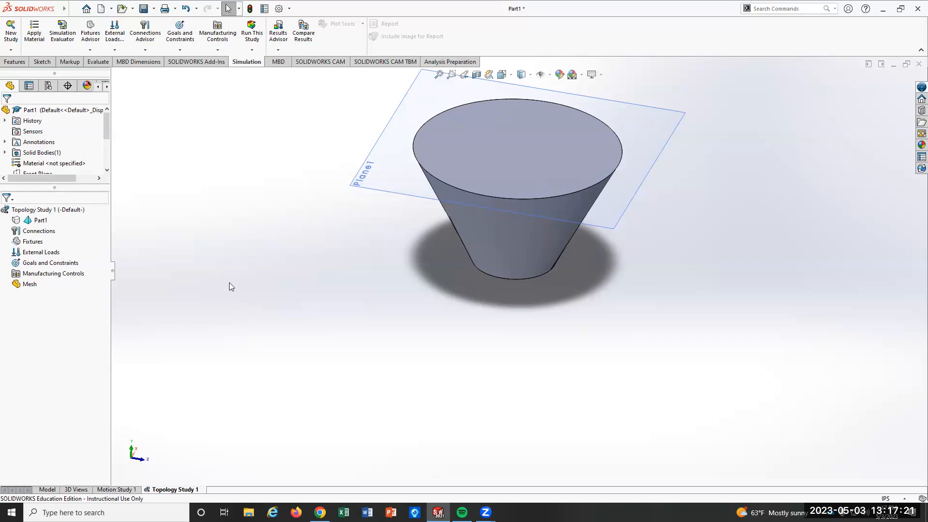
pyautogui.moveTo(244, 321)
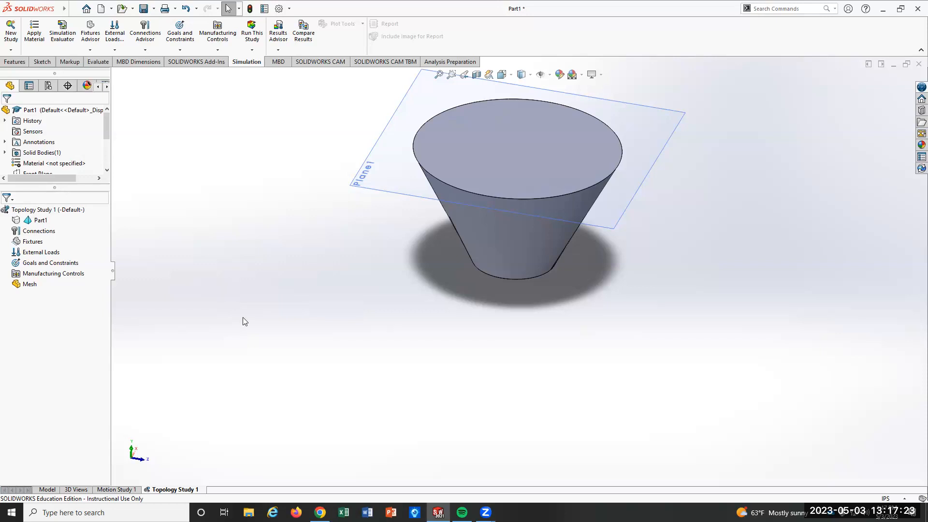
pyautogui.moveTo(233, 286)
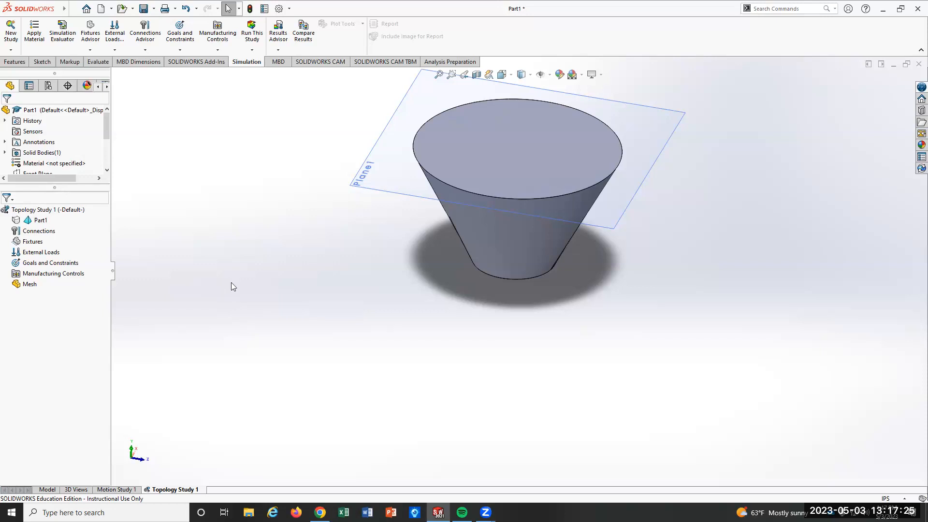
pyautogui.moveTo(41, 220)
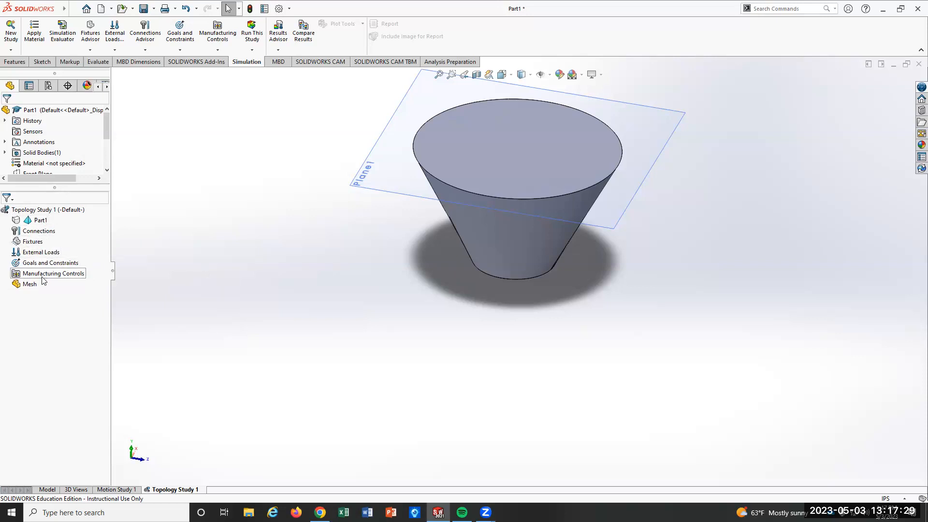
pyautogui.moveTo(39, 231)
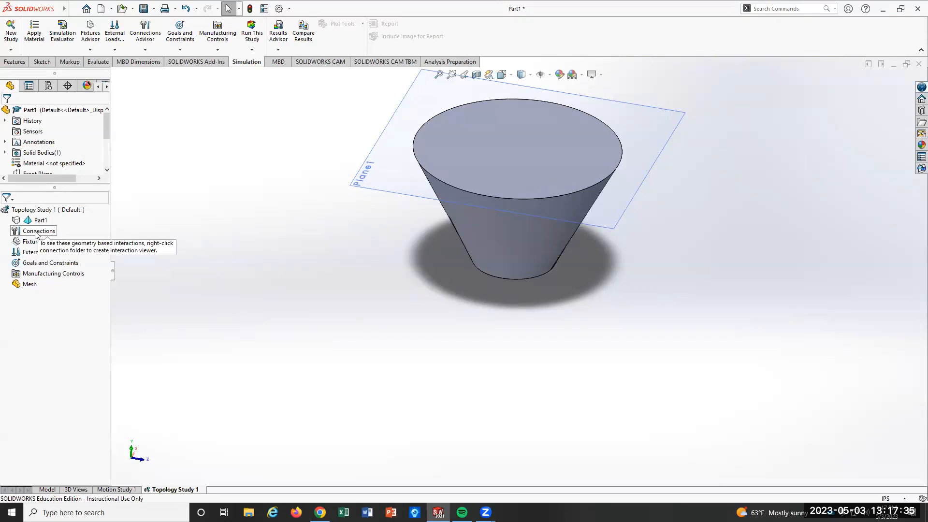
pyautogui.moveTo(32, 241)
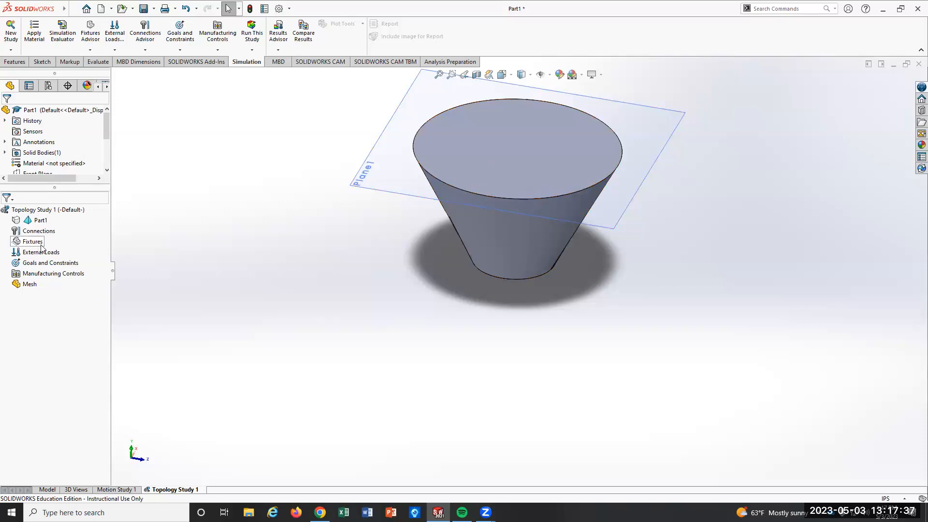
# Add a Fixed Geometry fixture on the cone's narrow bottom face as Fixed-1.
pyautogui.rightClick(33, 241)
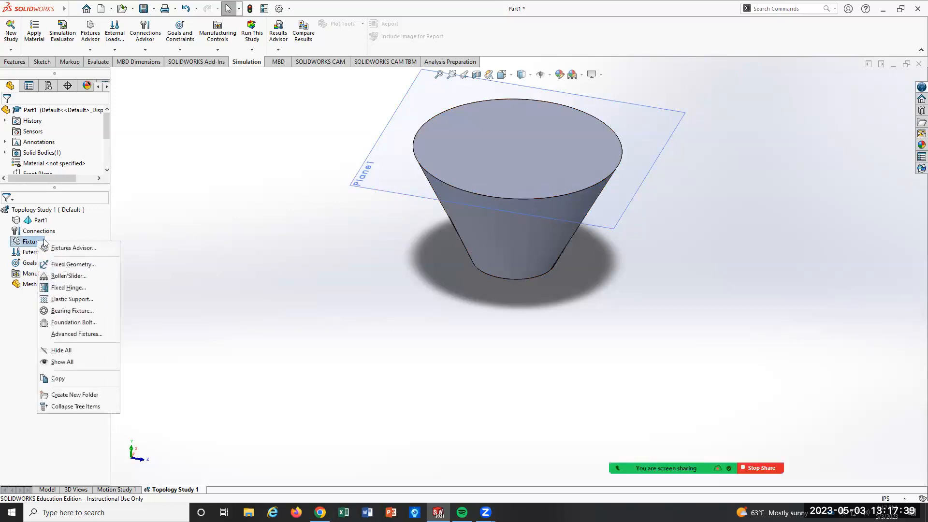
pyautogui.moveTo(73, 264)
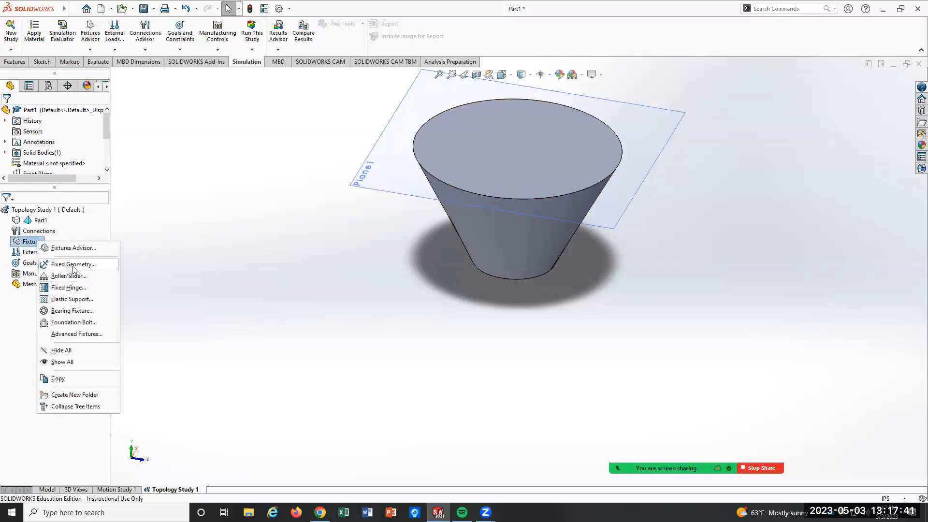
pyautogui.click(72, 264)
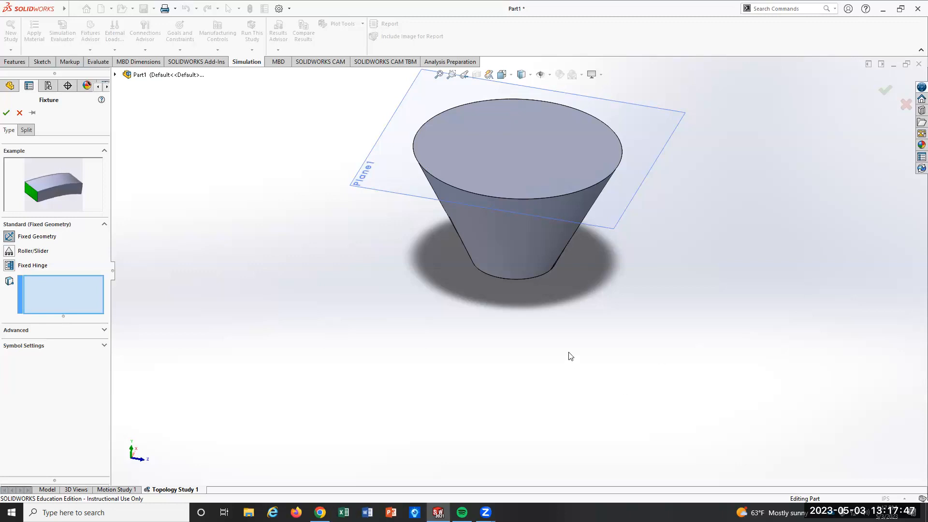
pyautogui.moveTo(542, 326)
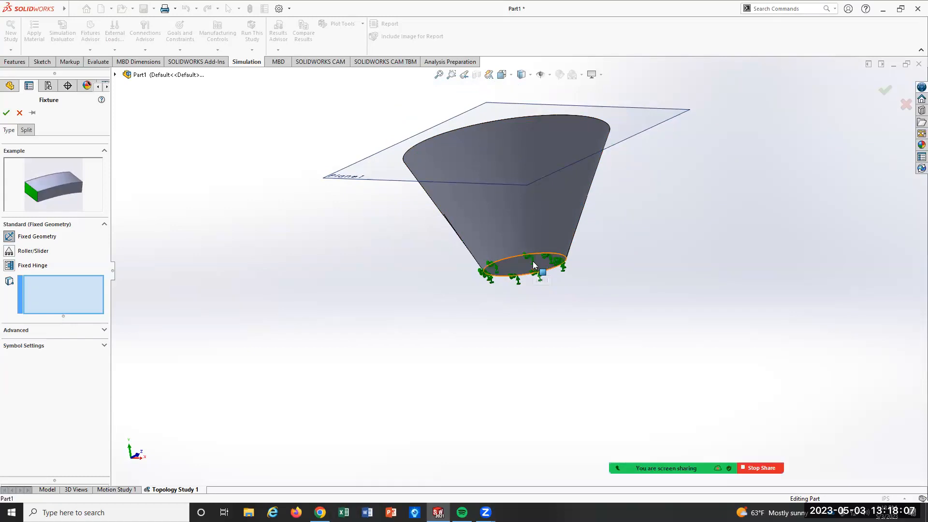
pyautogui.click(532, 270)
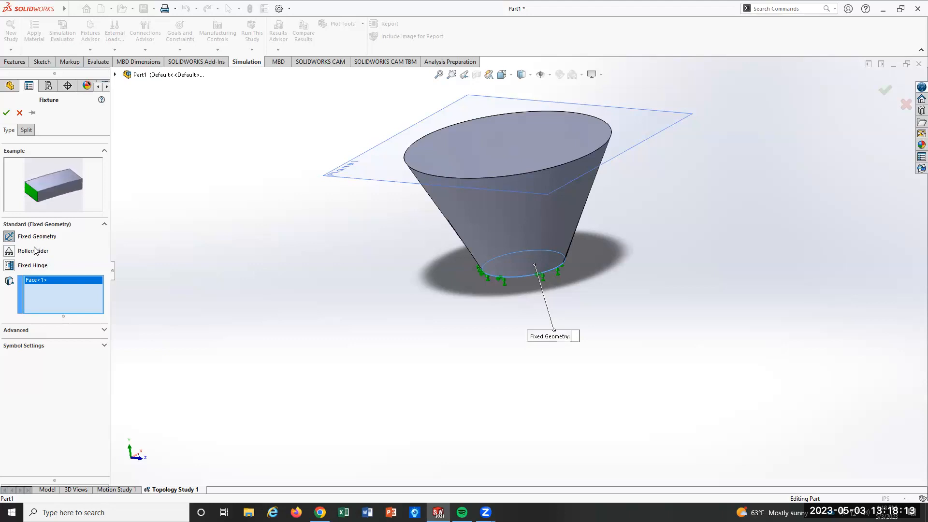
pyautogui.moveTo(472, 317)
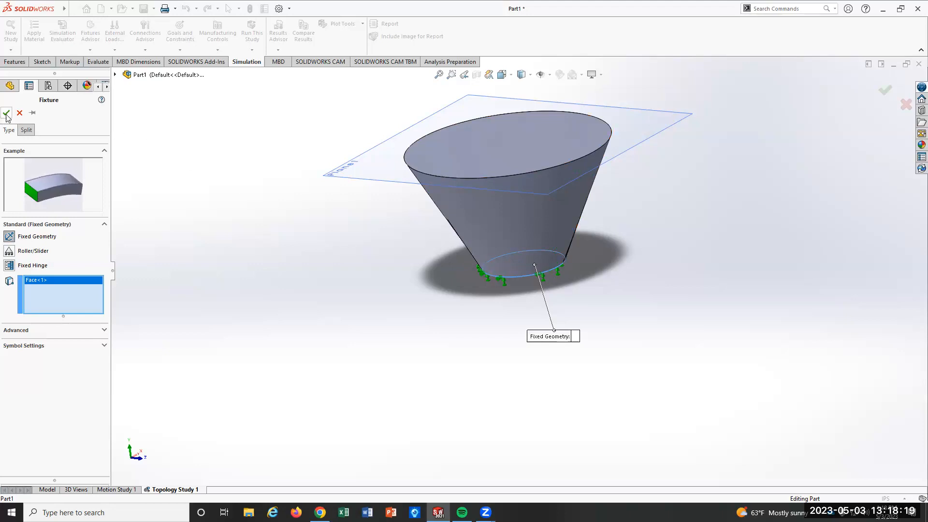
pyautogui.click(6, 113)
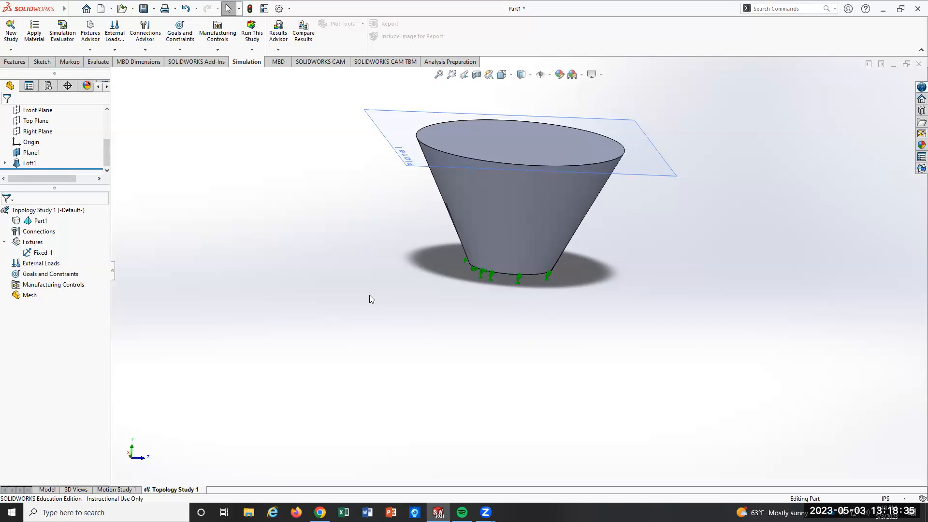
pyautogui.moveTo(124, 231)
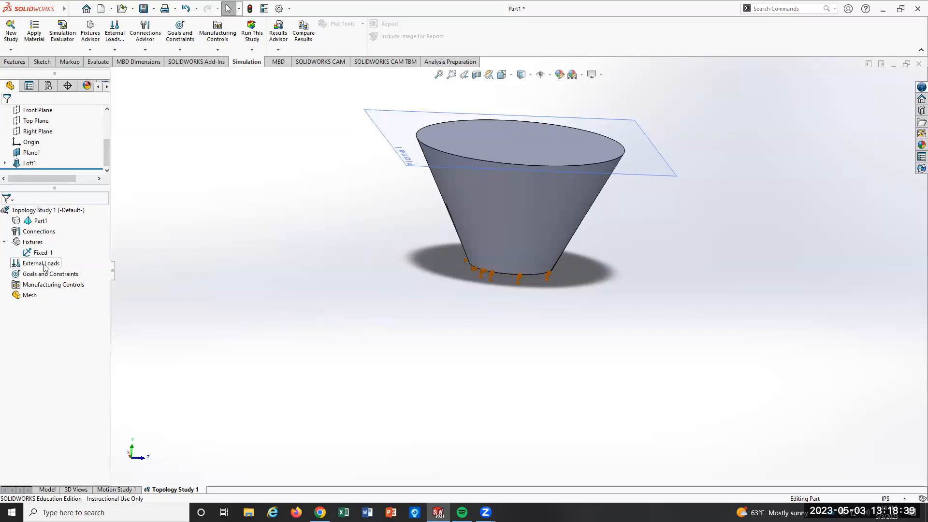
pyautogui.rightClick(39, 263)
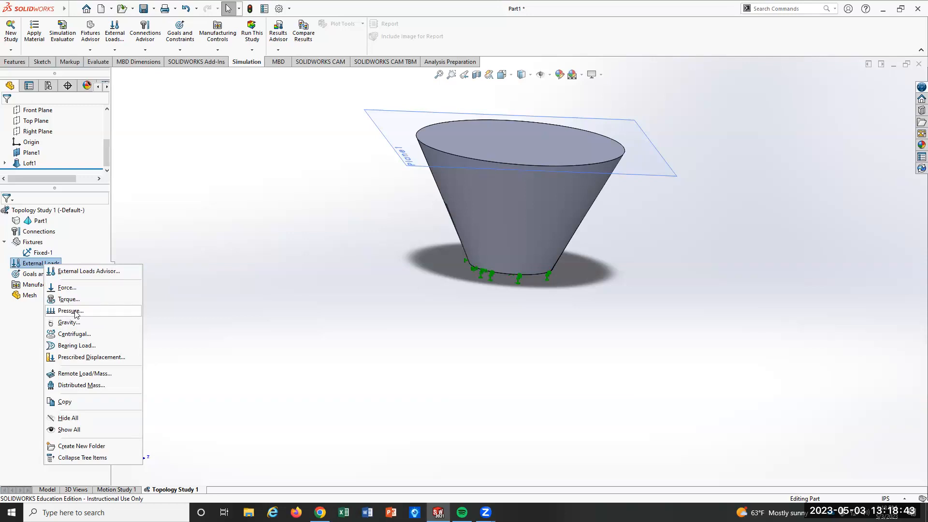
pyautogui.click(70, 310)
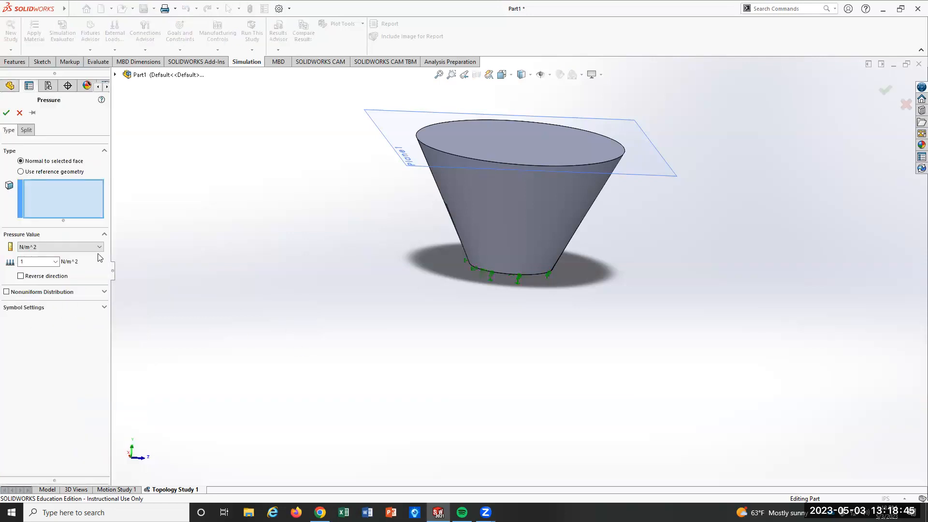
pyautogui.click(98, 247)
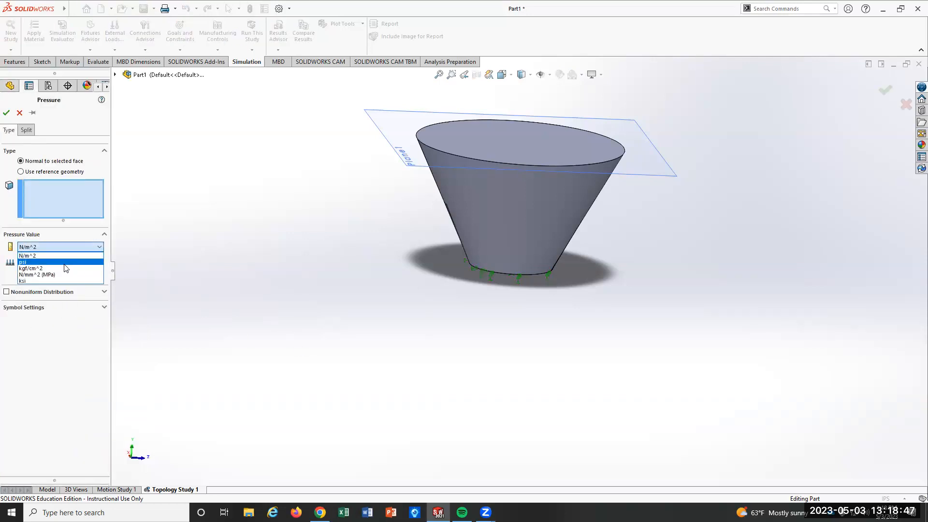
pyautogui.click(22, 262)
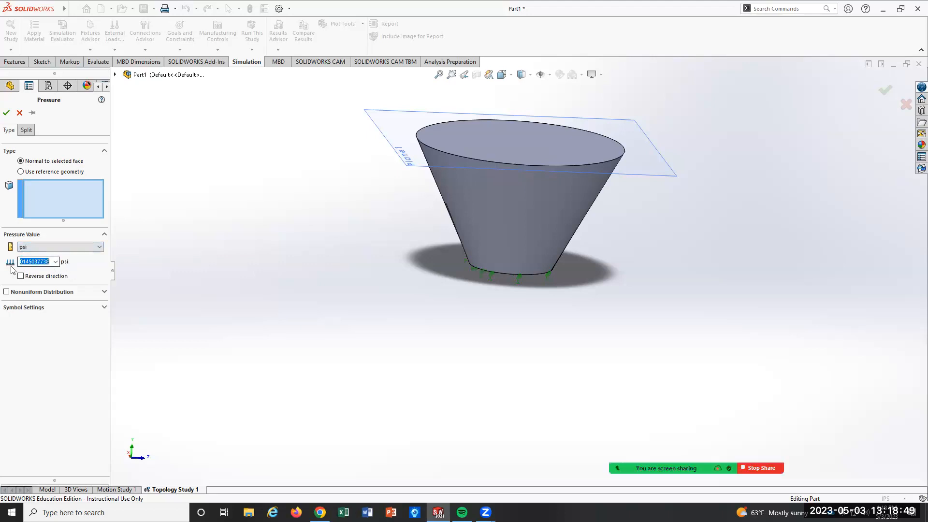
pyautogui.write('10')
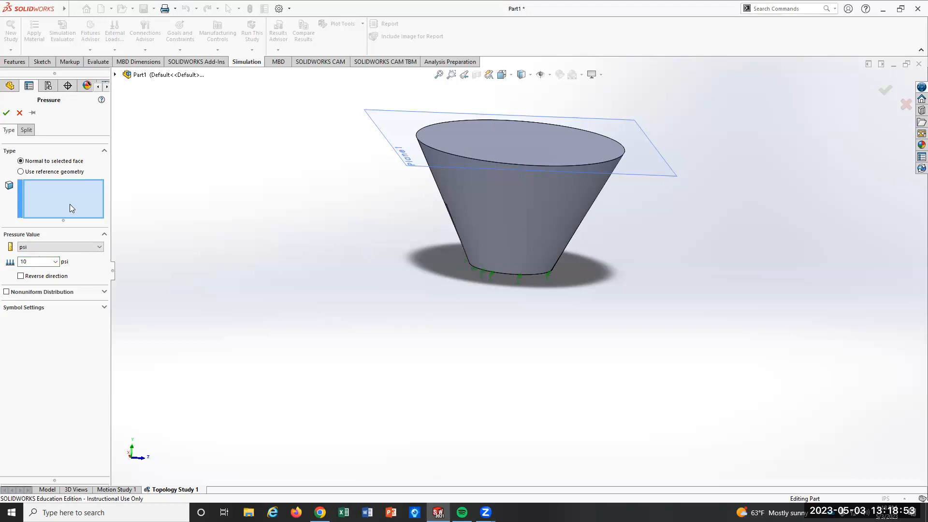
pyautogui.moveTo(62, 198)
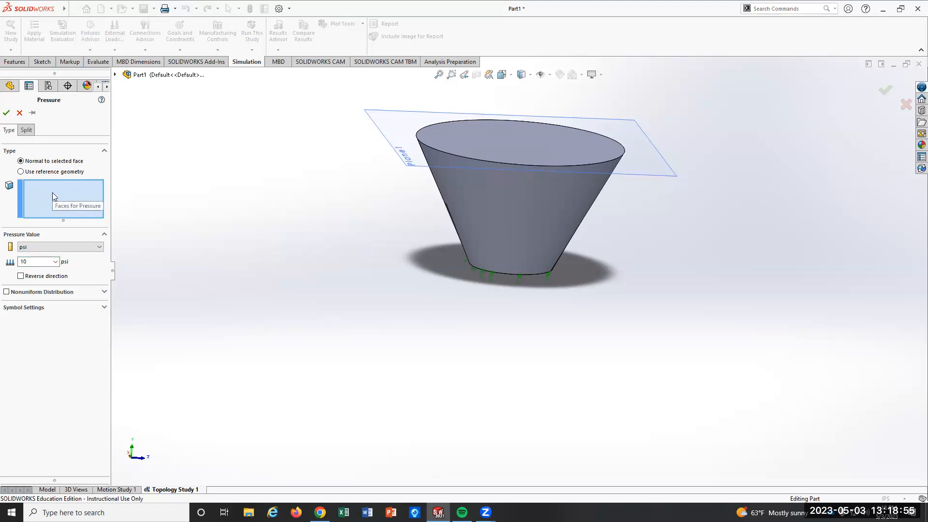
pyautogui.click(520, 139)
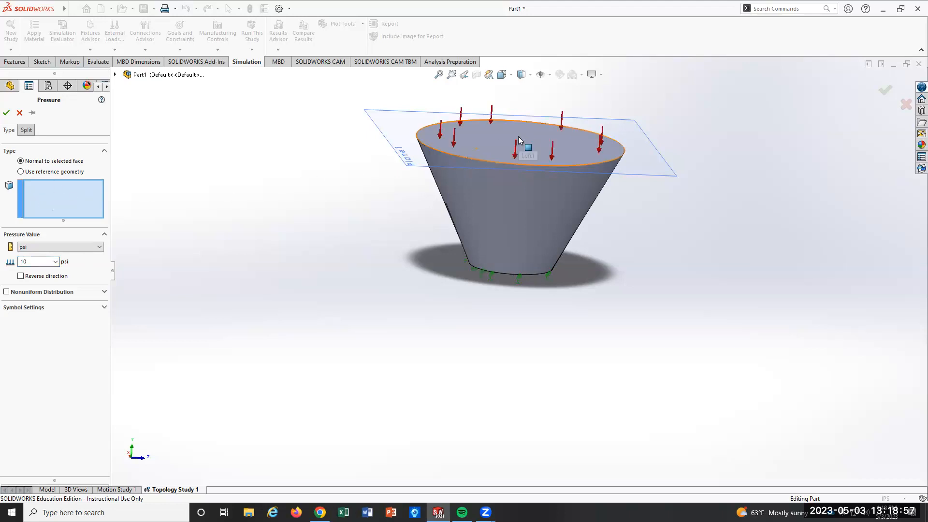
pyautogui.click(520, 139)
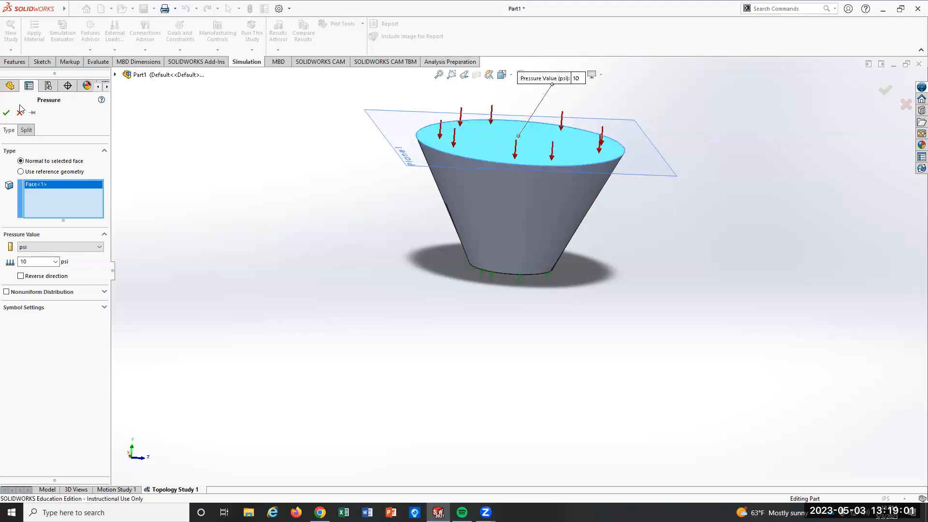
pyautogui.click(6, 112)
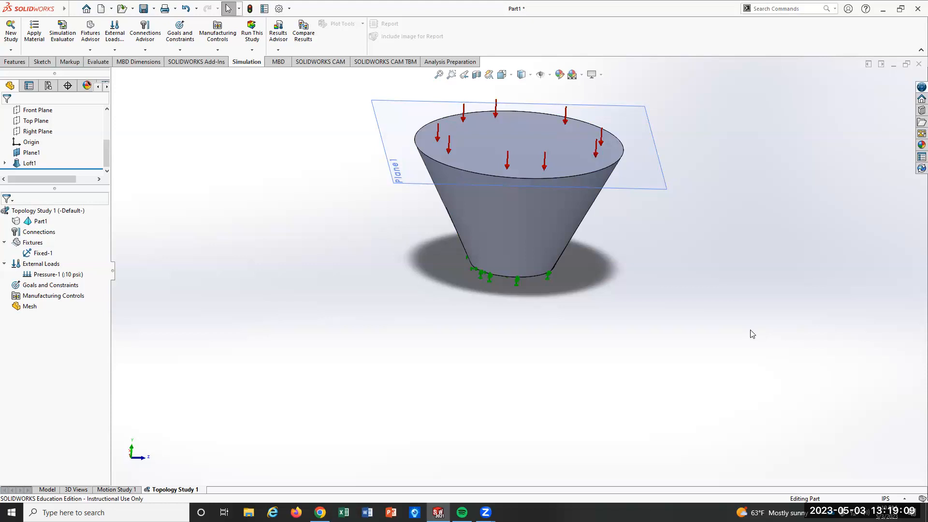
pyautogui.moveTo(563, 164)
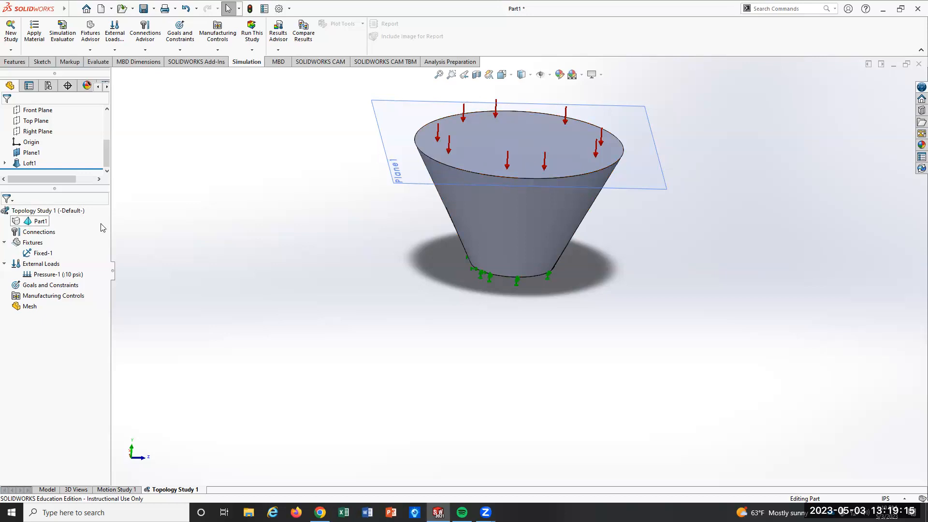
# Add a preserved region under Manufacturing Controls on the cone's wide top face.
pyautogui.click(52, 296)
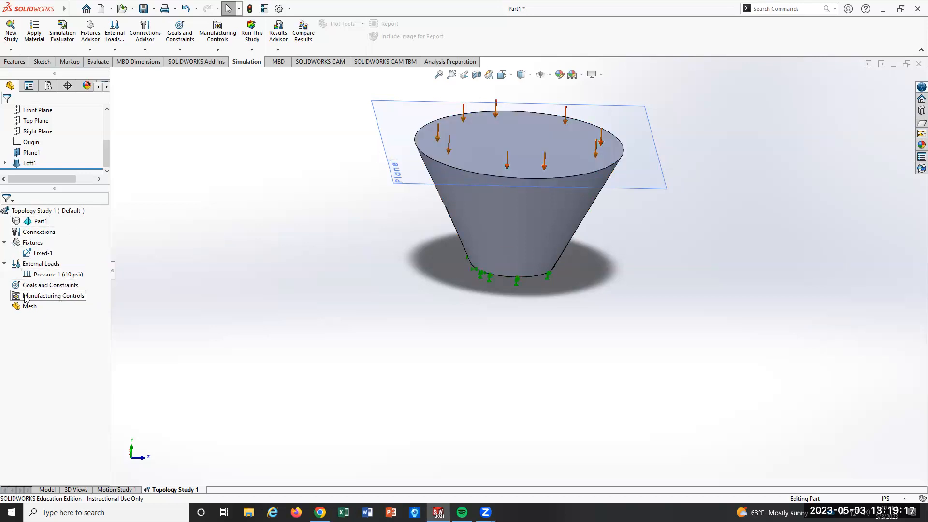
pyautogui.moveTo(53, 298)
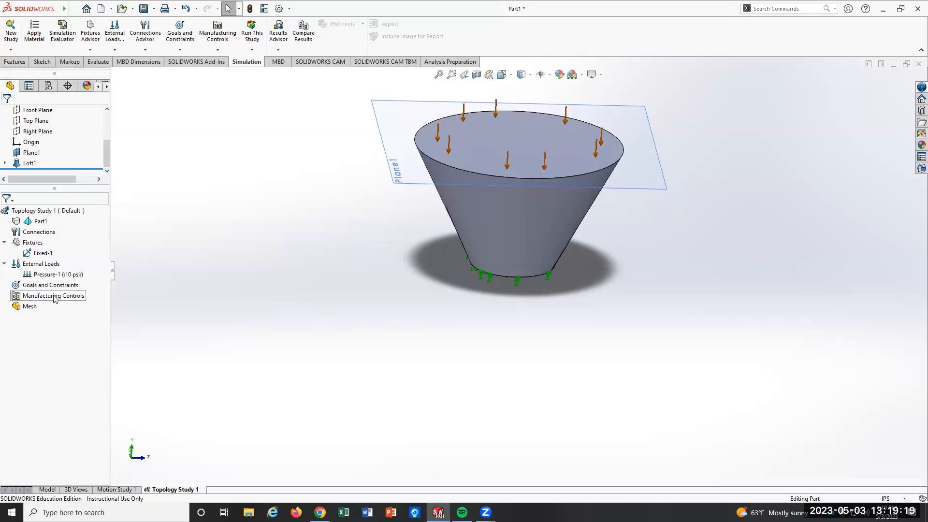
pyautogui.rightClick(52, 296)
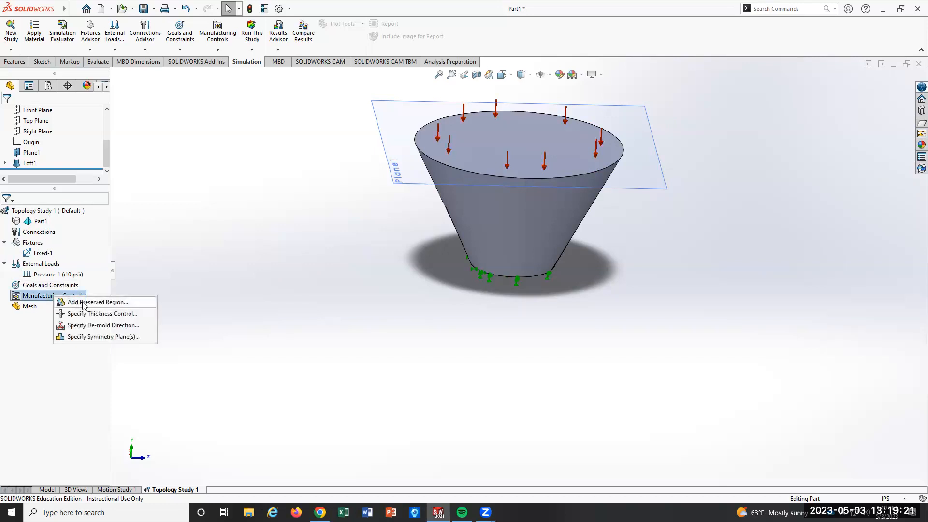
pyautogui.moveTo(118, 309)
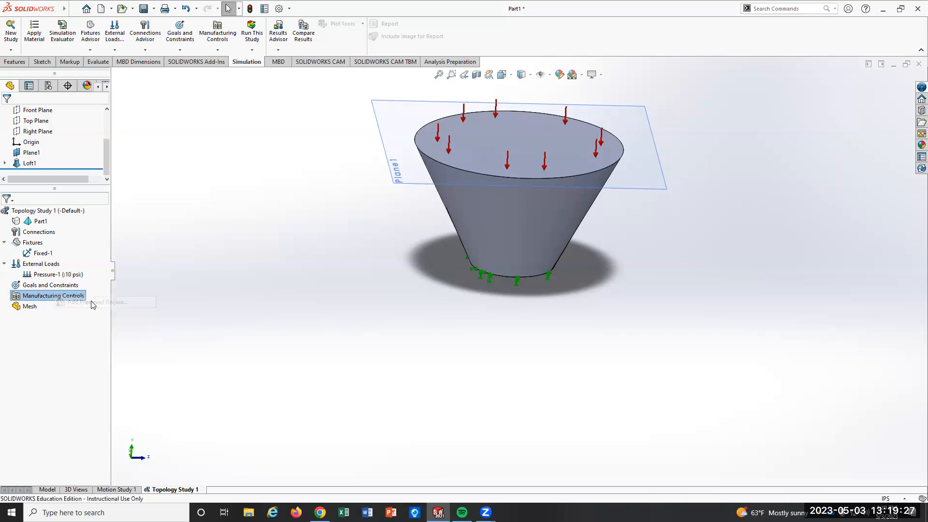
pyautogui.click(97, 301)
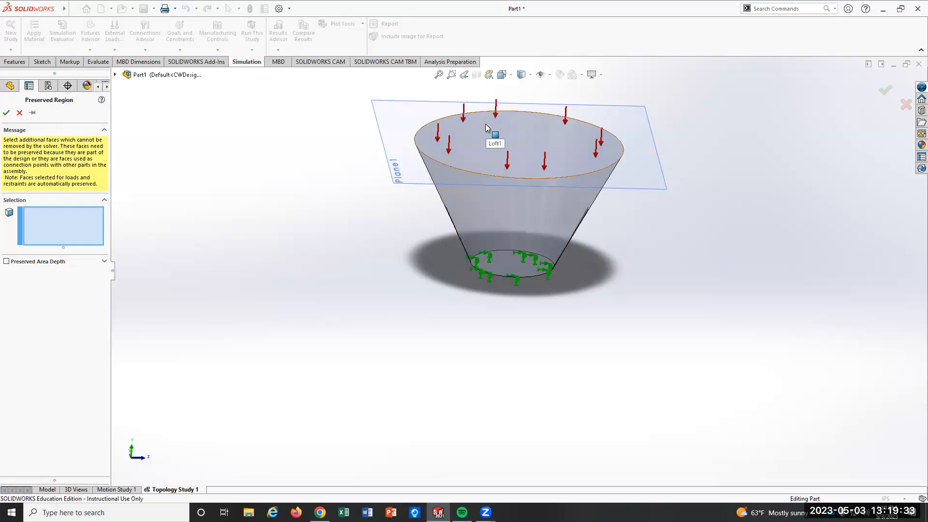
pyautogui.moveTo(495, 136)
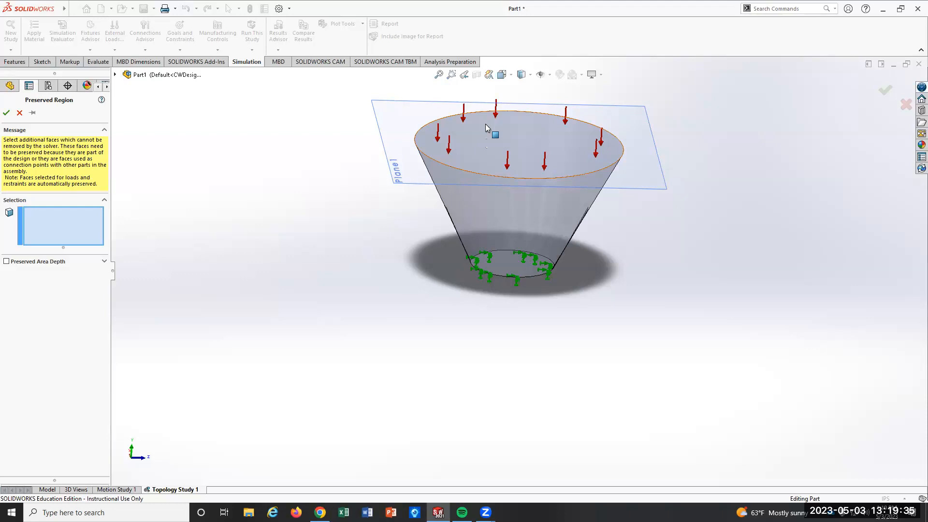
pyautogui.moveTo(523, 150)
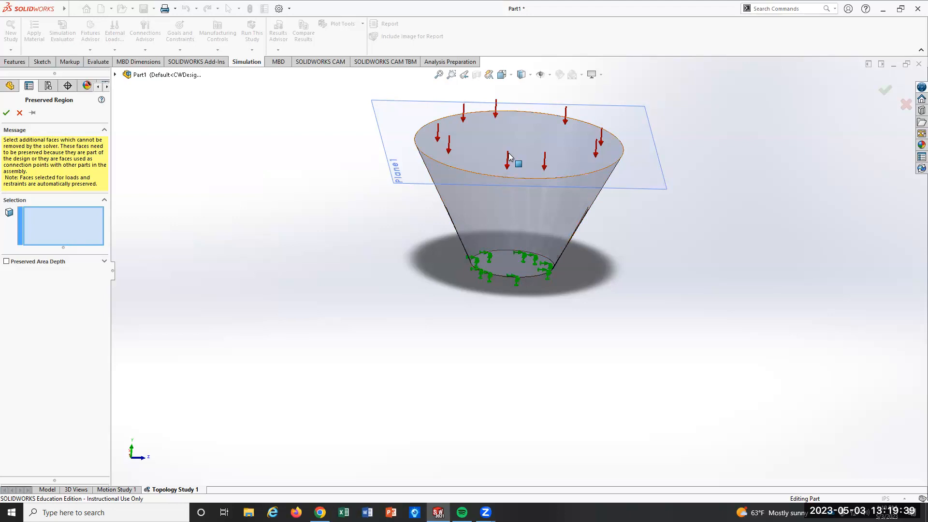
pyautogui.click(510, 156)
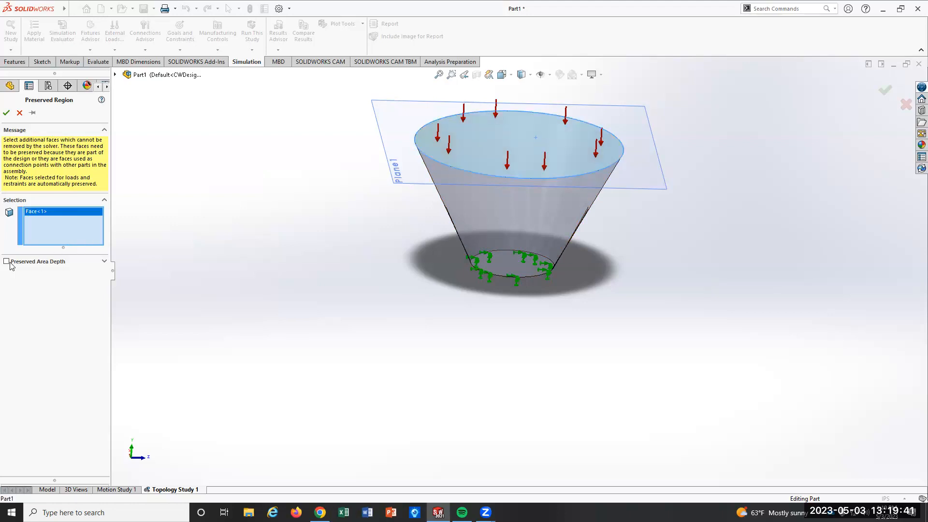
# Set the preserved area depth to 3 in, preview it and confirm Preserved Region 1.
pyautogui.click(5, 286)
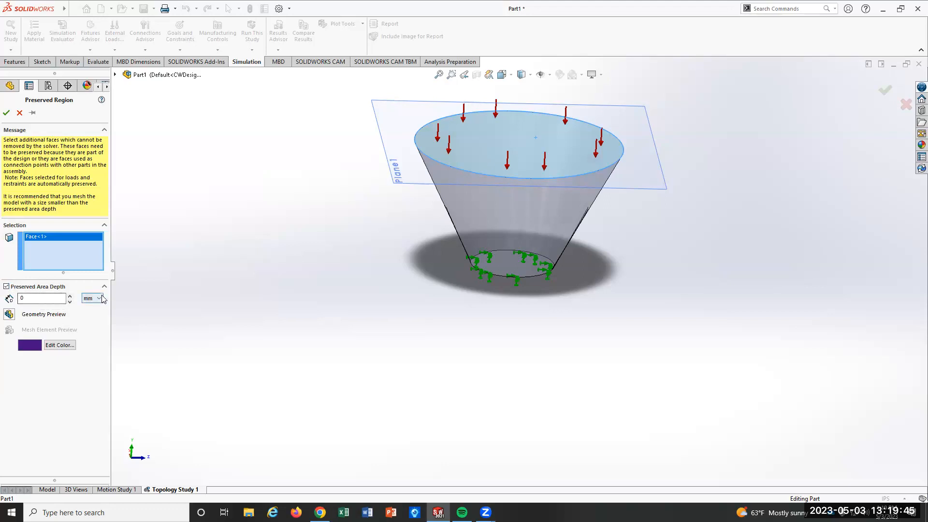
pyautogui.click(100, 298)
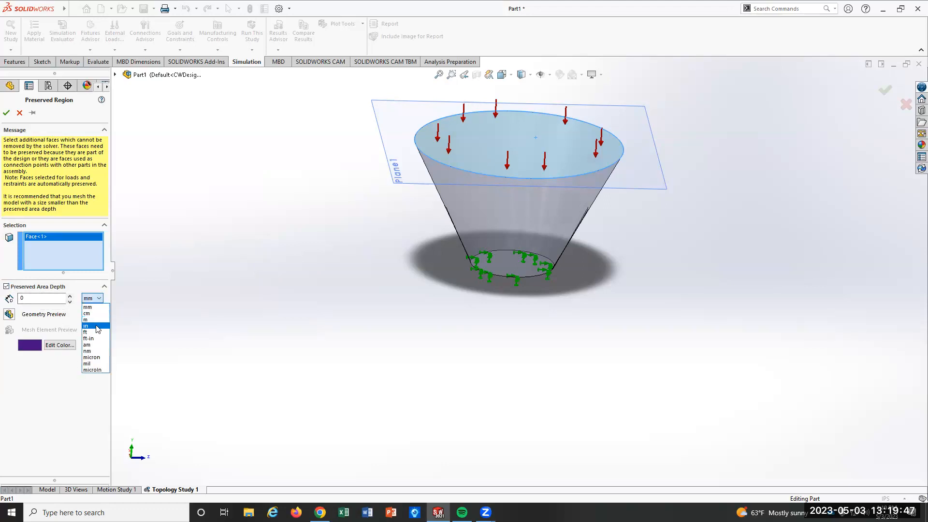
pyautogui.click(86, 326)
pyautogui.write('3')
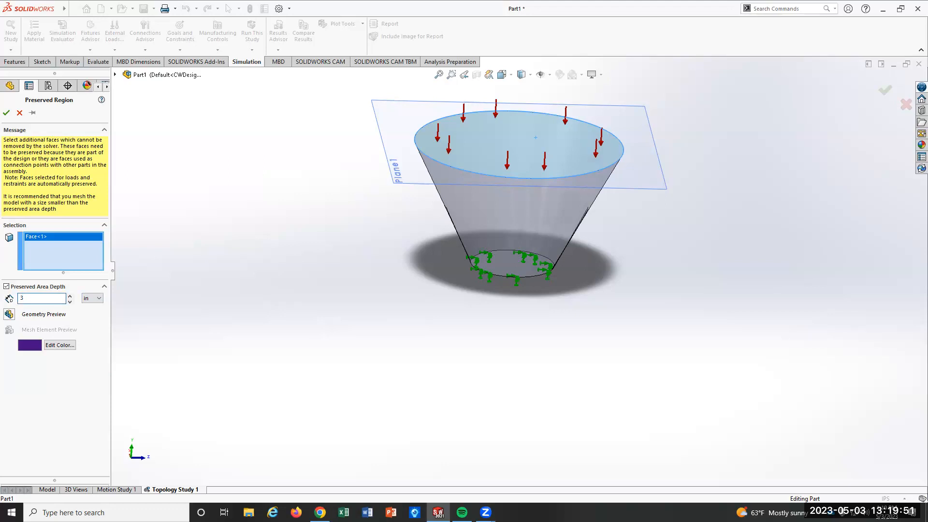
pyautogui.click(42, 298)
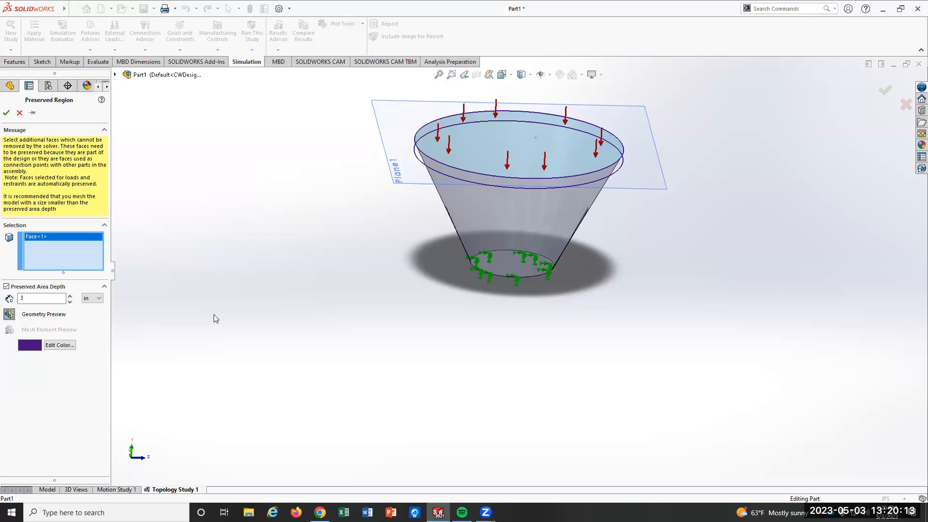
pyautogui.moveTo(228, 325)
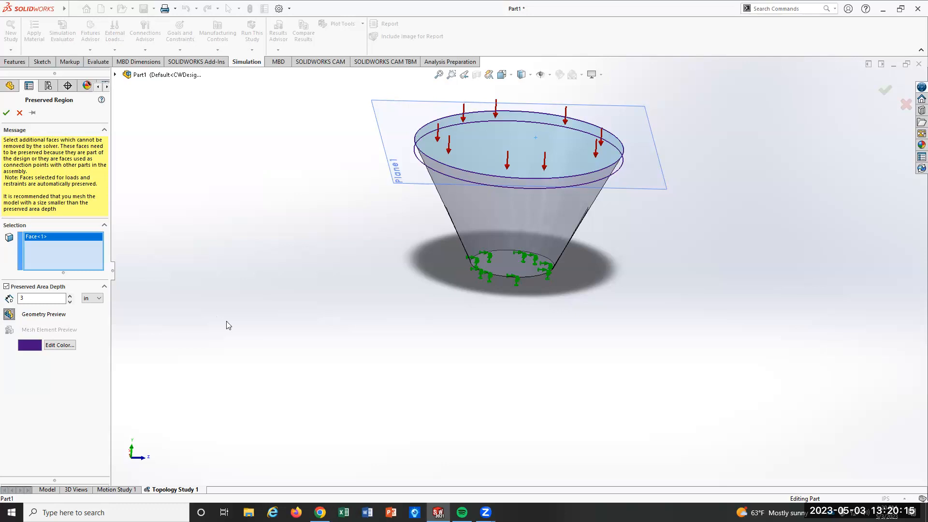
pyautogui.click(6, 112)
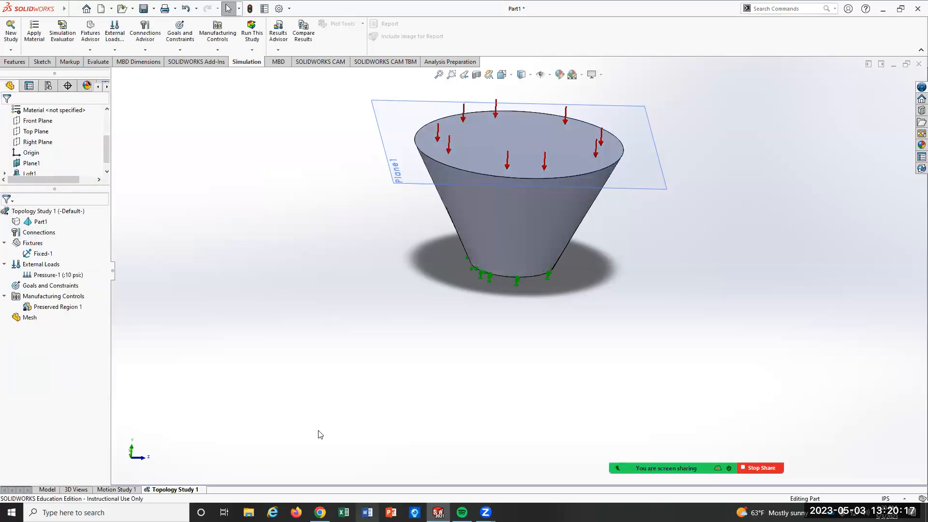
pyautogui.moveTo(192, 345)
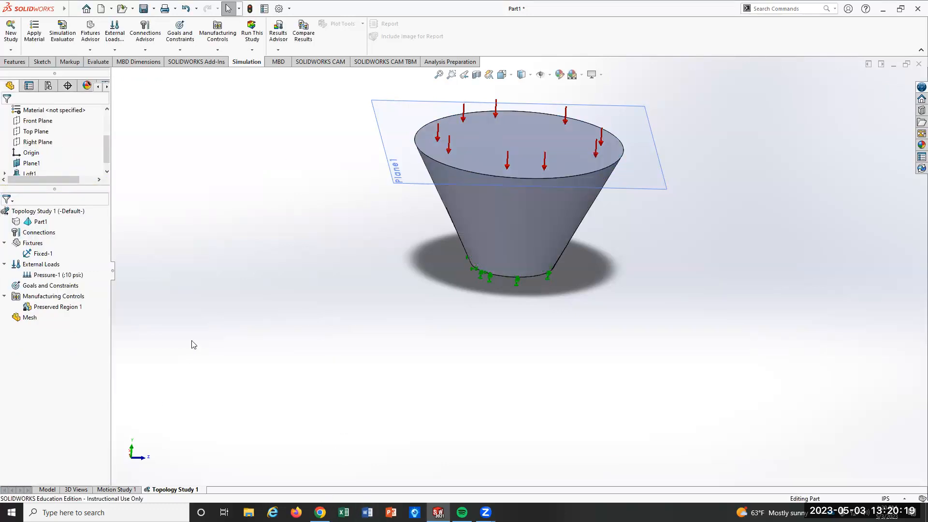
# Choose Best Stiffness to Weight ratio as the goal, with mass reduced by 80 percent.
pyautogui.click(49, 285)
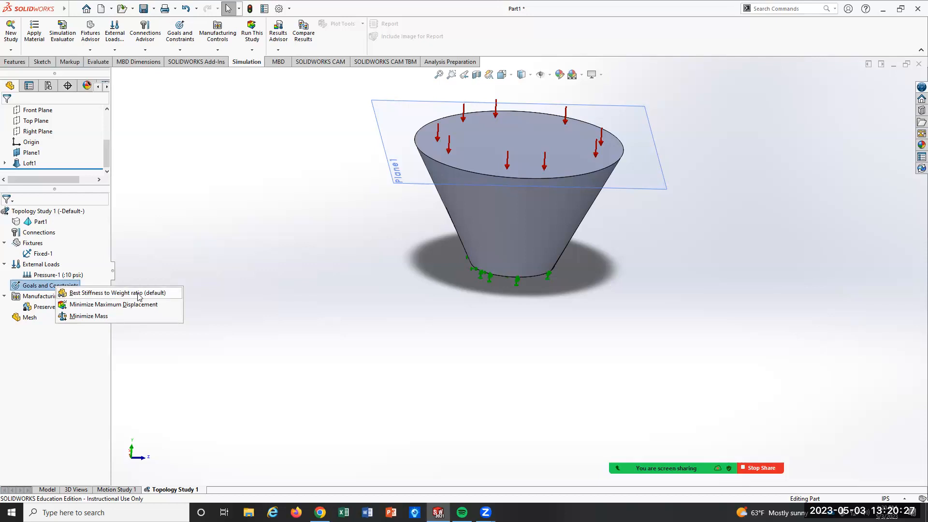
pyautogui.moveTo(149, 298)
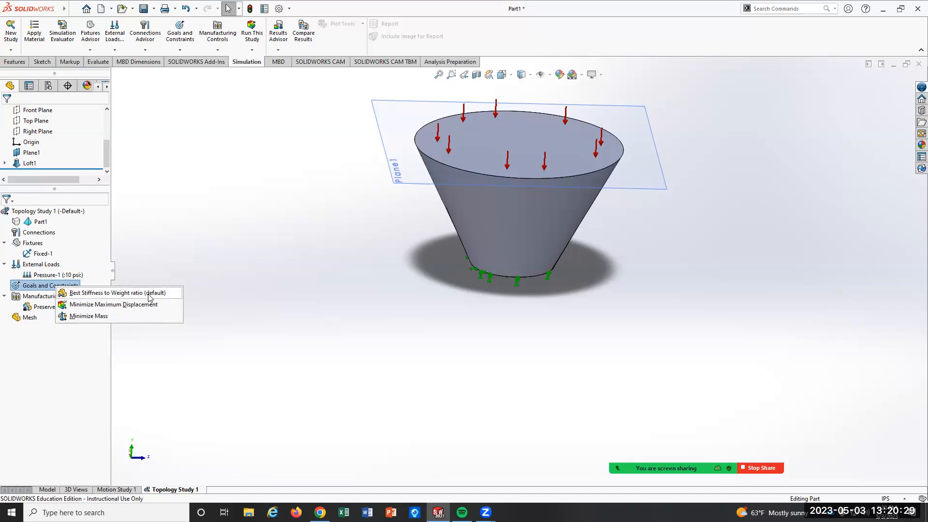
pyautogui.click(115, 293)
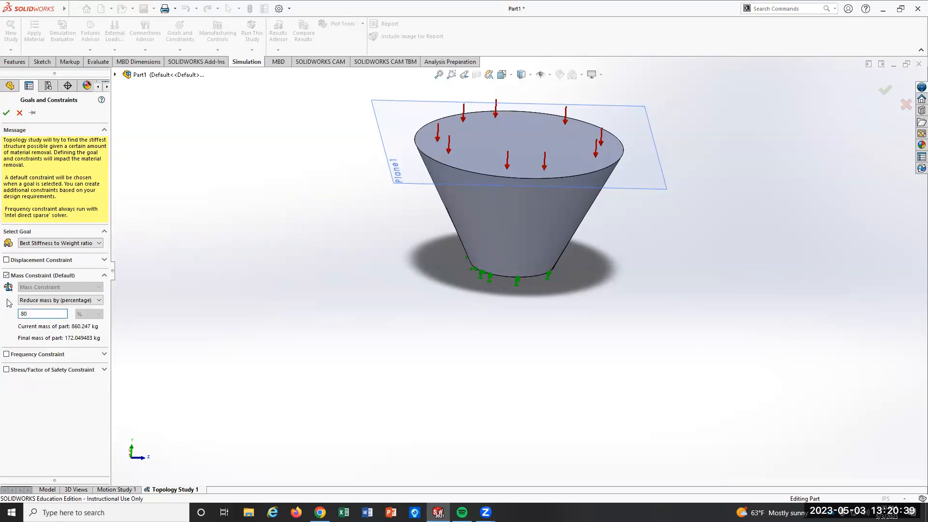
pyautogui.moveTo(600, 220)
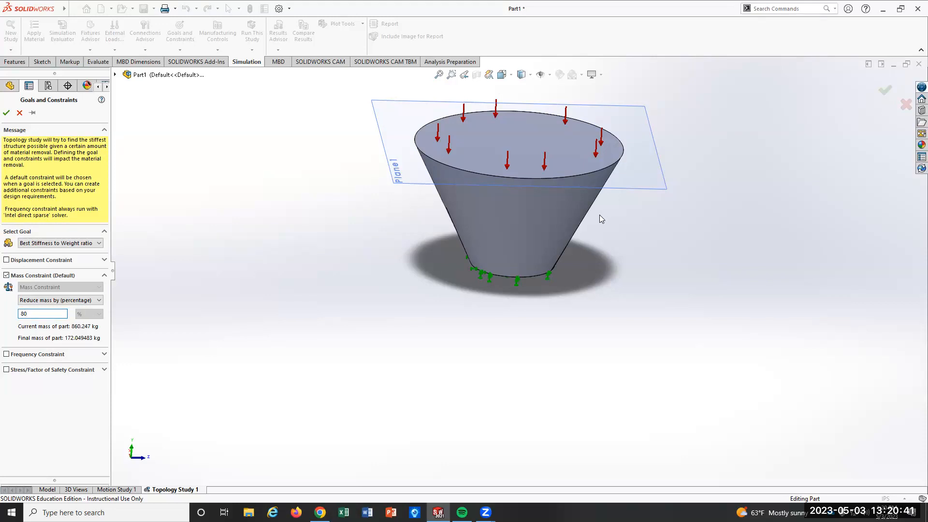
pyautogui.moveTo(379, 318)
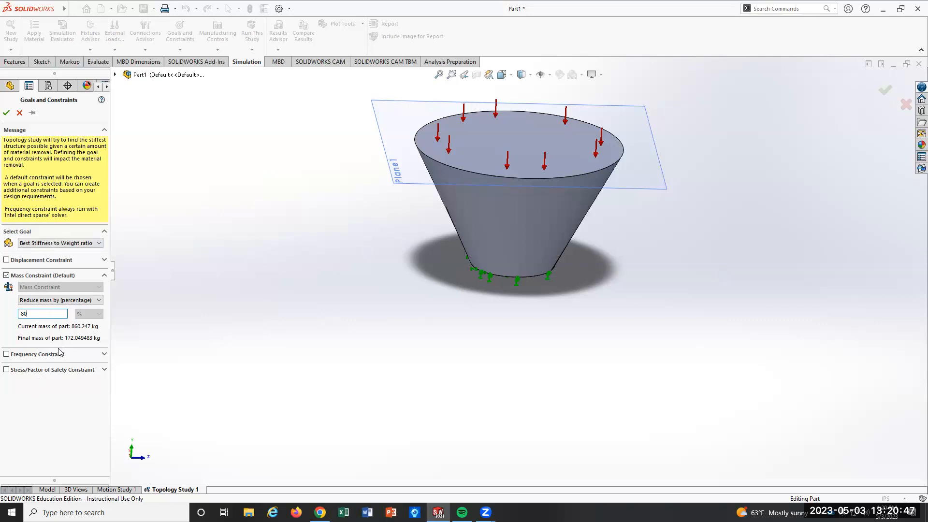
pyautogui.moveTo(69, 373)
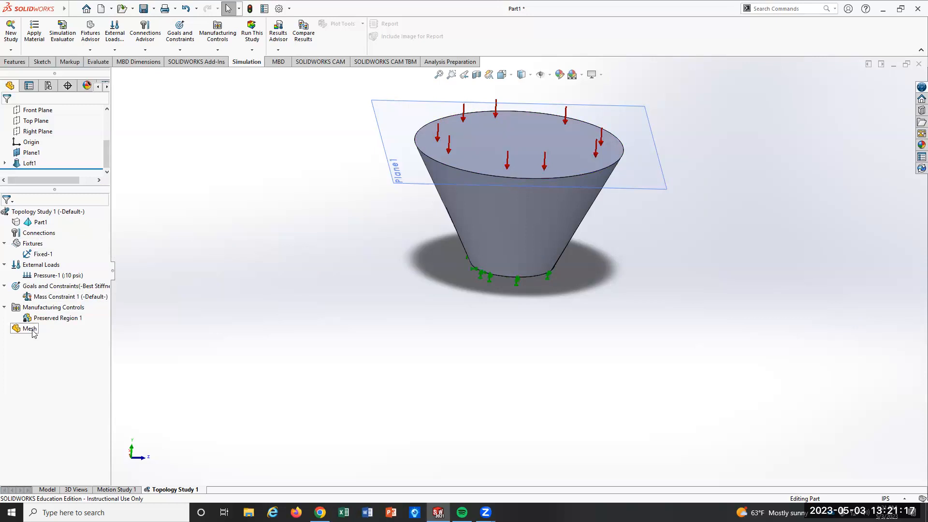
# Choose Create Mesh from the study's Mesh node to show mesh settings.
pyautogui.rightClick(30, 328)
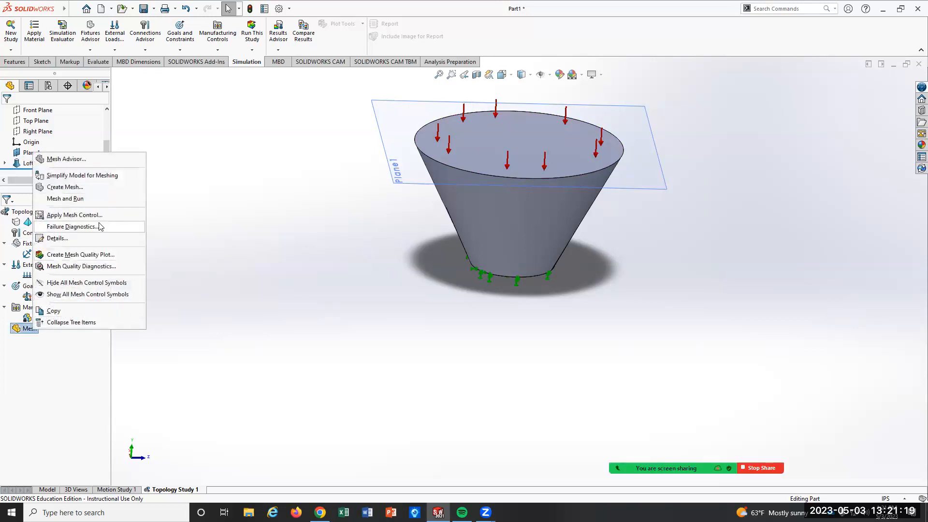
pyautogui.moveTo(64, 187)
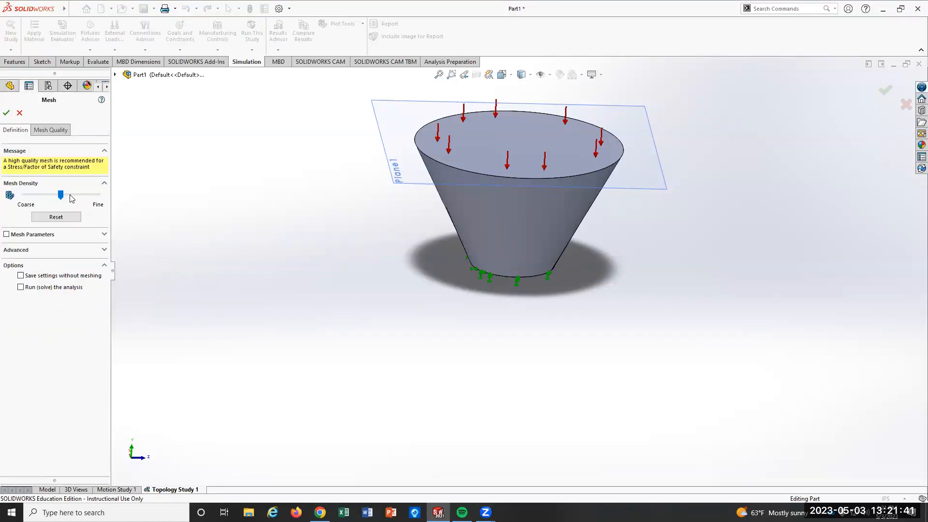
# Keep medium mesh density, choose curvature-based mesh and generate the mesh on the cone.
pyautogui.moveTo(60, 194); pyautogui.dragTo(49, 194)
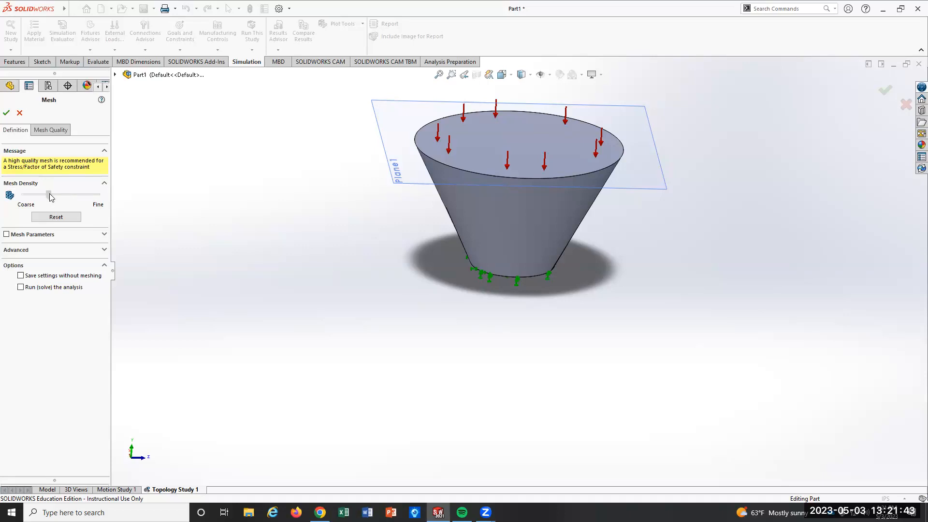
pyautogui.moveTo(48, 195); pyautogui.dragTo(56, 195)
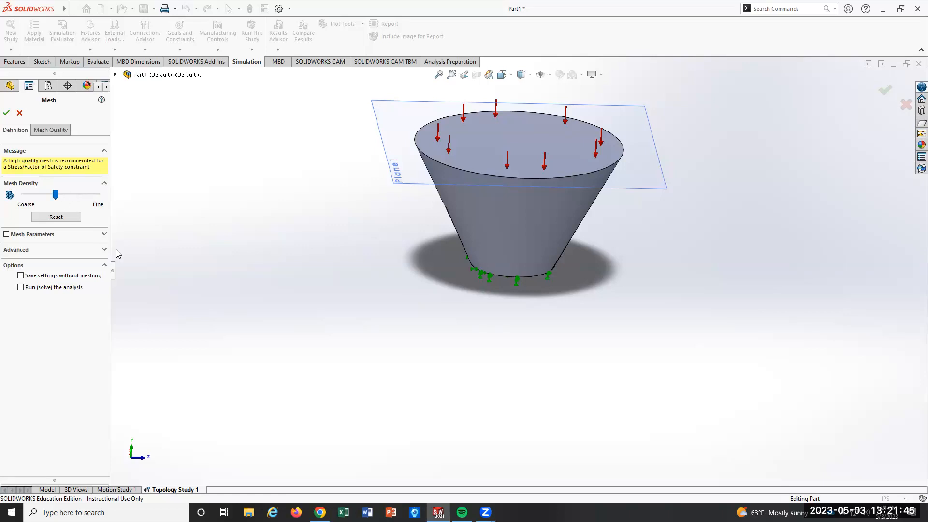
pyautogui.moveTo(52, 324)
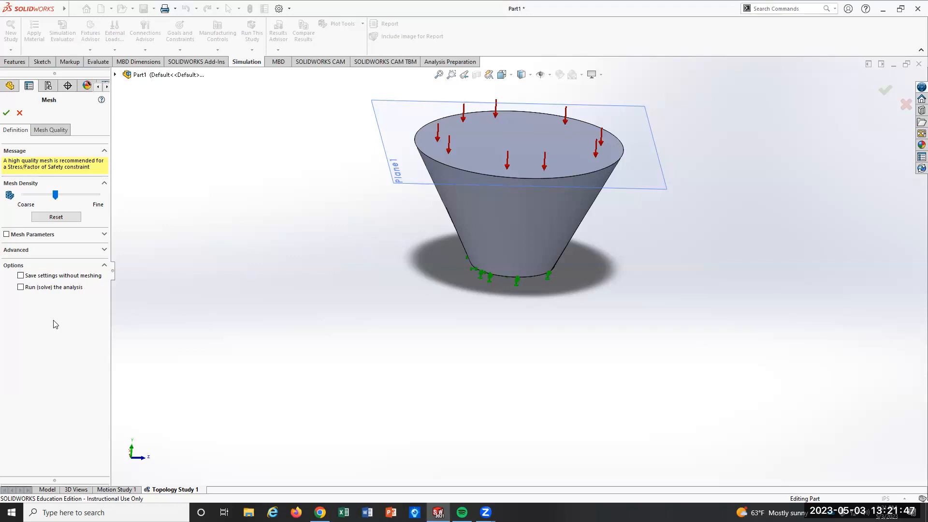
pyautogui.moveTo(9, 238)
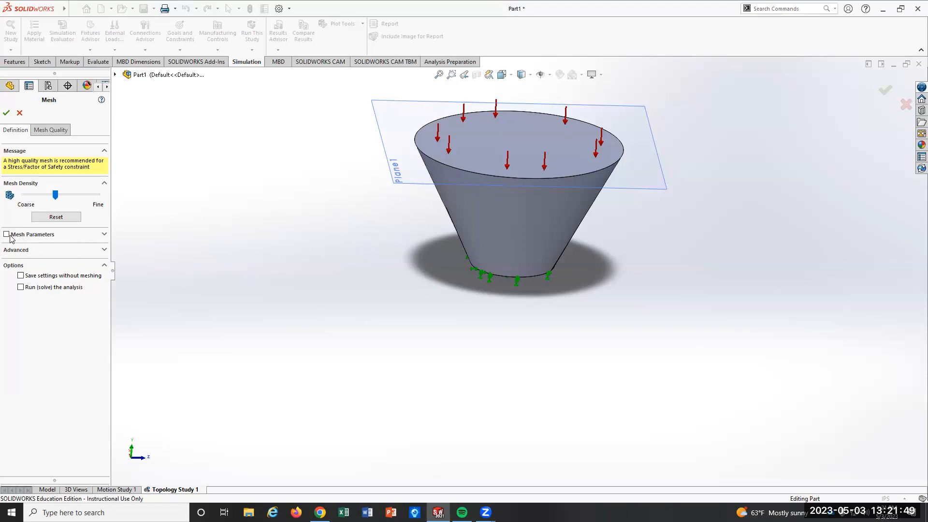
pyautogui.click(7, 234)
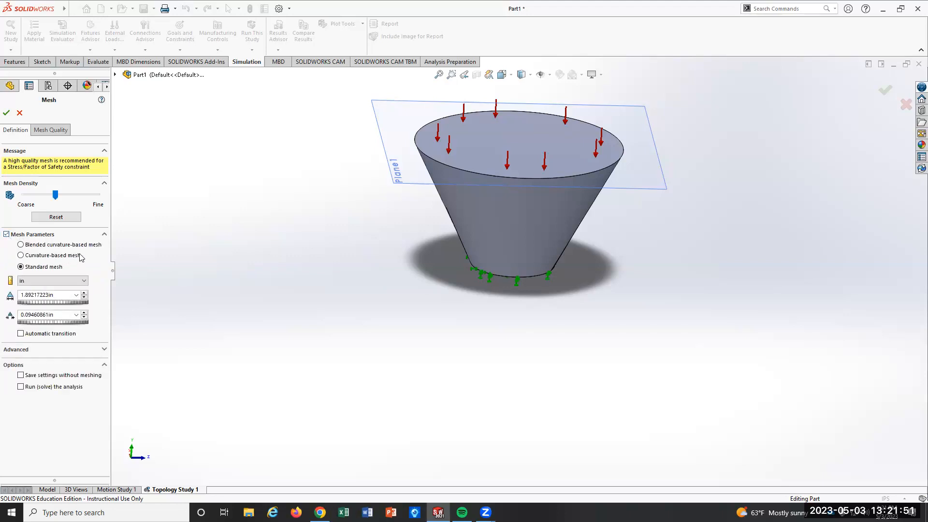
pyautogui.click(21, 255)
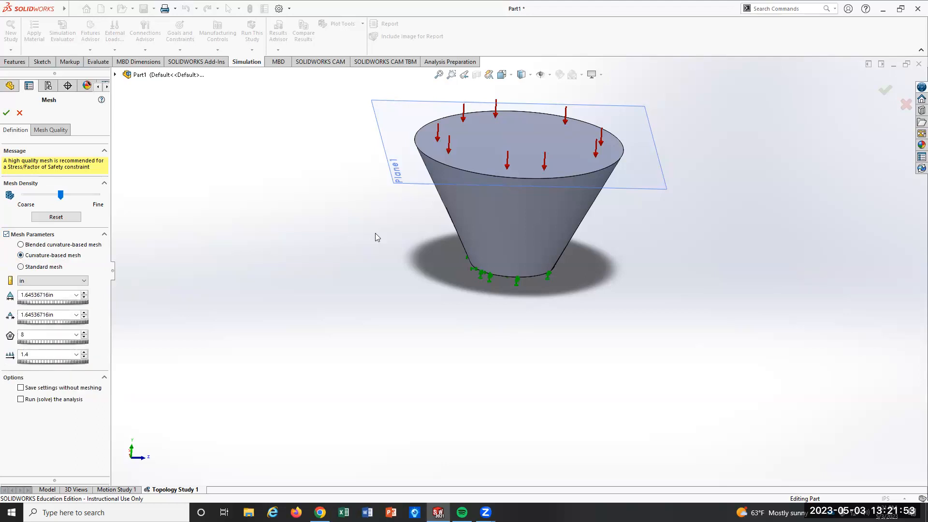
pyautogui.moveTo(446, 271)
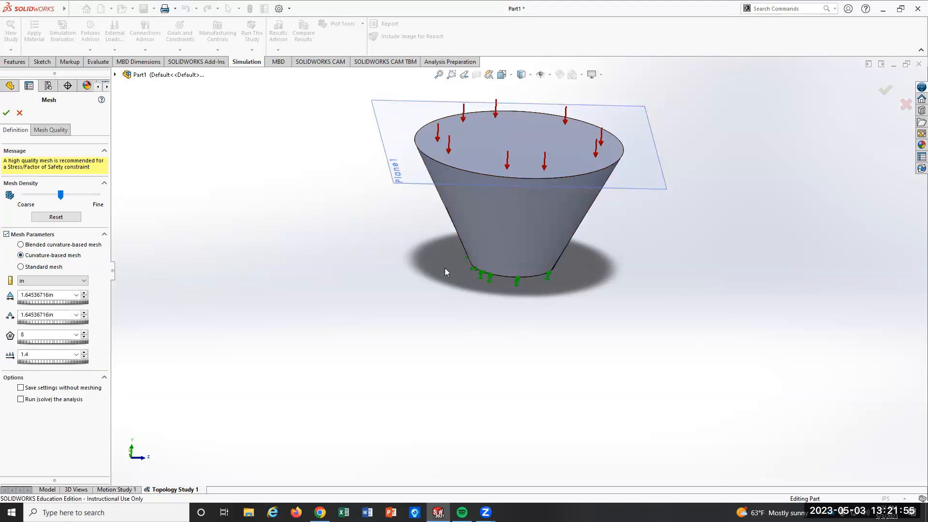
pyautogui.moveTo(217, 362)
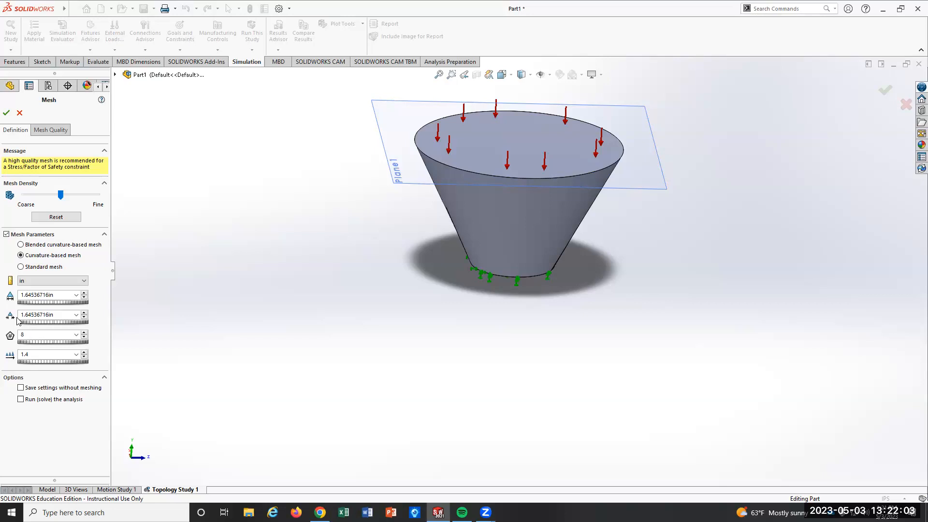
pyautogui.moveTo(55, 375)
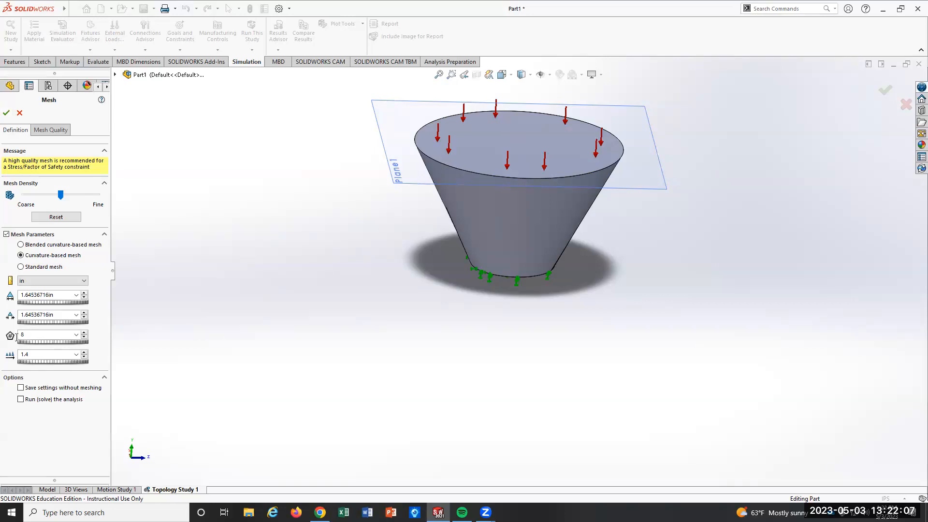
pyautogui.moveTo(36, 350)
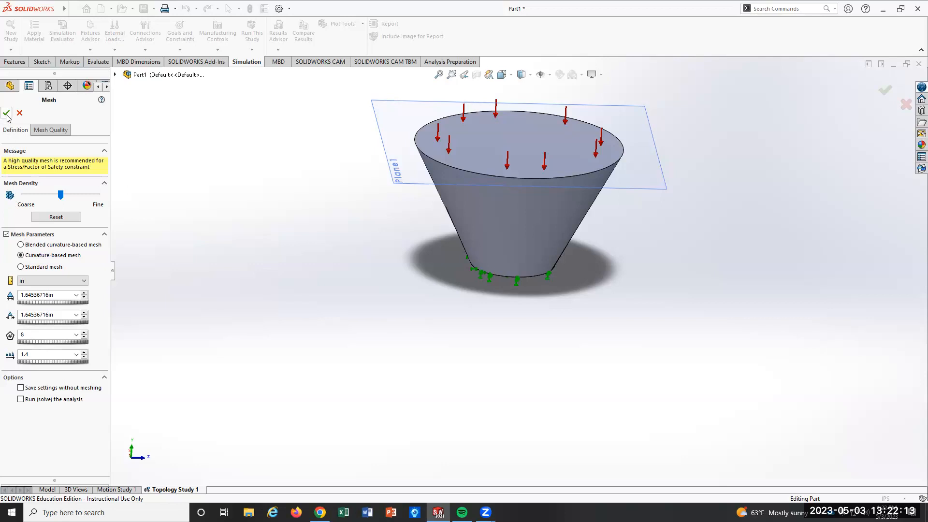
pyautogui.click(6, 114)
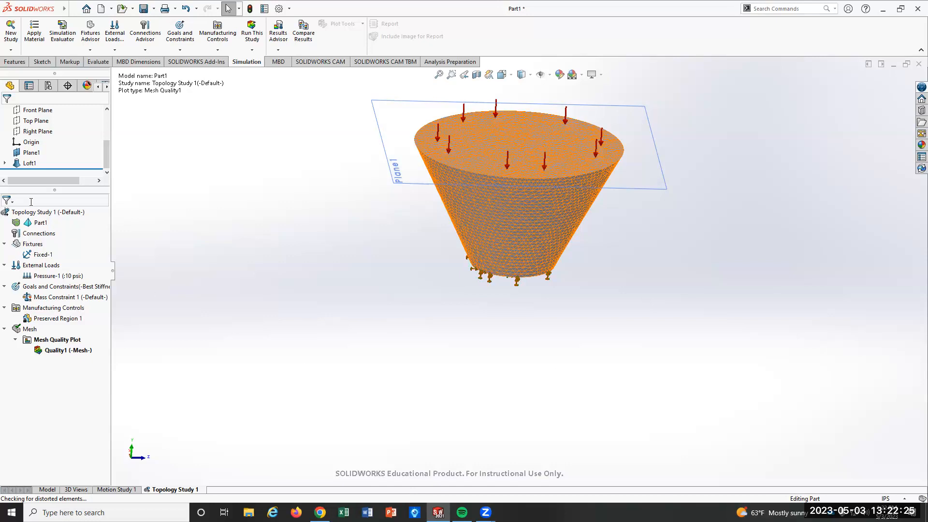
pyautogui.moveTo(53, 215)
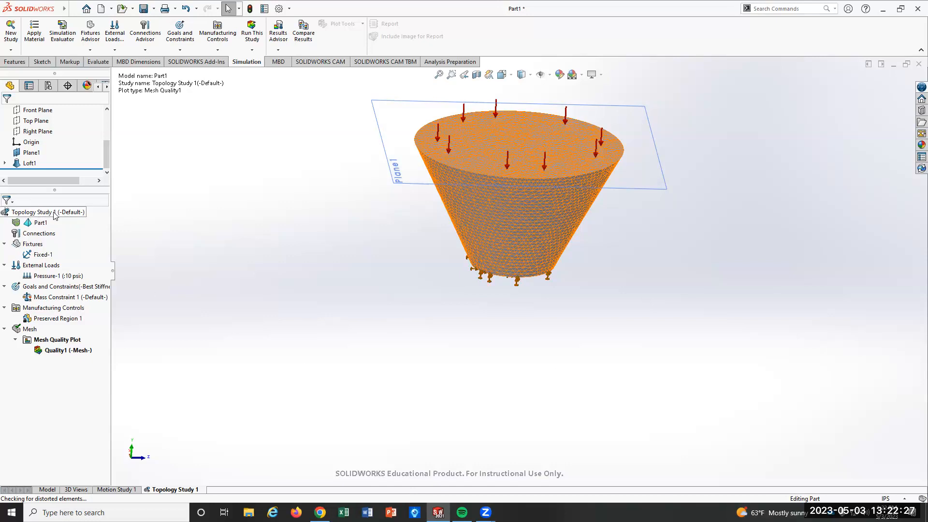
# Run Topology Study 1 and acknowledge the 'Material is not defined' warning.
pyautogui.rightClick(47, 211)
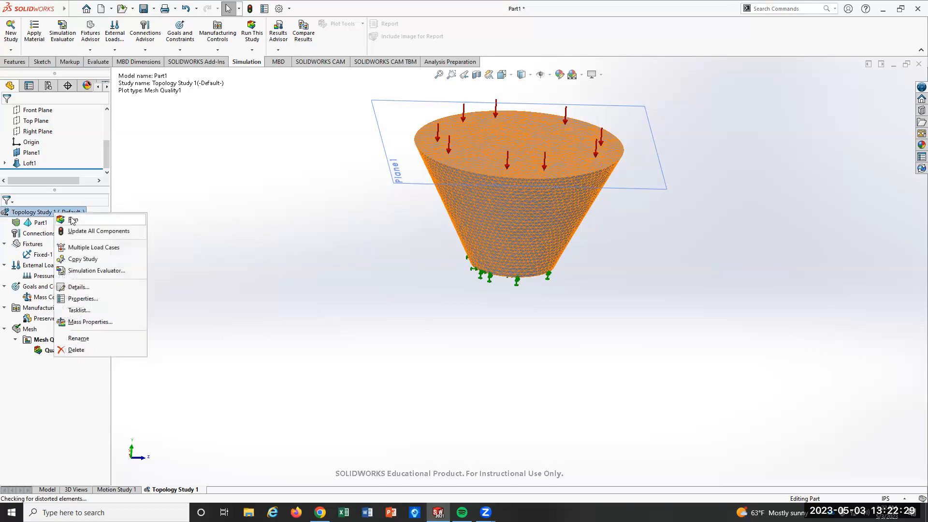
pyautogui.click(74, 220)
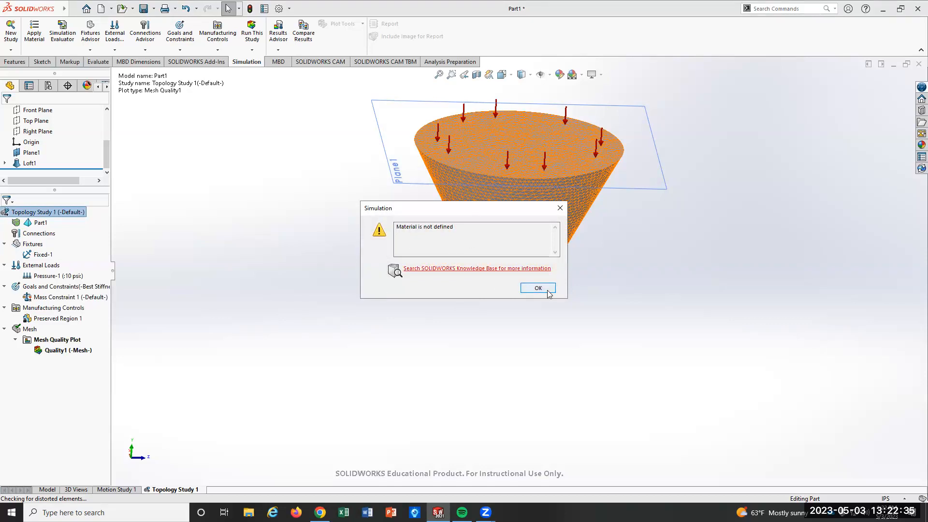
pyautogui.click(536, 288)
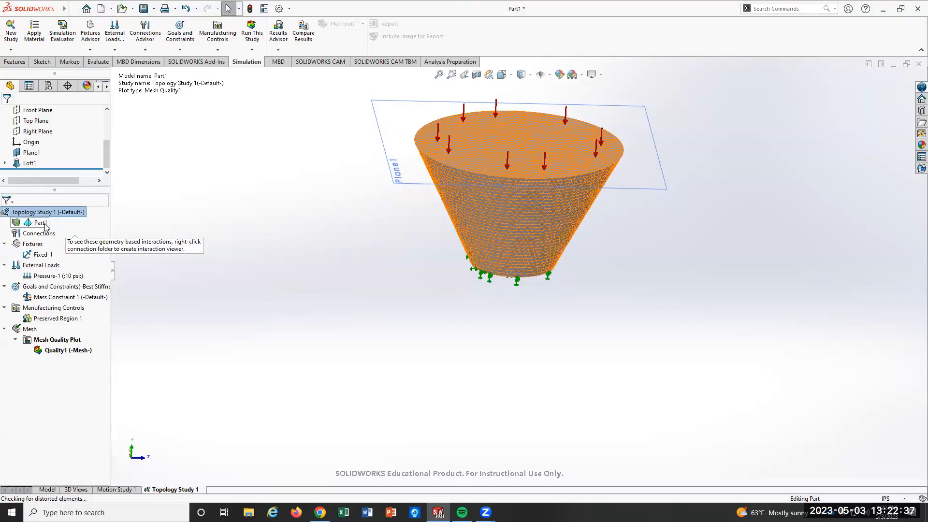
# Bring up Apply/Edit Material for Part1 from the study tree.
pyautogui.rightClick(41, 223)
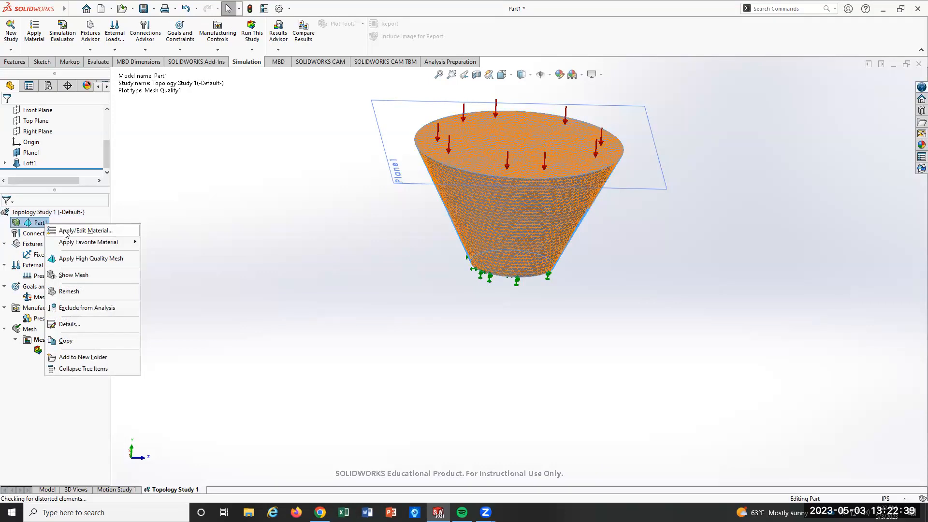
pyautogui.click(83, 230)
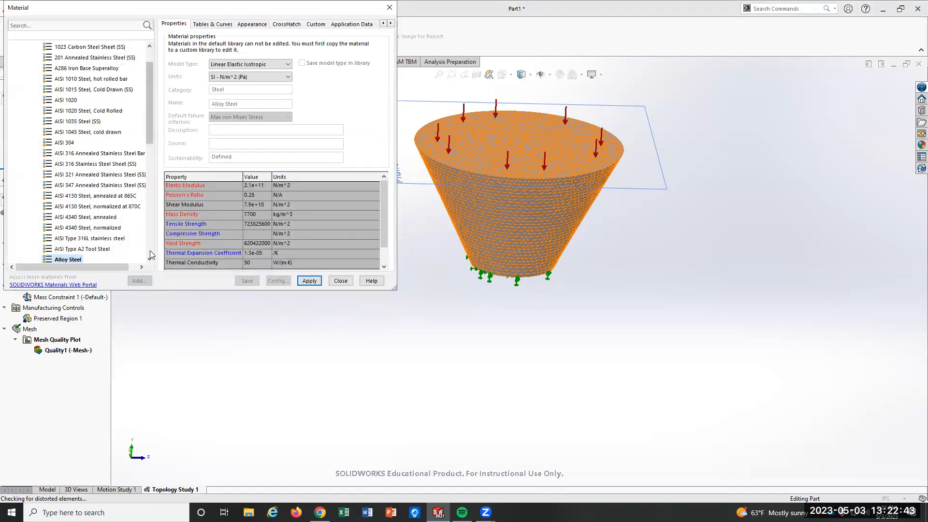
# In Woods, preview Pine, Oak and Maple, then apply Balsa as the part's material.
pyautogui.scroll(-3)
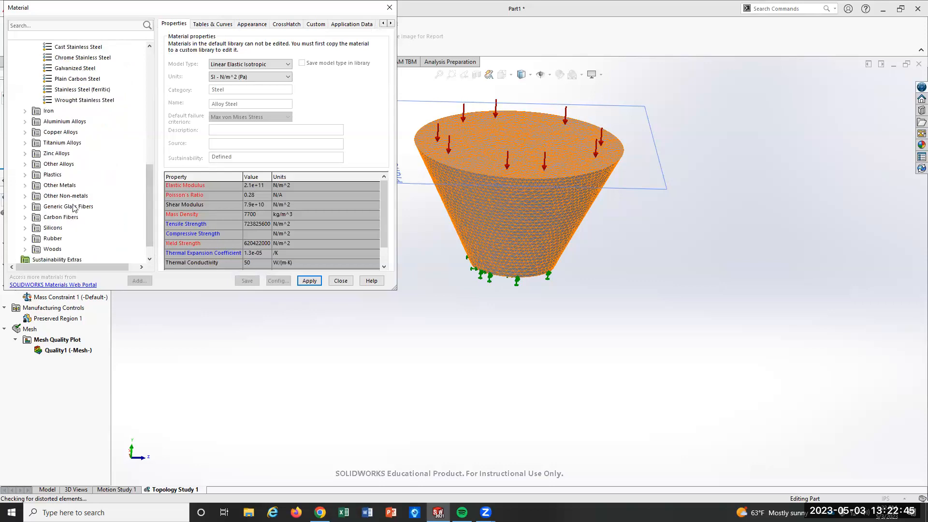
pyautogui.click(25, 249)
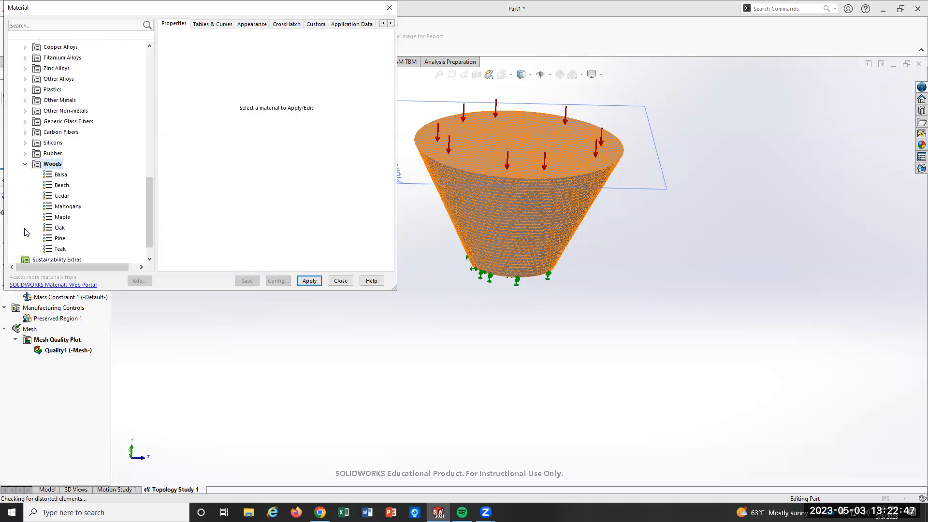
pyautogui.click(60, 238)
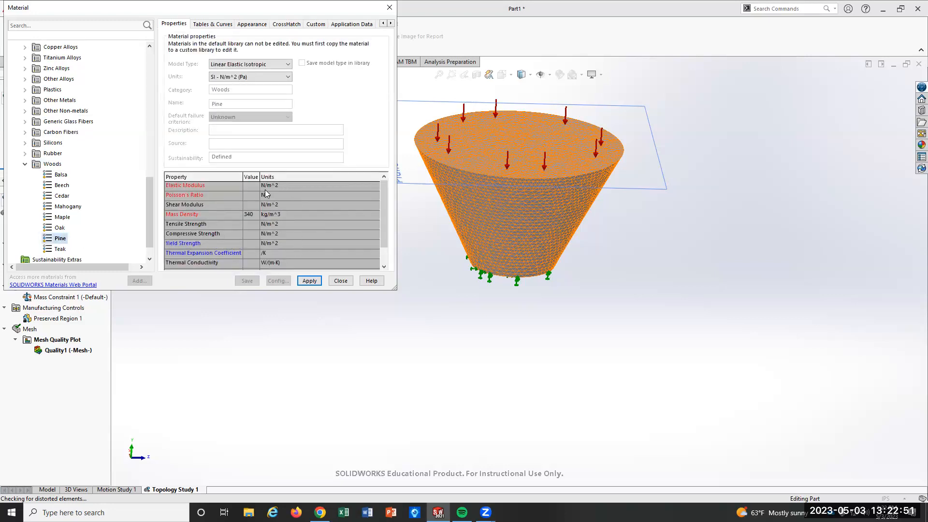
pyautogui.click(60, 227)
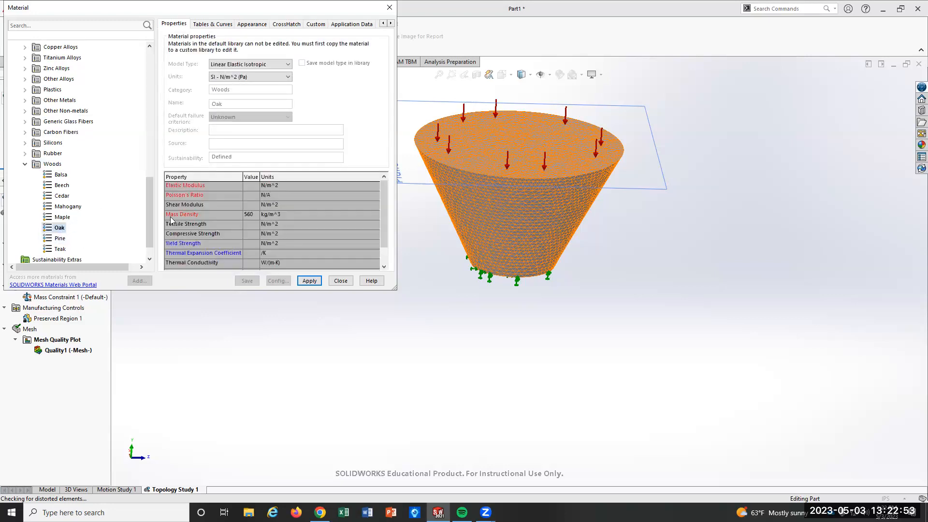
pyautogui.click(62, 216)
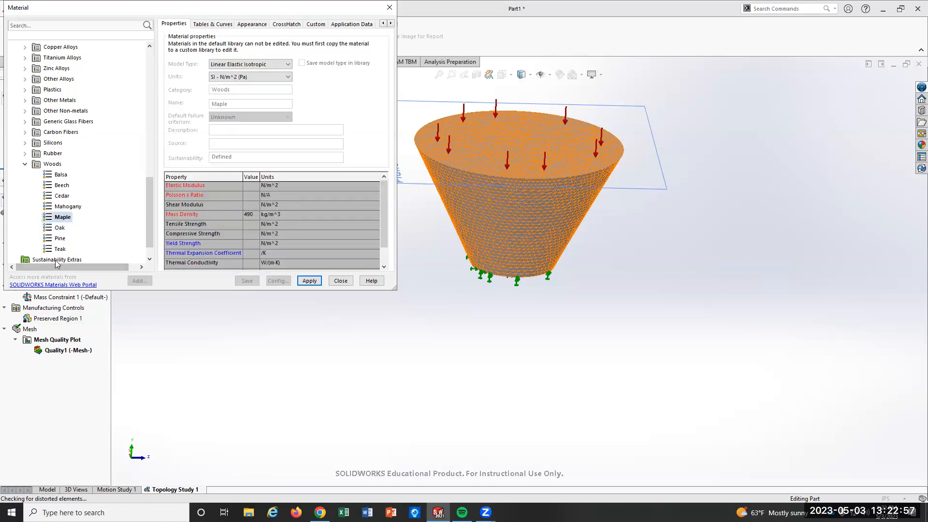
pyautogui.moveTo(56, 264)
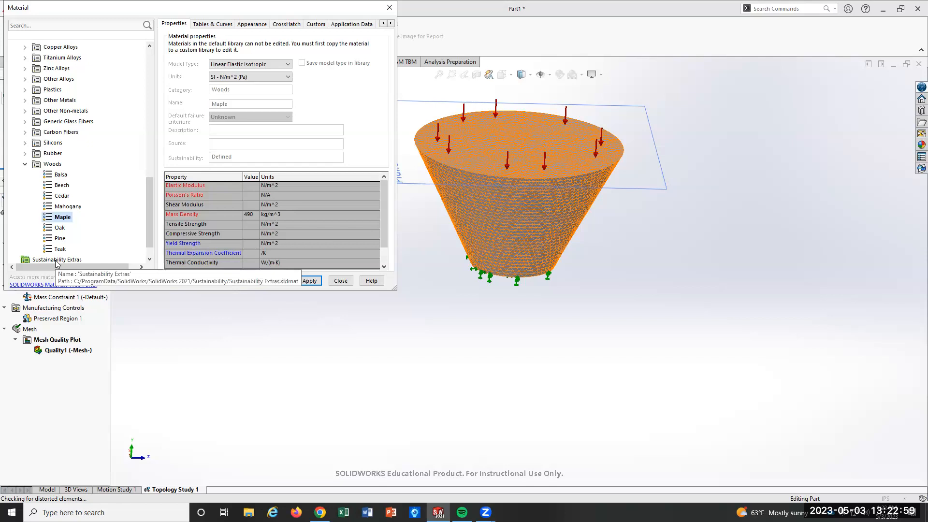
pyautogui.click(62, 174)
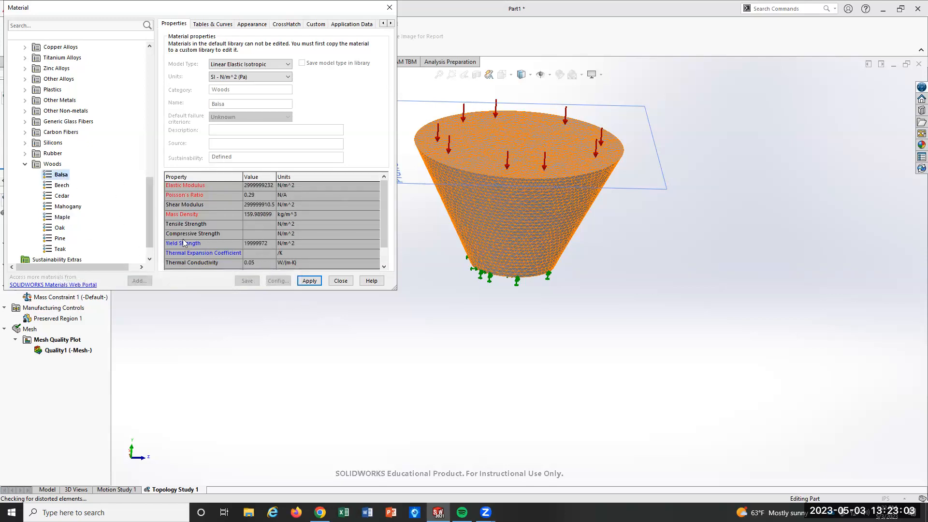
pyautogui.click(308, 281)
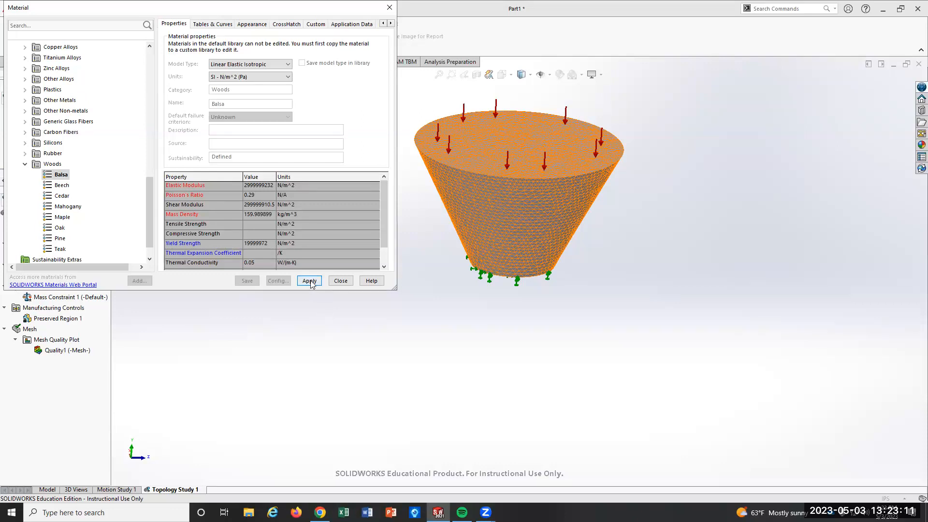
pyautogui.moveTo(342, 280)
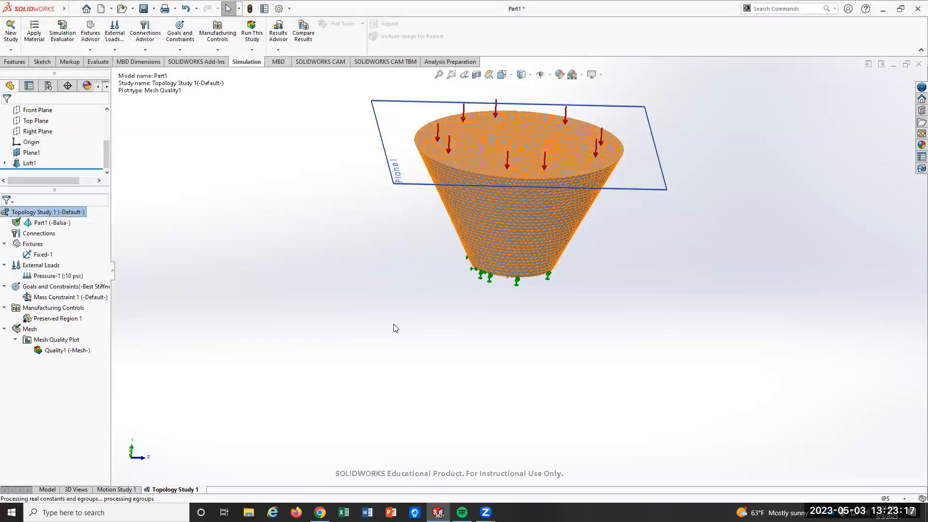
# Run the study on the balsa part and dismiss the 'Topology Study 1: Failed' message.
pyautogui.click(252, 31)
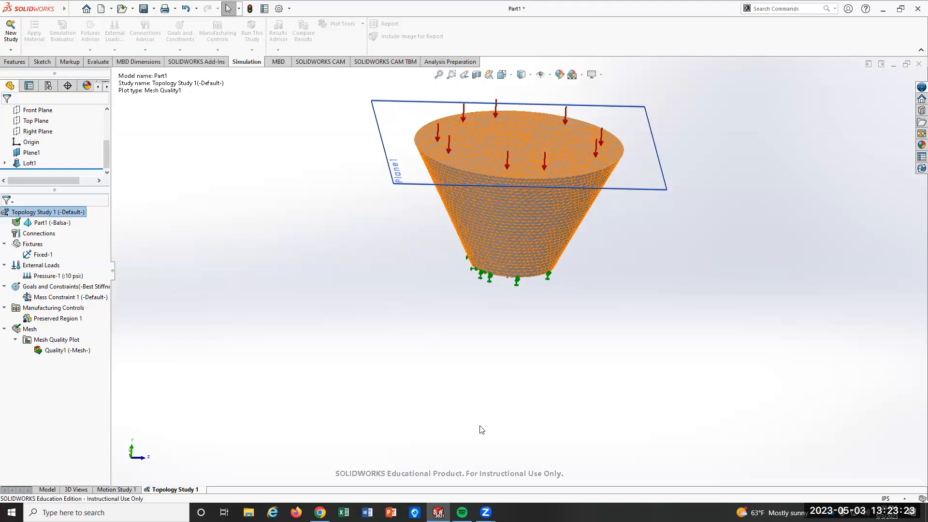
pyautogui.click(251, 30)
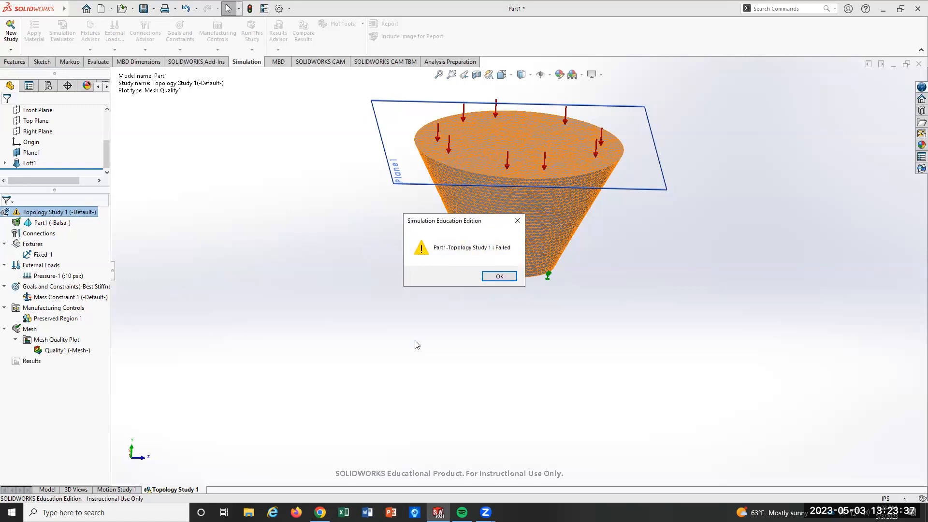
pyautogui.click(499, 277)
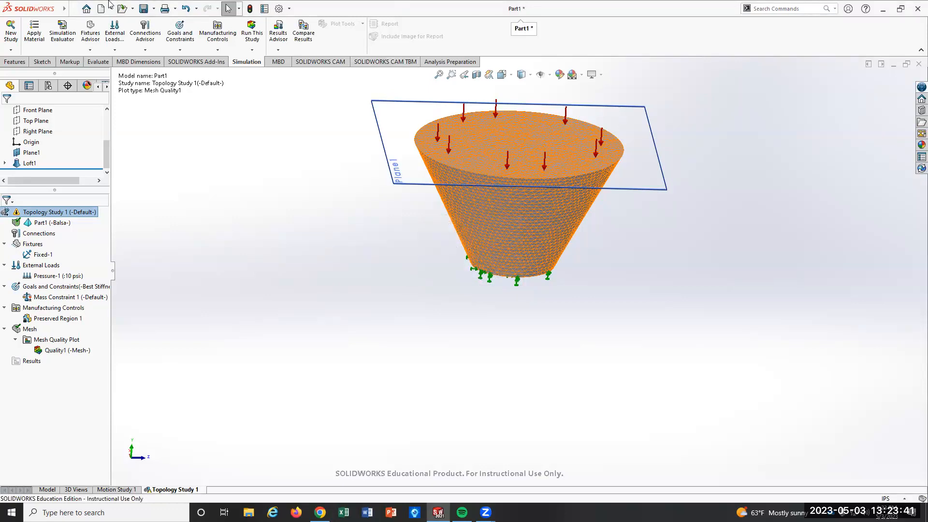
# Save the part as 'wood table opt', copying its simulation result files with it.
pyautogui.click(73, 9)
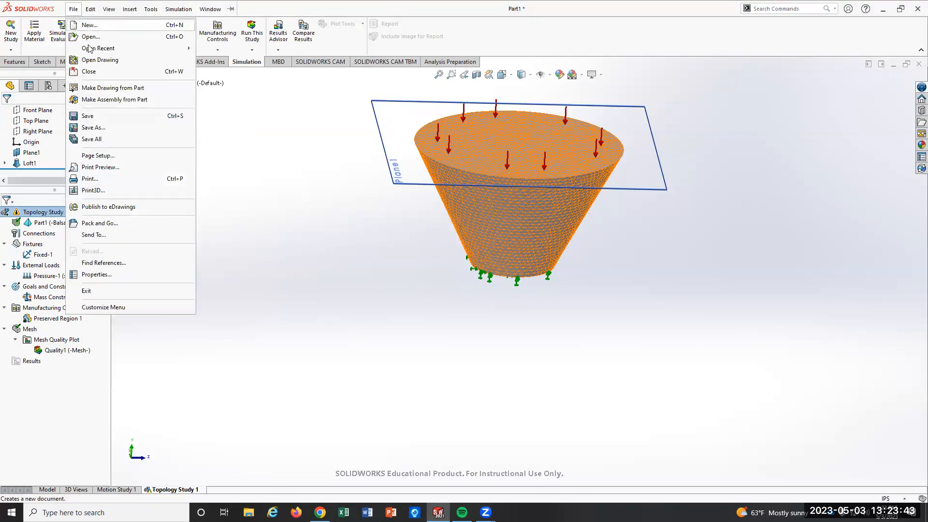
pyautogui.click(93, 127)
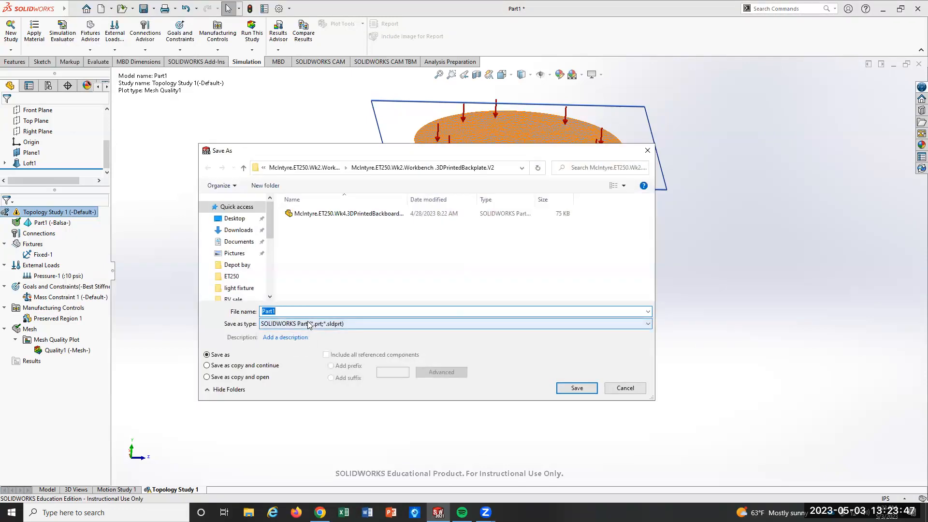
pyautogui.write('wood')
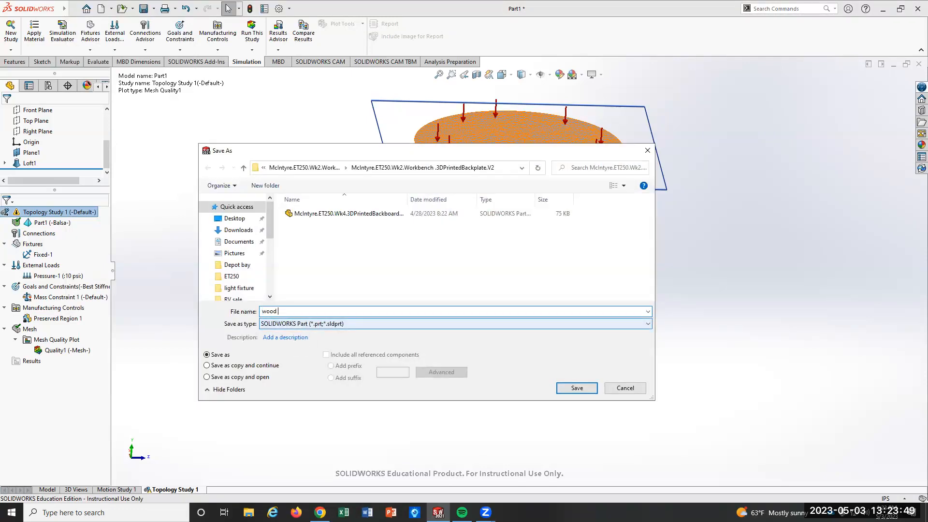
pyautogui.write('table opt')
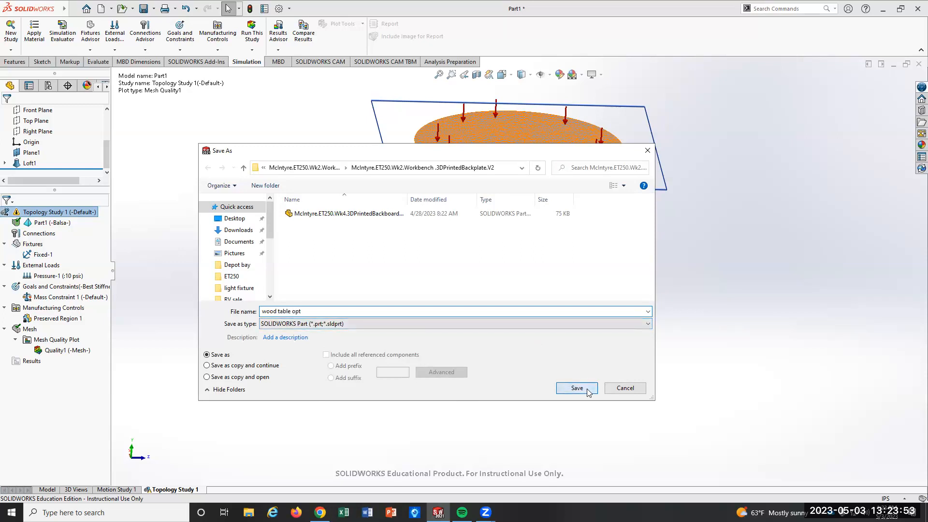
pyautogui.click(575, 387)
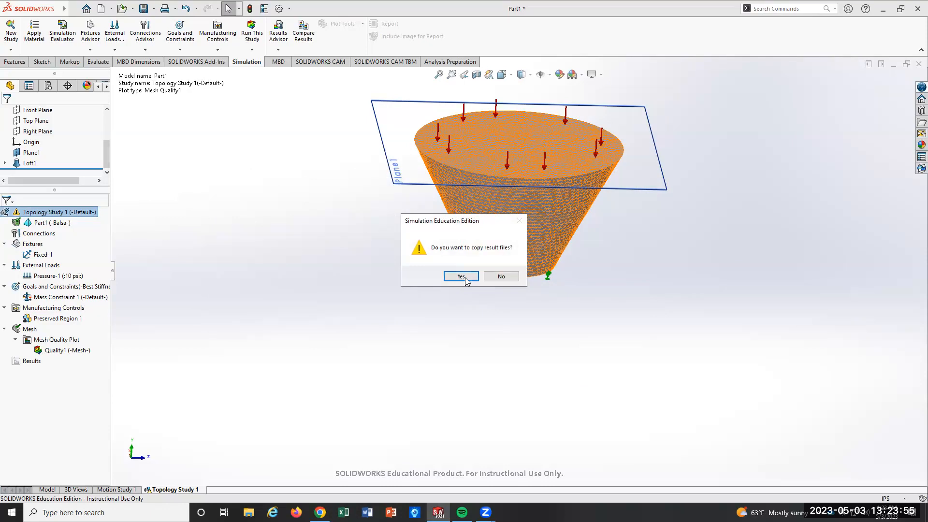
pyautogui.click(461, 276)
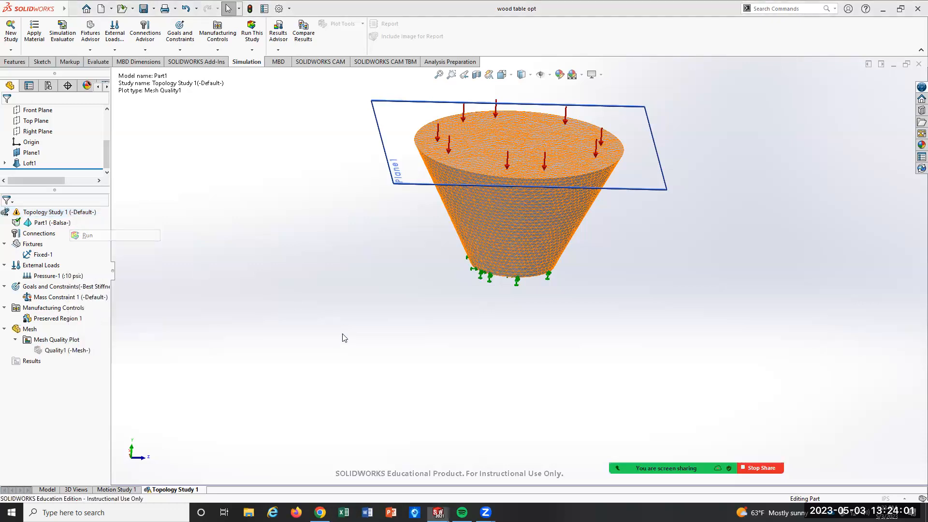
pyautogui.click(87, 235)
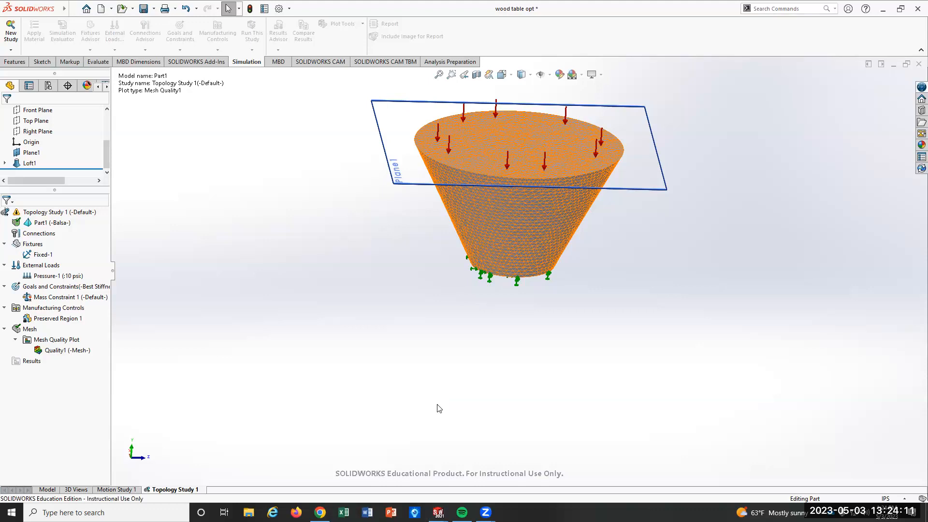
pyautogui.click(251, 33)
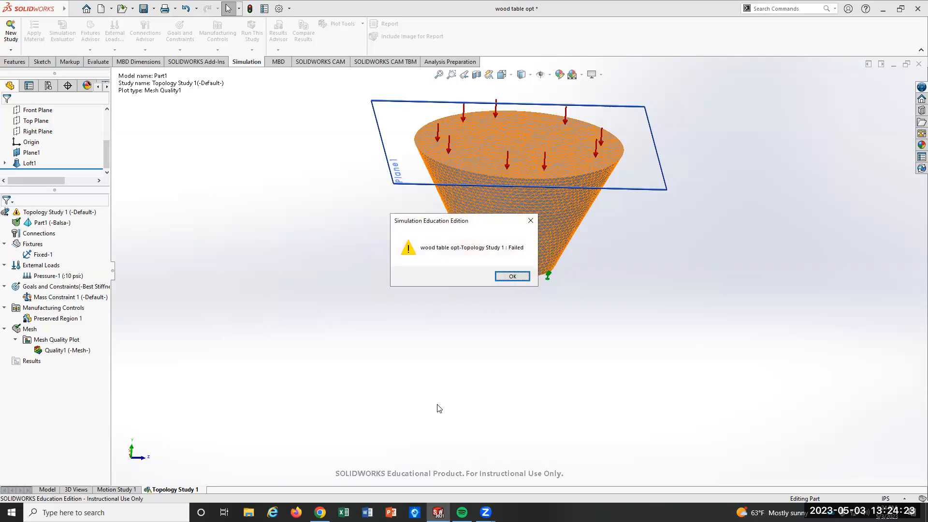
pyautogui.click(511, 275)
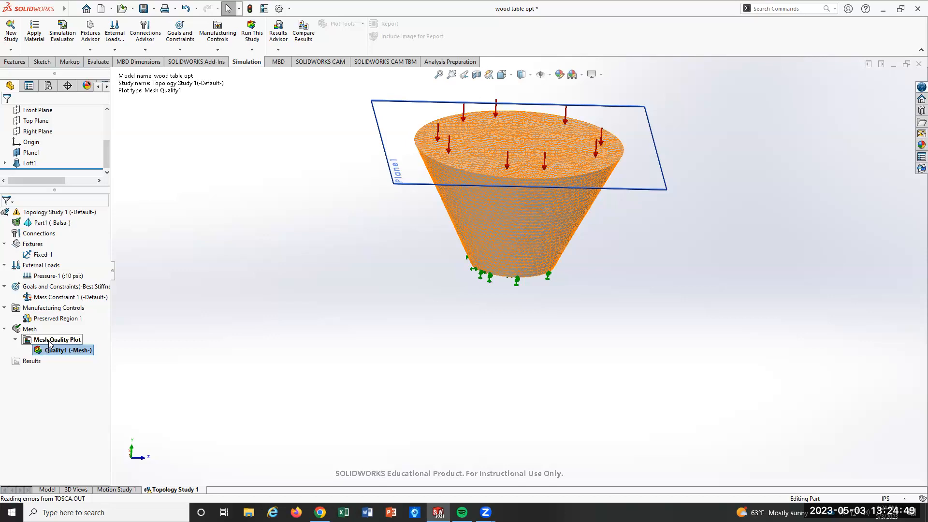
pyautogui.moveTo(608, 140)
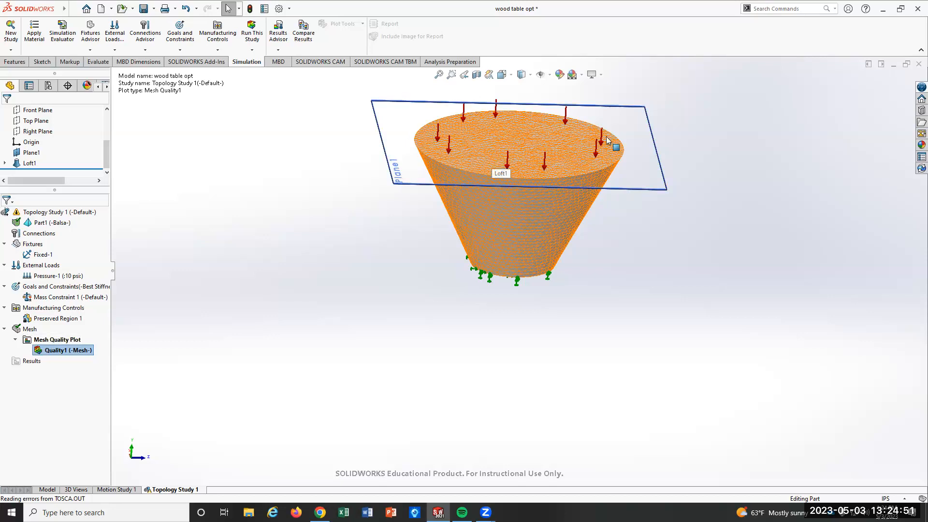
pyautogui.moveTo(531, 260)
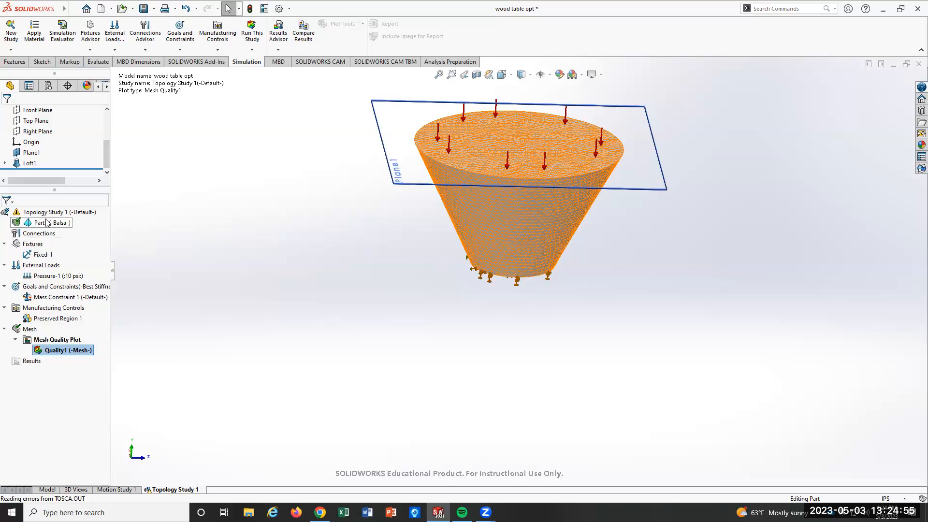
pyautogui.click(48, 222)
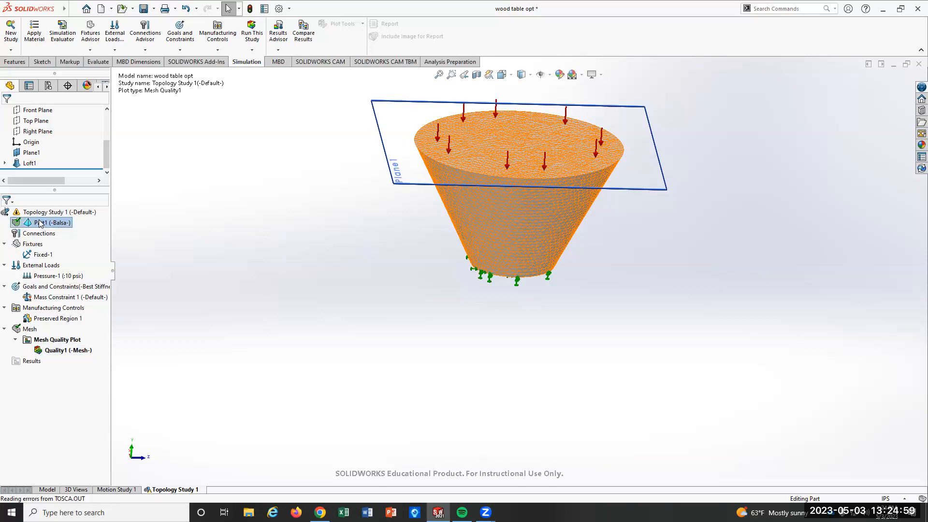
pyautogui.rightClick(42, 222)
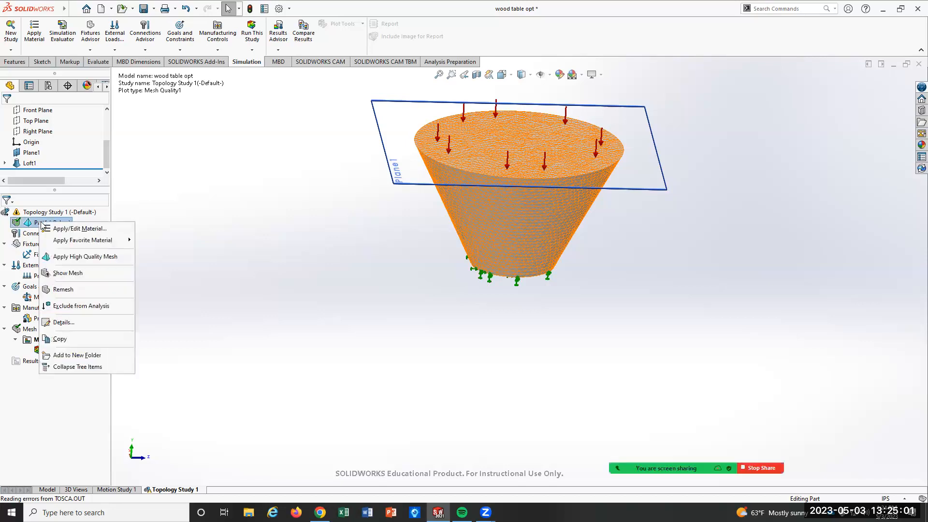
pyautogui.moveTo(76, 281)
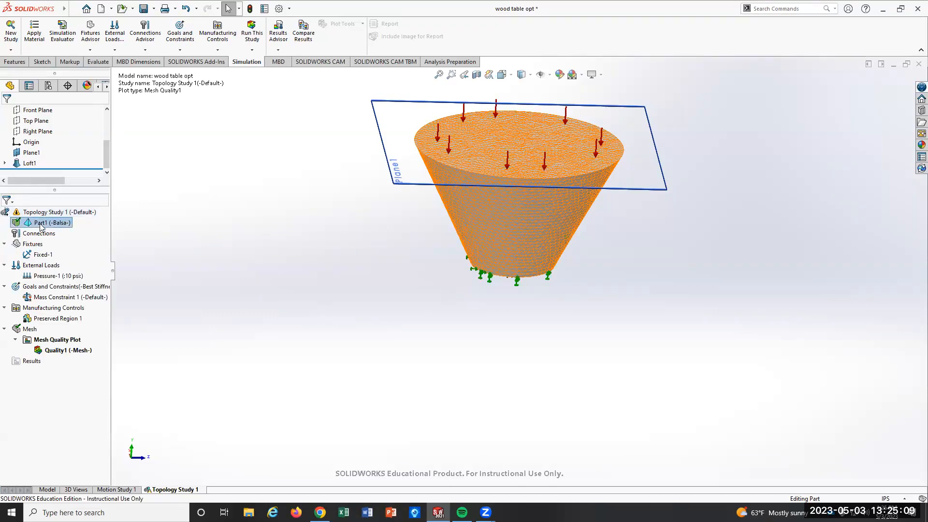
pyautogui.rightClick(175, 489)
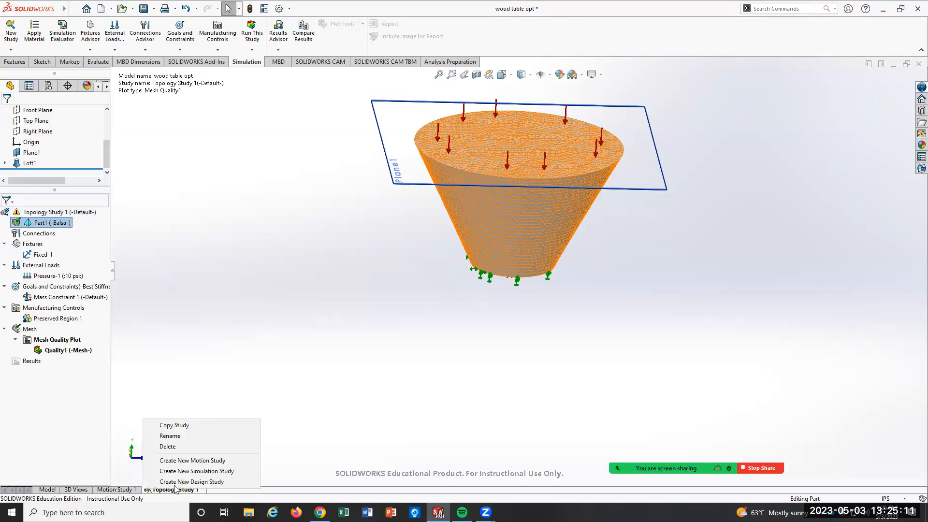
# Delete the failed Topology Study 1 together with its results.
pyautogui.click(168, 446)
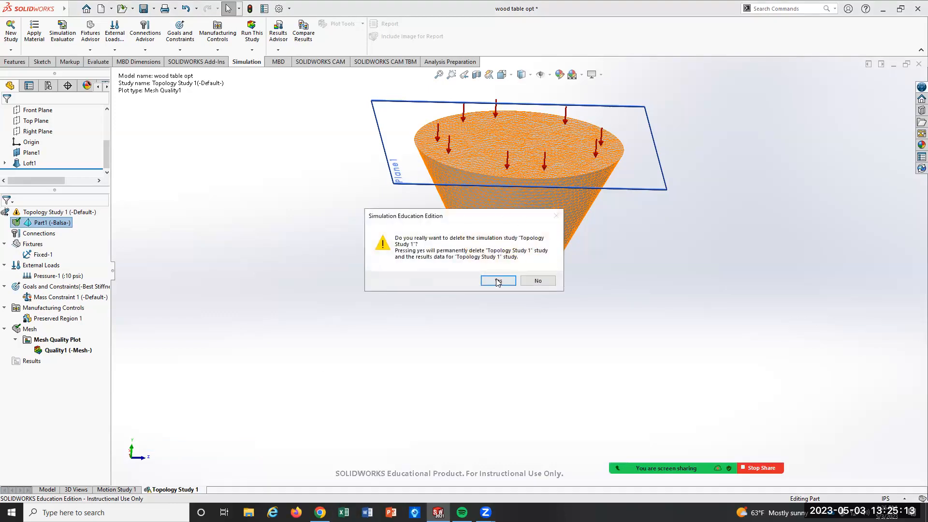
pyautogui.click(497, 280)
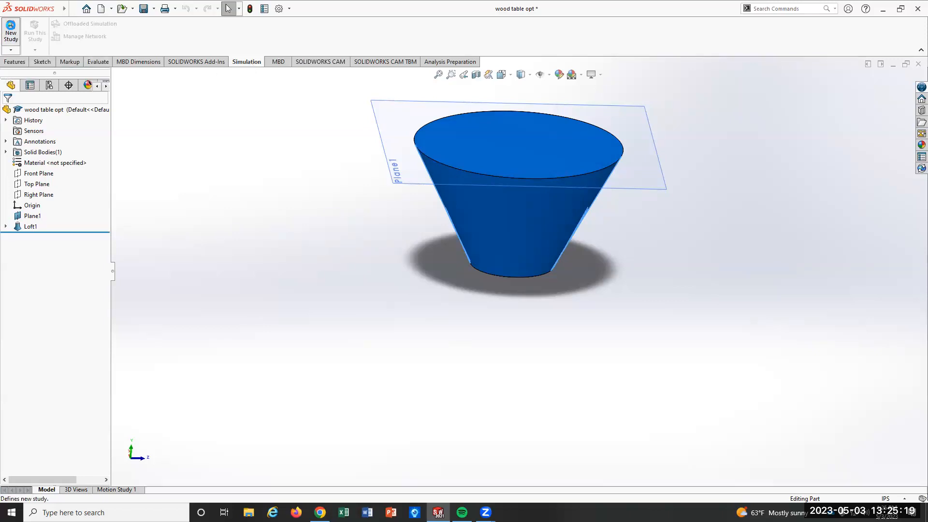
# Create a fresh Topology Study 1 via New Study.
pyautogui.click(11, 30)
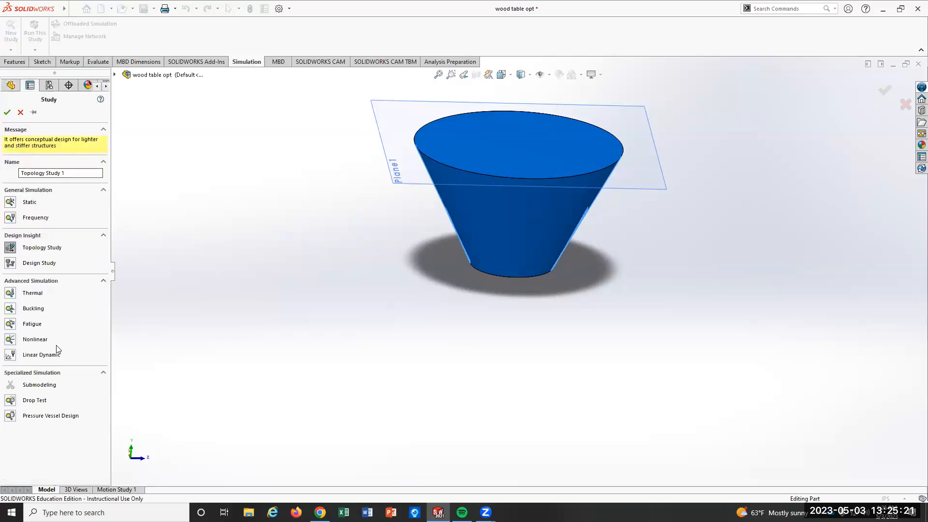
pyautogui.click(103, 191)
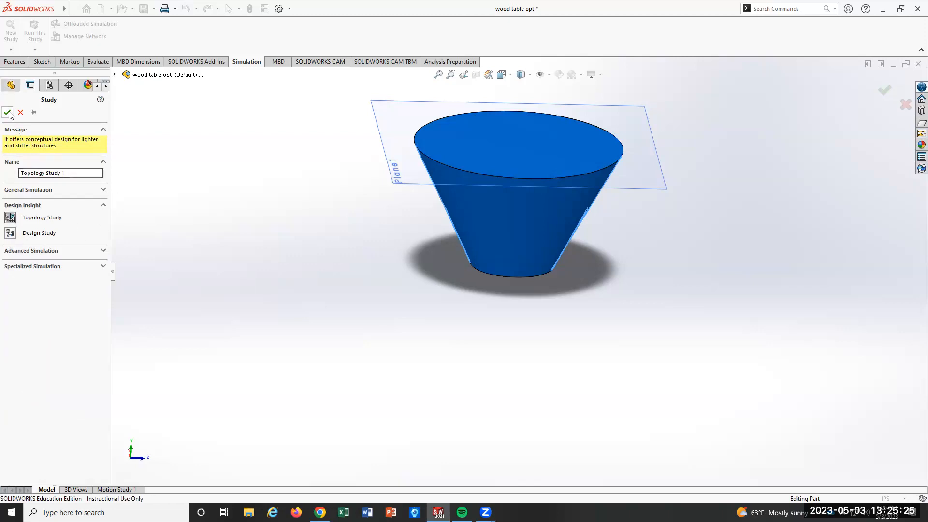
pyautogui.click(7, 113)
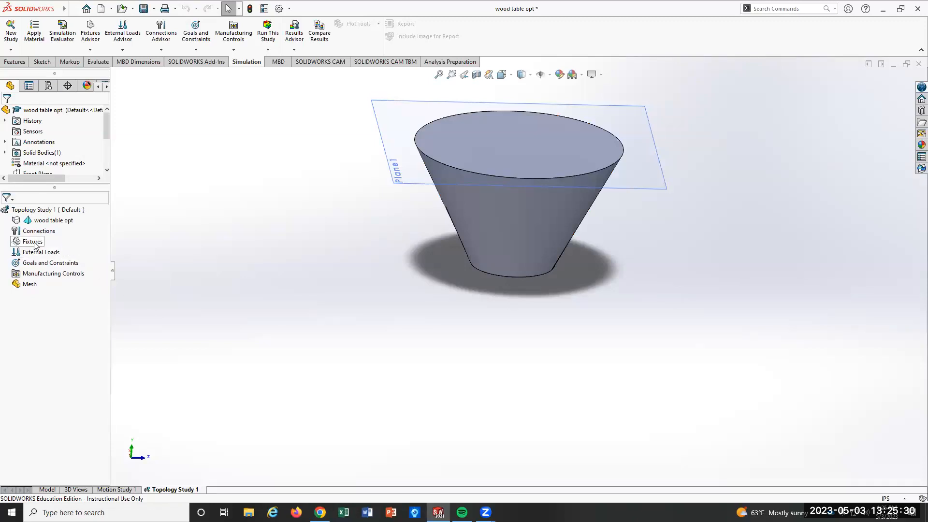
# Add a Fixed Geometry fixture on the cone's small bottom face.
pyautogui.rightClick(32, 241)
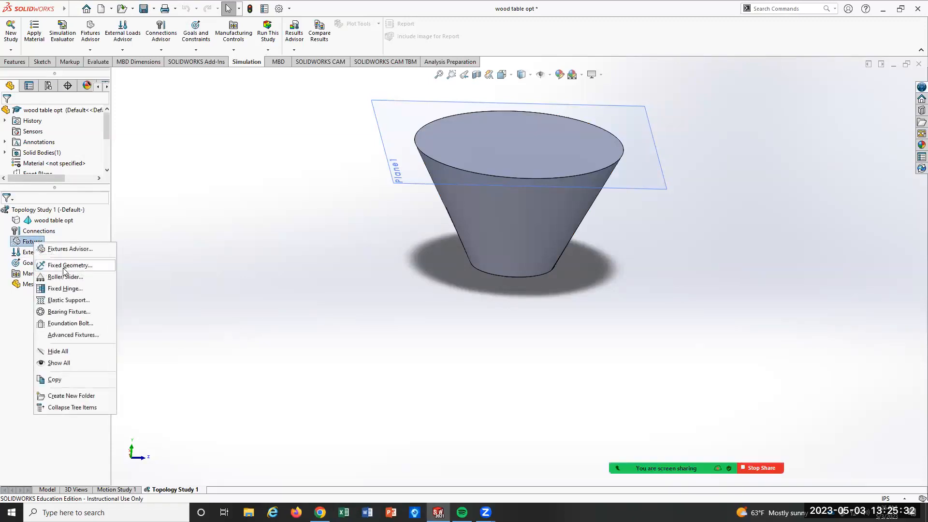
pyautogui.click(69, 265)
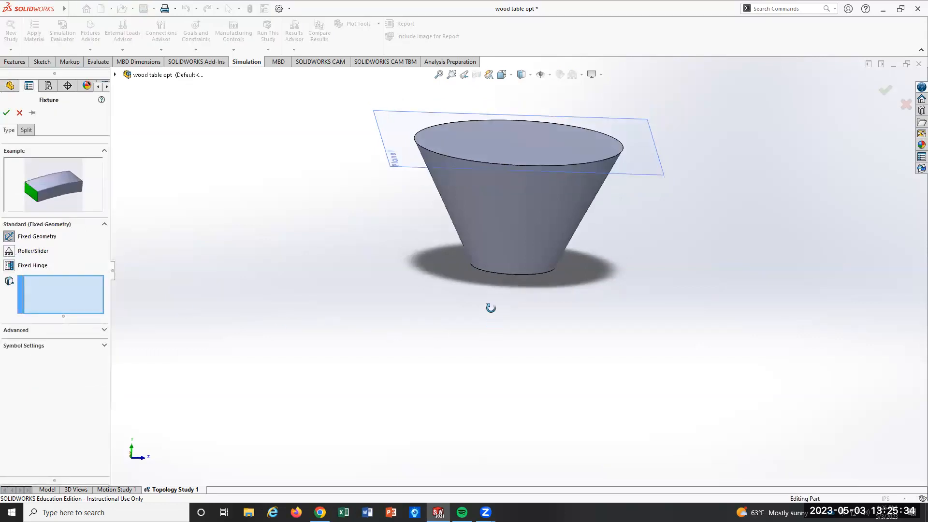
pyautogui.click(508, 274)
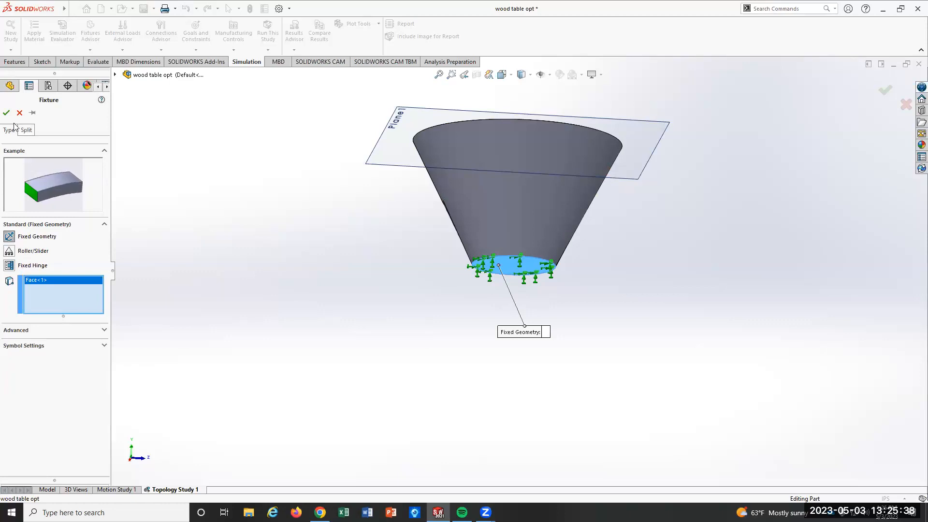
pyautogui.click(6, 112)
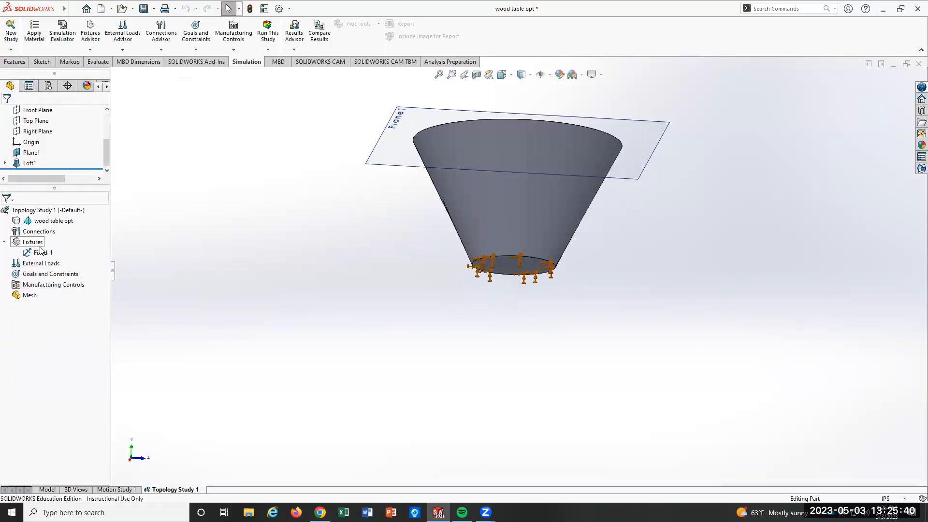
# Apply a 10 psi Pressure load to the cone's top face.
pyautogui.rightClick(41, 262)
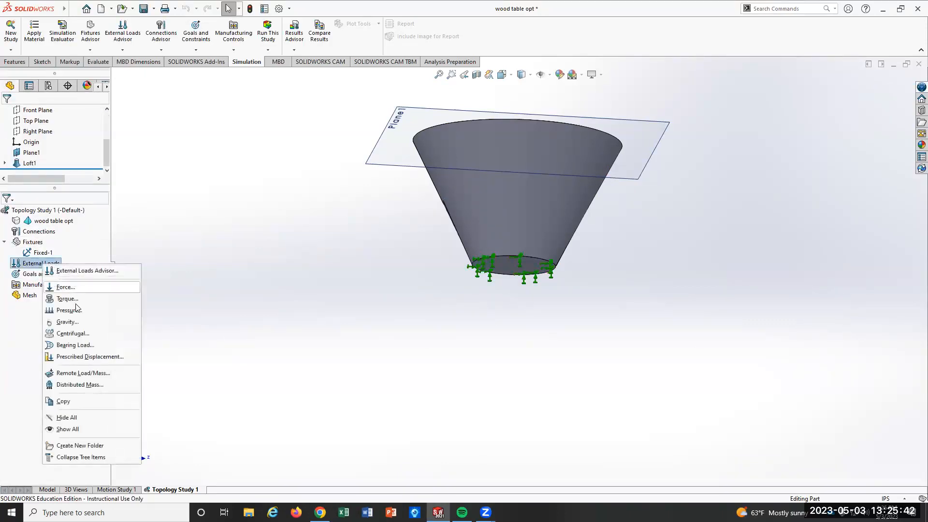
pyautogui.click(70, 310)
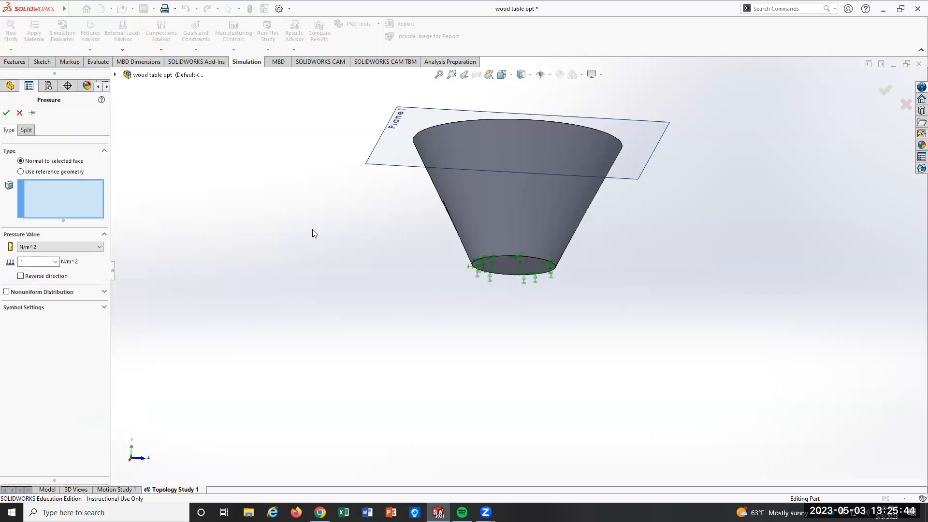
pyautogui.click(510, 136)
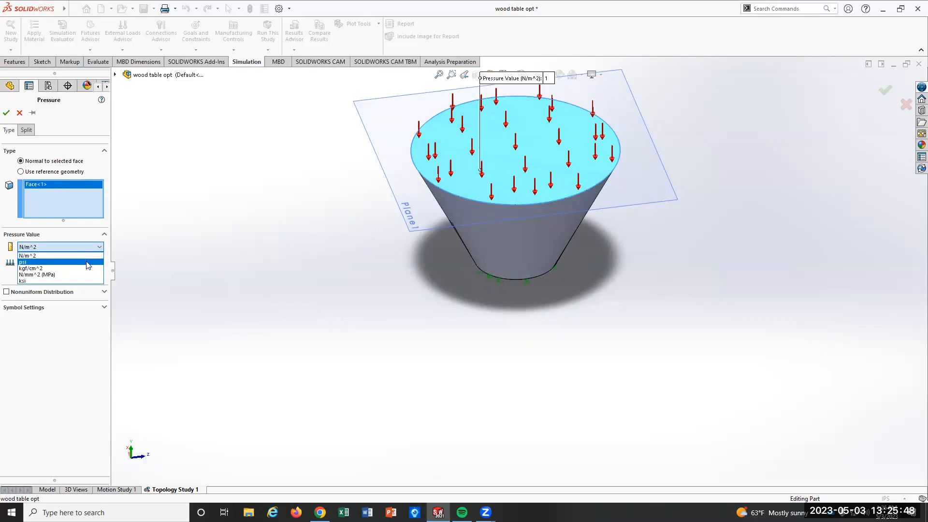
pyautogui.click(23, 262)
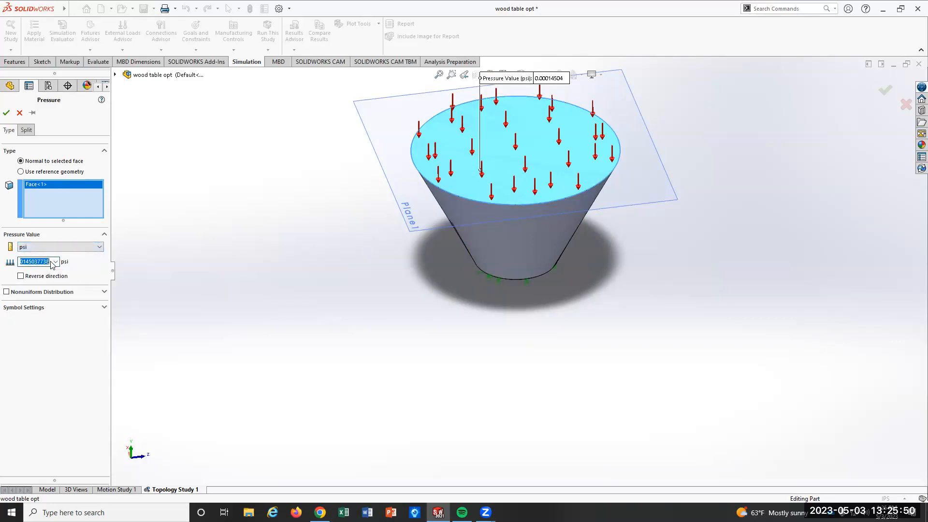
pyautogui.write('10')
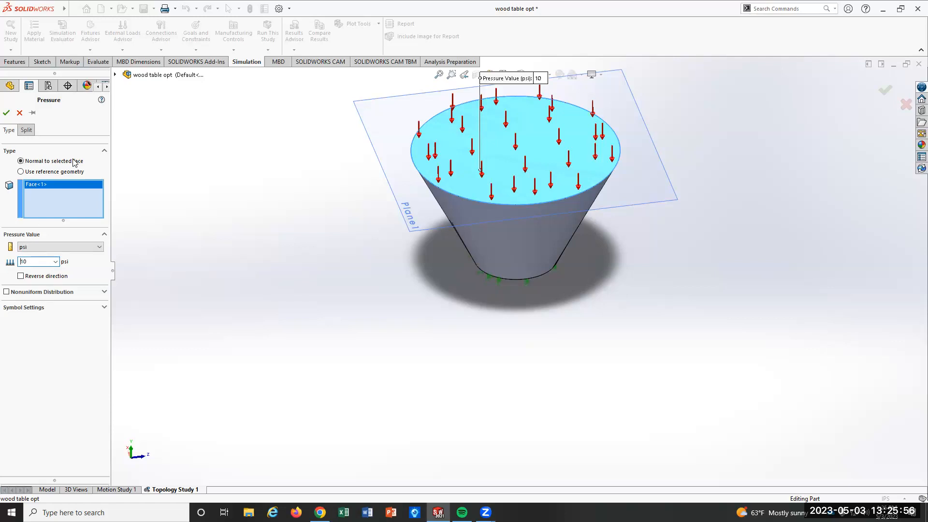
pyautogui.click(6, 112)
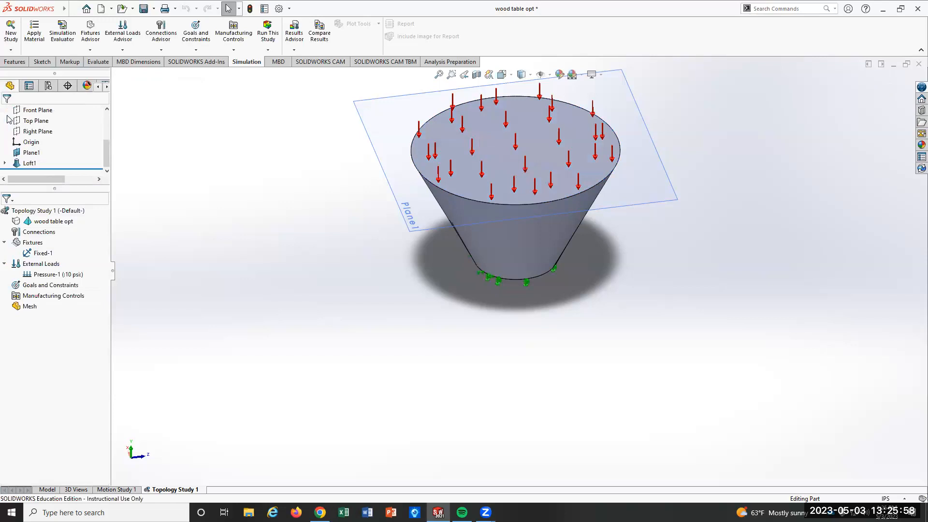
# Set the goal to Best Stiffness to Weight ratio with 80 percent mass reduction.
pyautogui.click(51, 284)
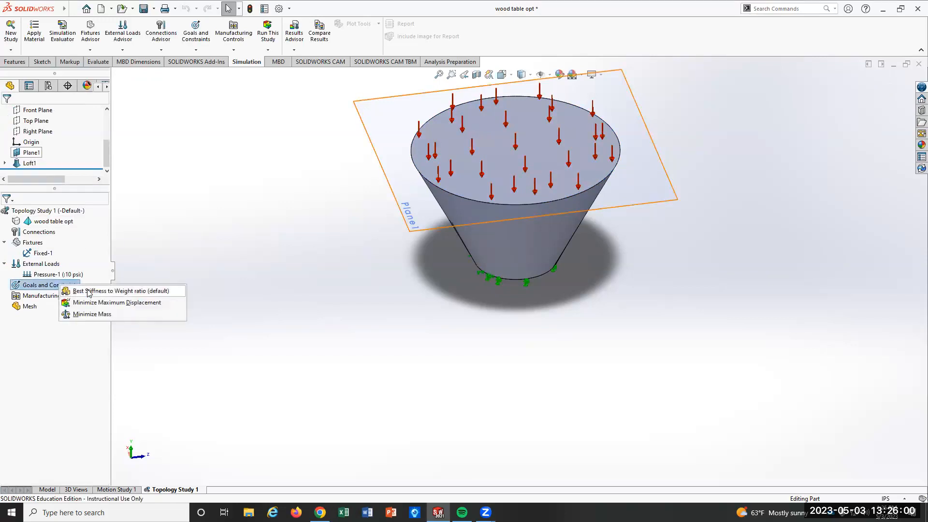
pyautogui.click(122, 291)
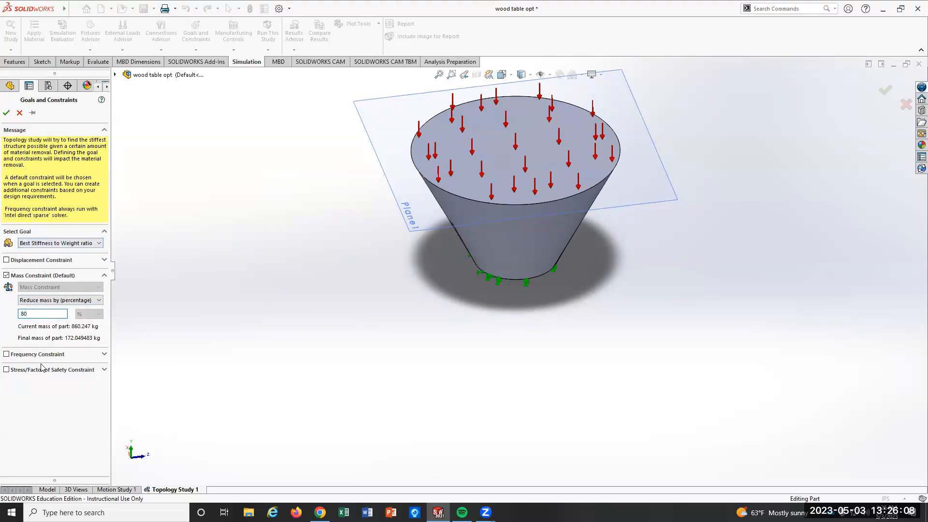
pyautogui.click(6, 112)
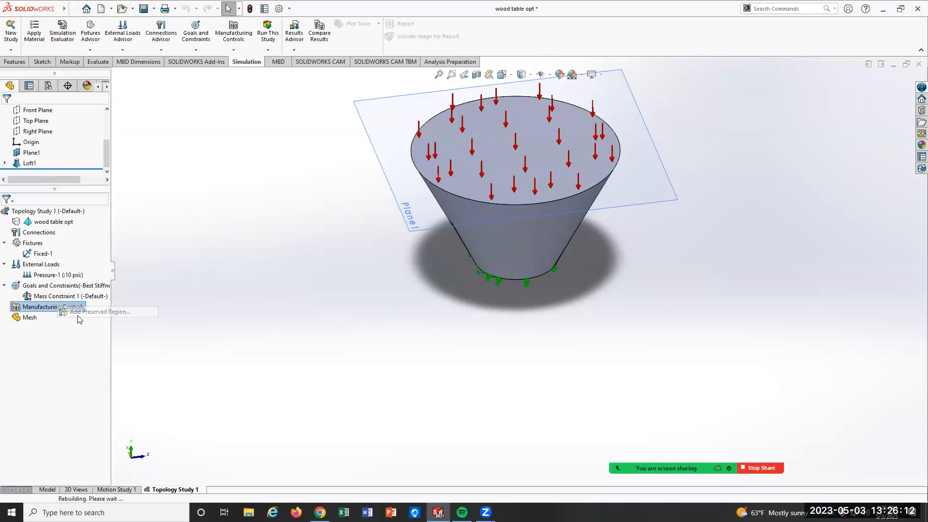
# Add a 3 inch deep Preserved Region on the top face under Manufacturing Controls.
pyautogui.click(106, 312)
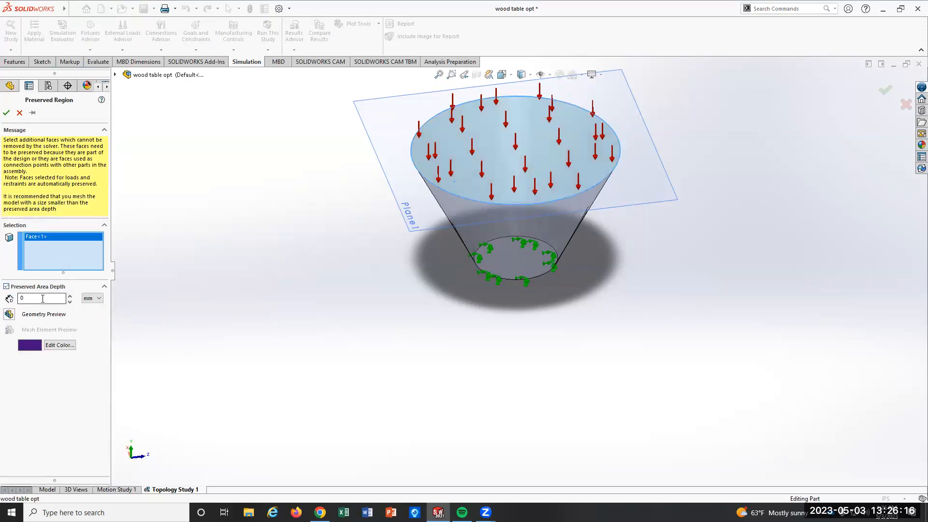
pyautogui.click(99, 298)
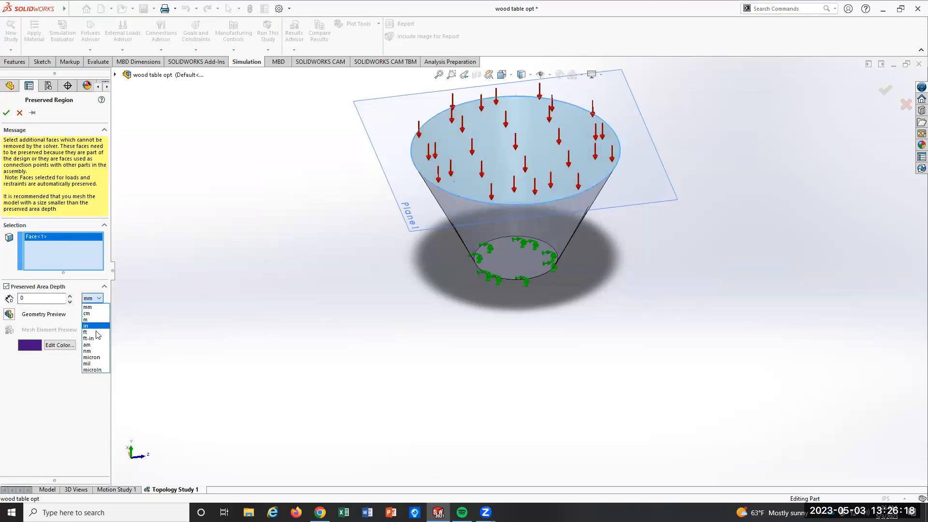
pyautogui.click(87, 325)
pyautogui.write('3')
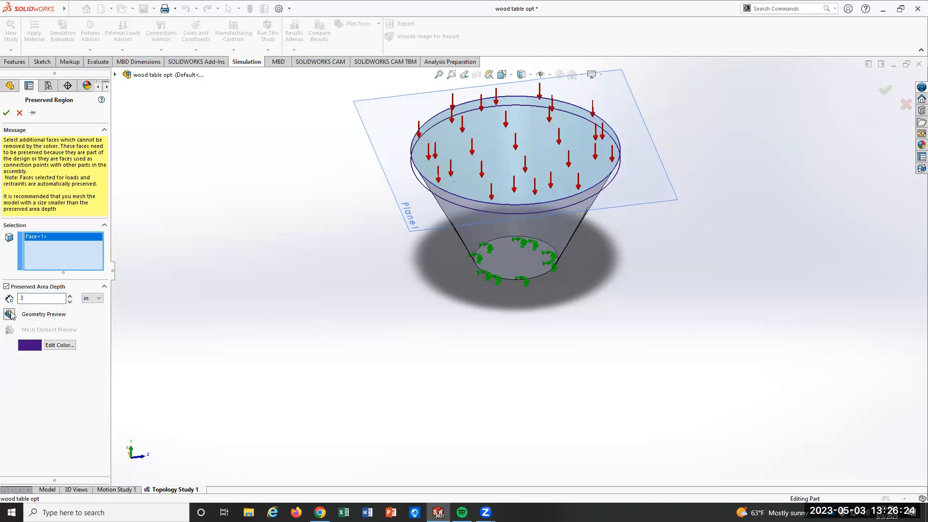
pyautogui.click(7, 113)
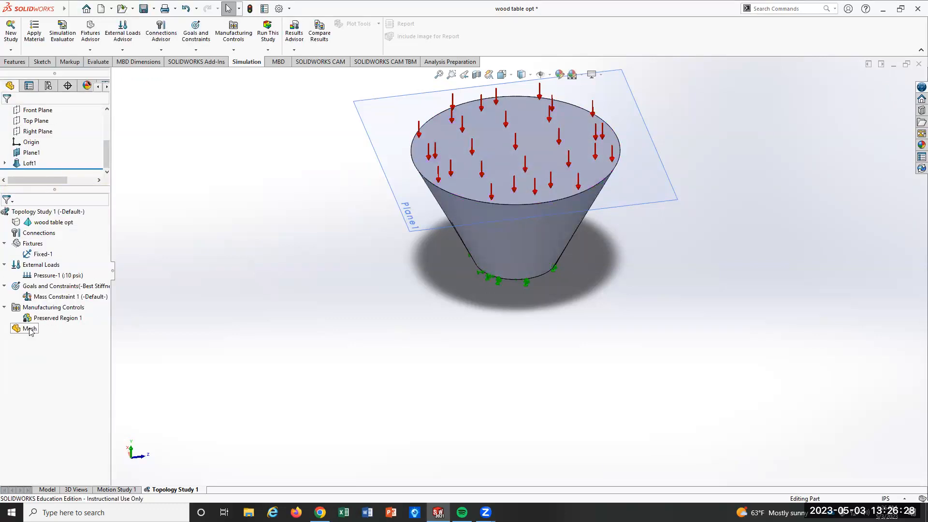
# Mesh the cone with curvature-based settings and a mesh quality plot.
pyautogui.click(29, 329)
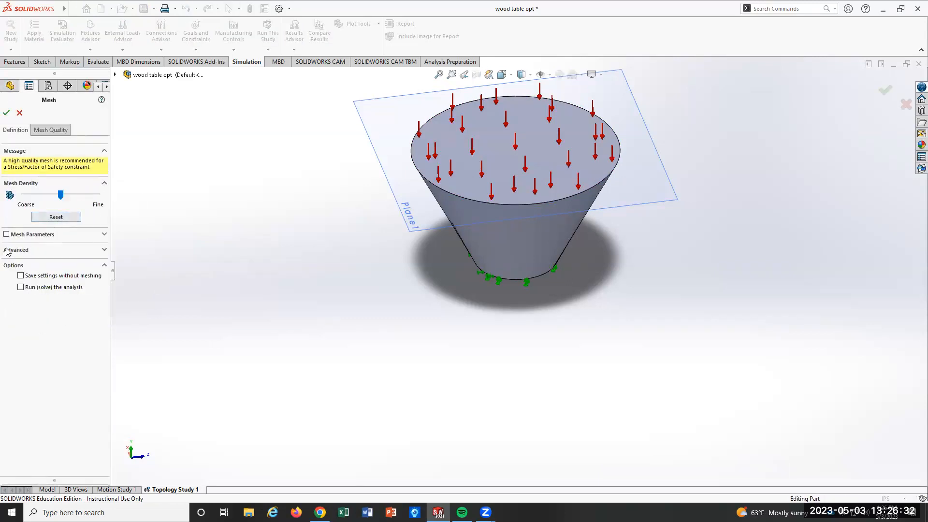
pyautogui.click(31, 234)
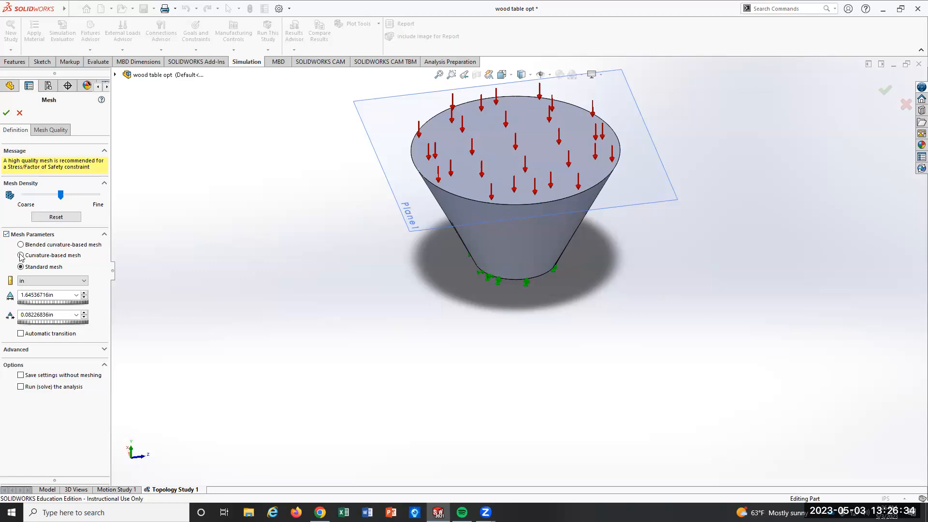
pyautogui.click(20, 256)
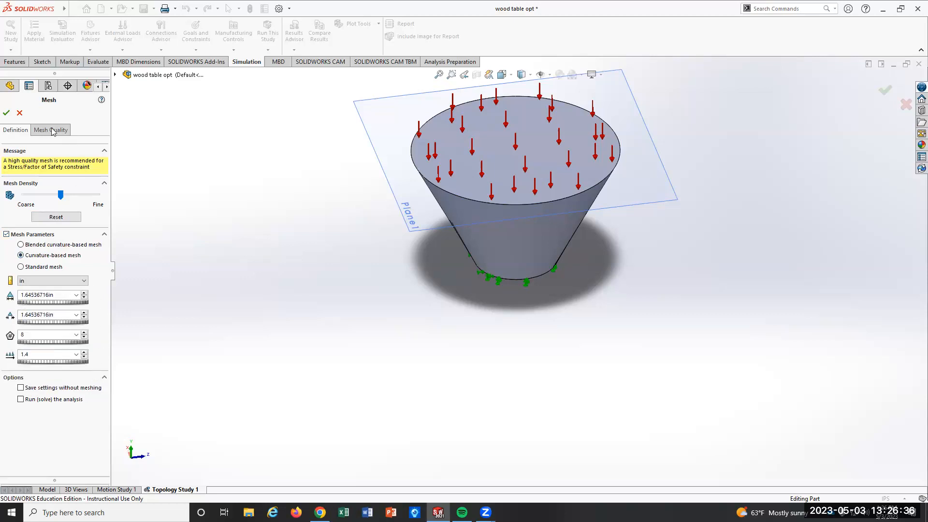
pyautogui.click(6, 112)
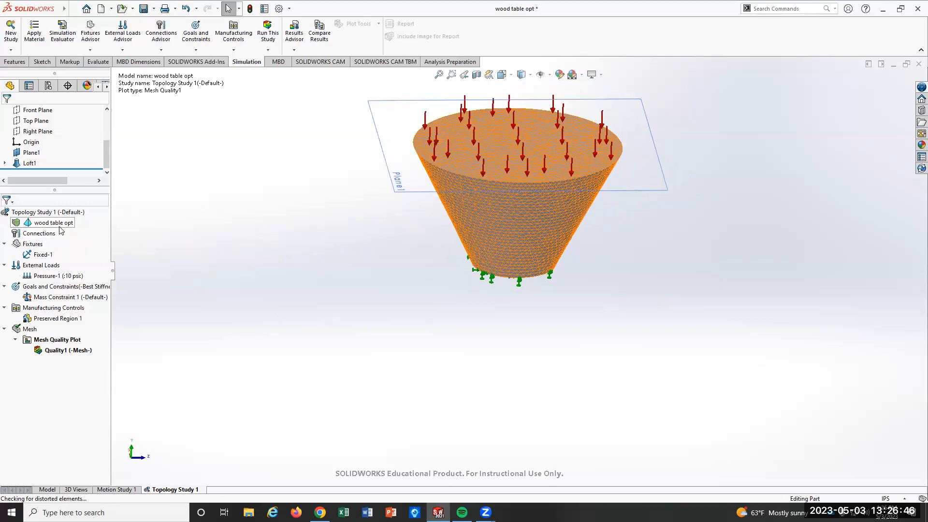
# Apply Balsa from the Woods category to the study's body and close the library.
pyautogui.rightClick(51, 222)
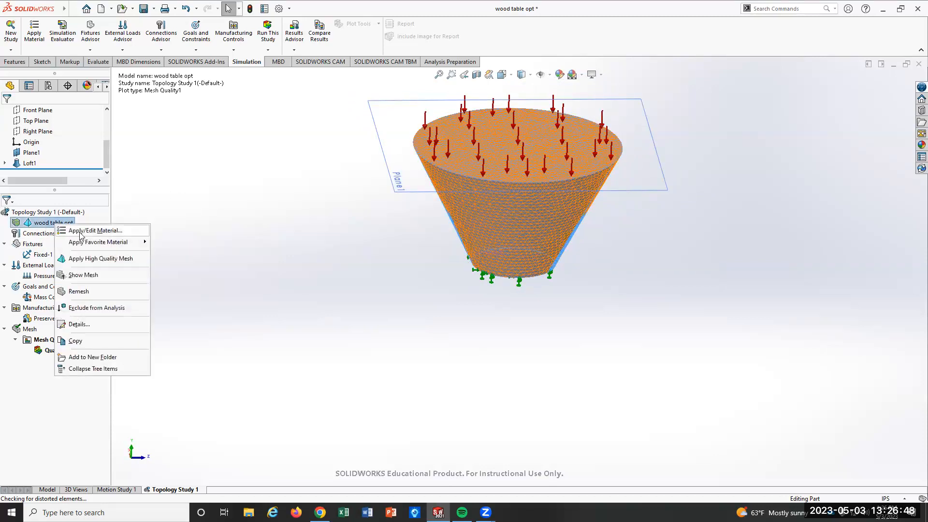
pyautogui.click(95, 230)
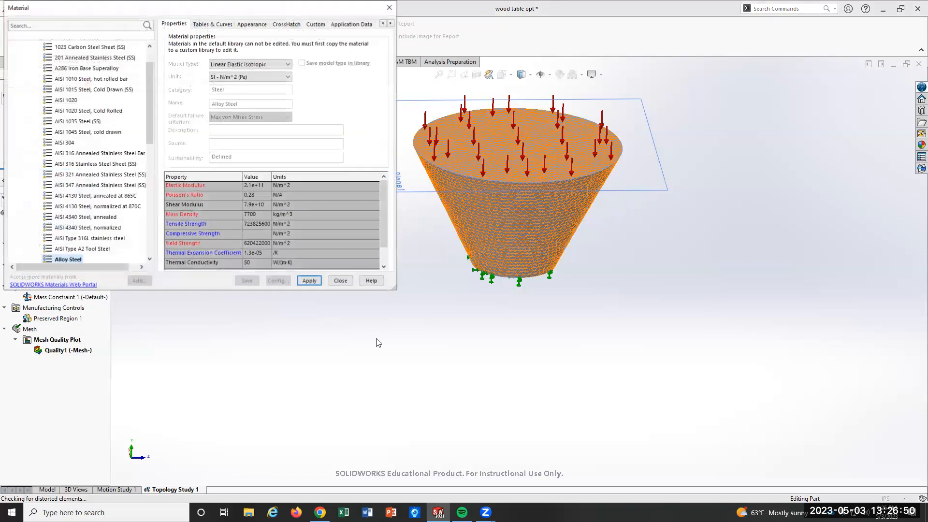
pyautogui.click(308, 280)
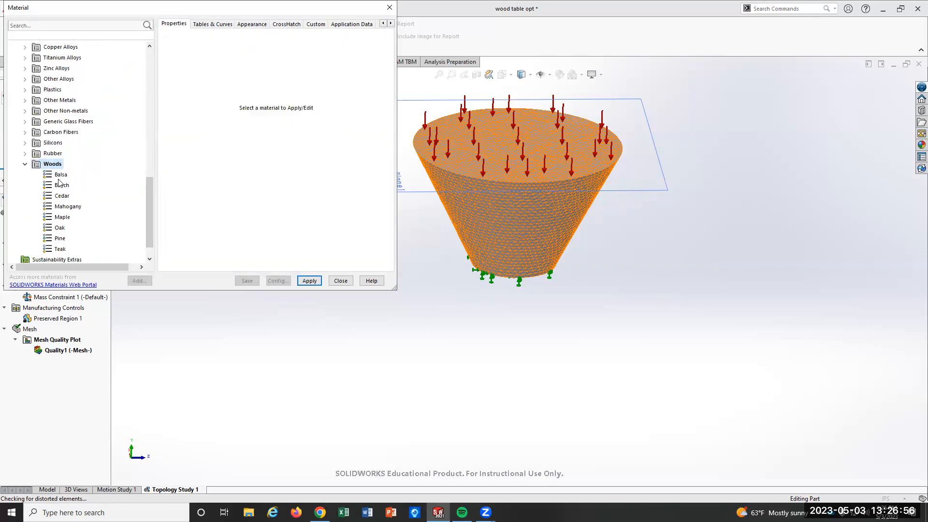
pyautogui.click(61, 174)
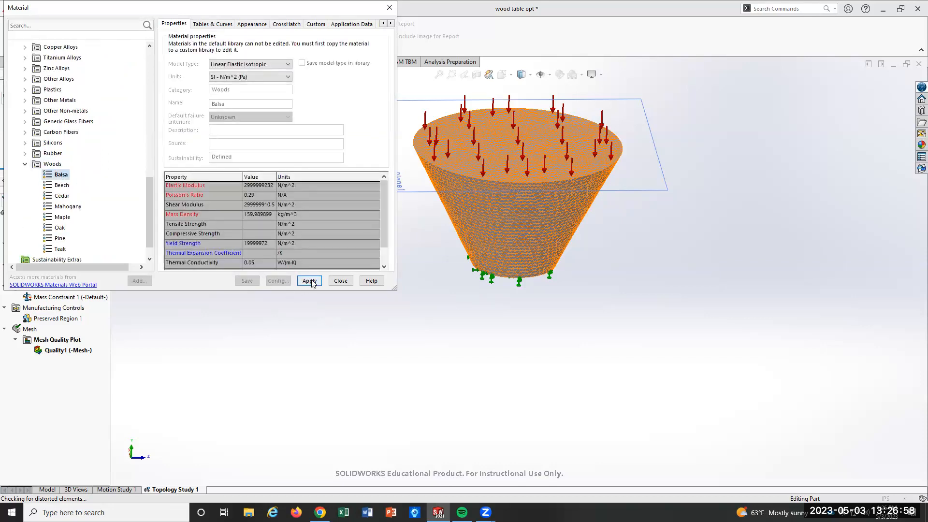
pyautogui.click(308, 280)
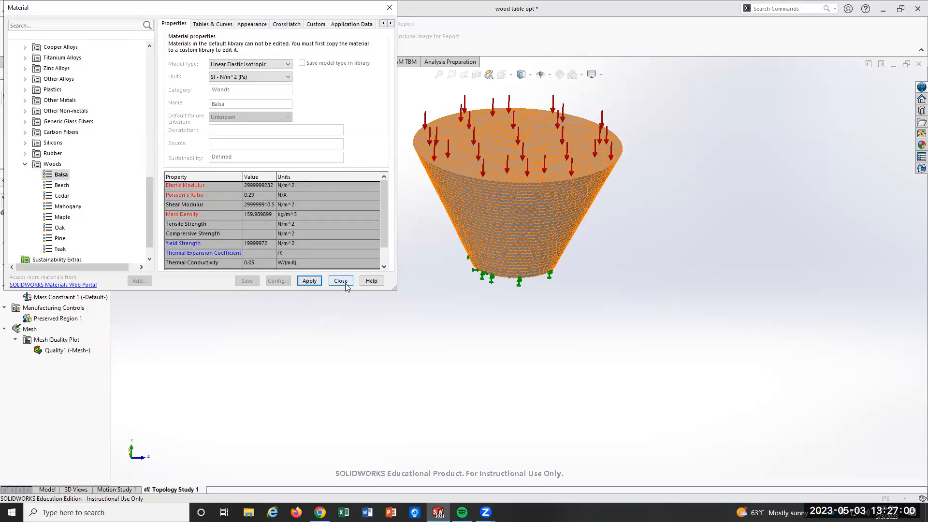
pyautogui.click(340, 280)
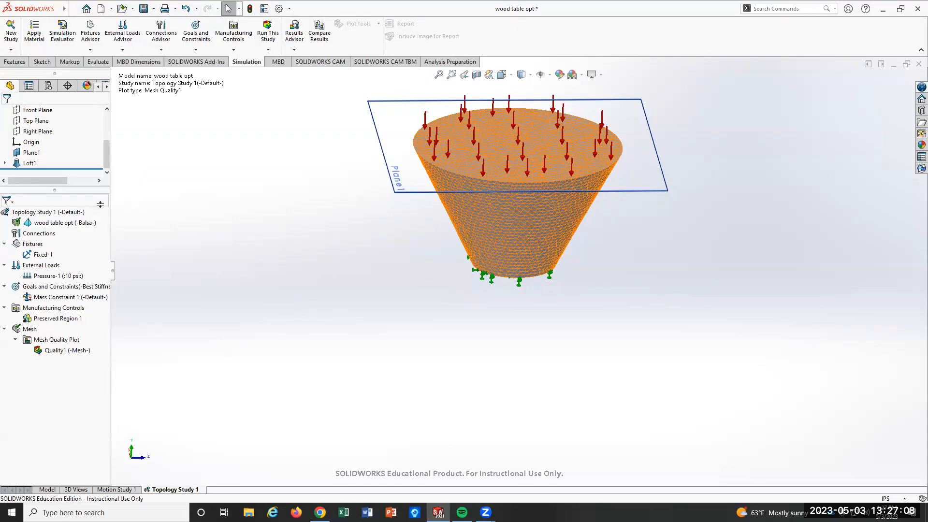
# Run the rebuilt Topology Study 1 and dismiss the Failed message it ends with.
pyautogui.rightClick(49, 212)
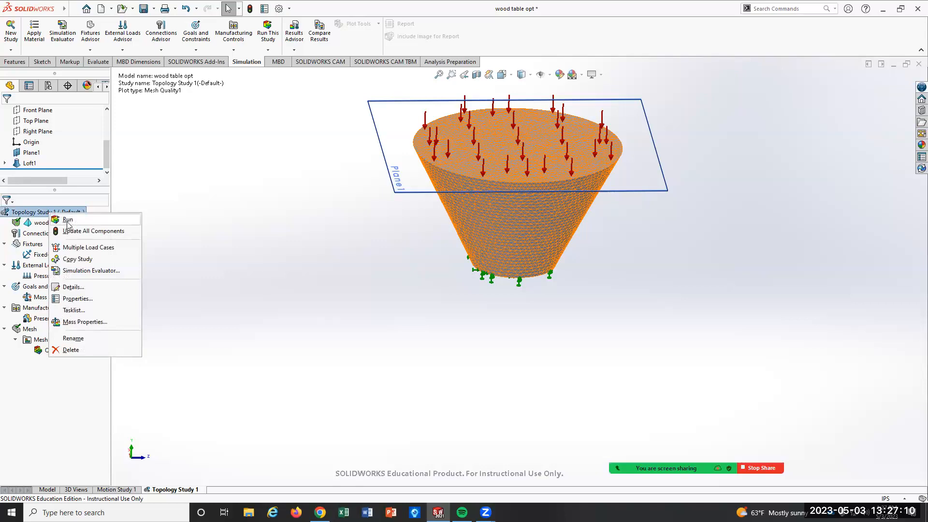
pyautogui.click(66, 219)
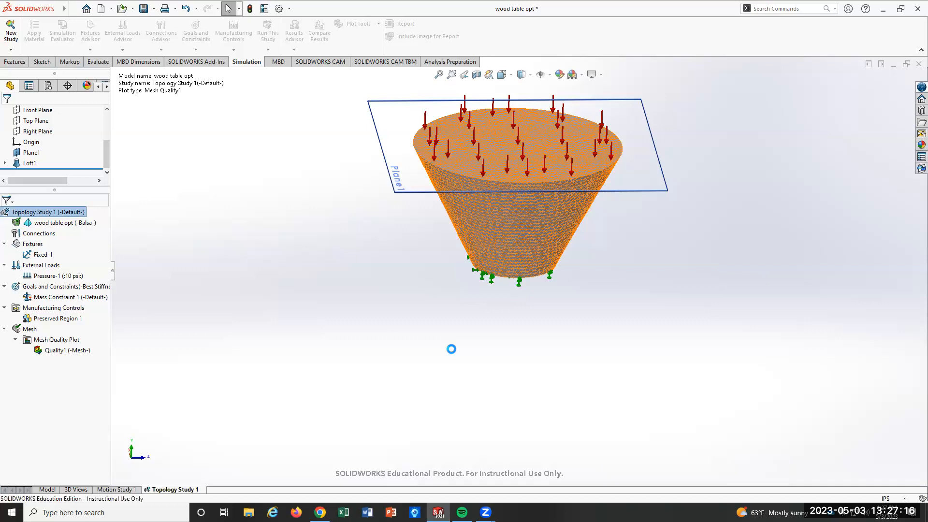
pyautogui.click(268, 31)
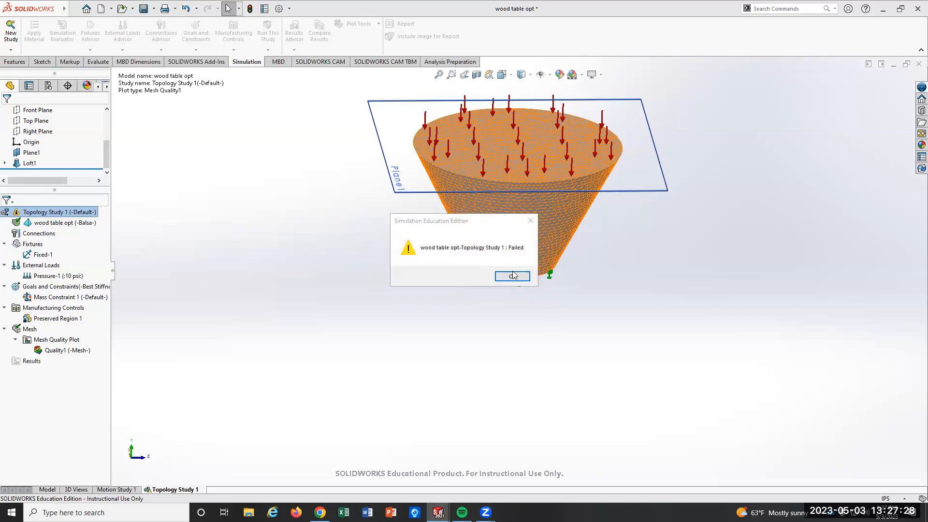
pyautogui.click(512, 276)
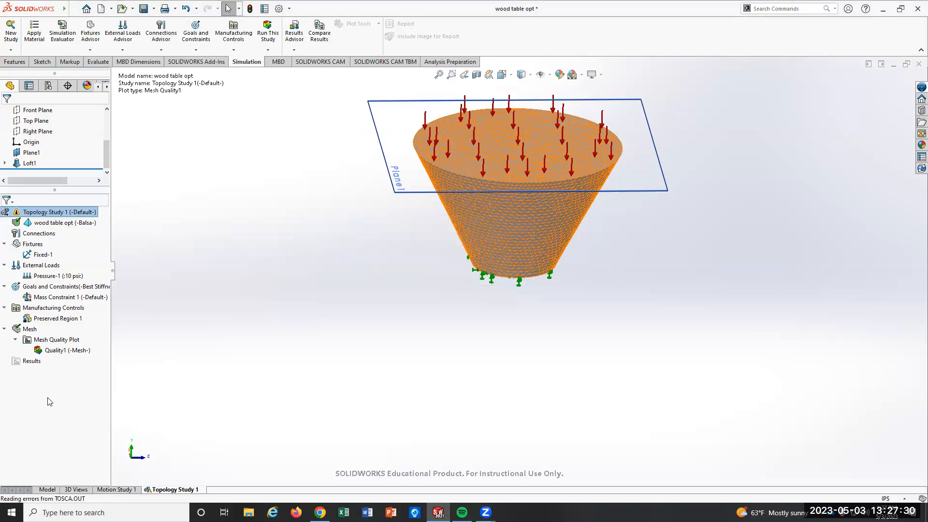
pyautogui.rightClick(57, 339)
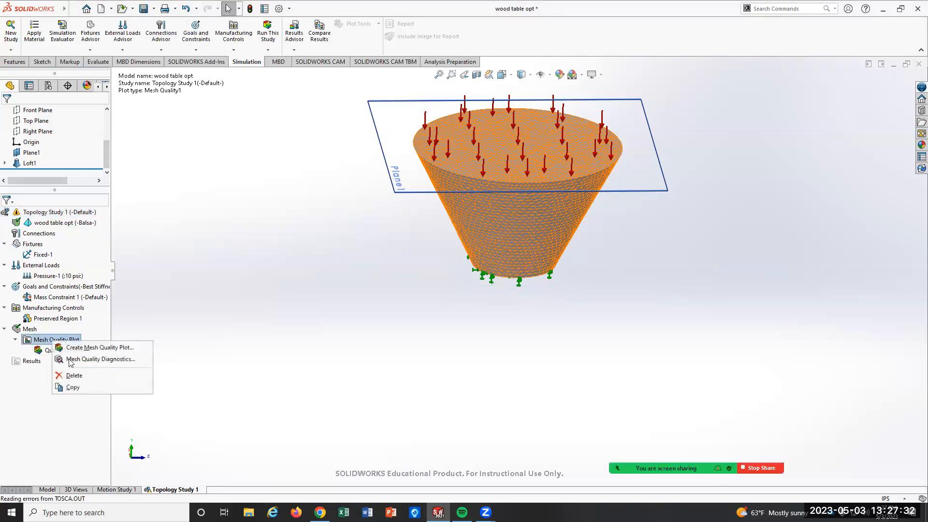
# Delete the Mesh Quality Plot from Topology Study 1 and confirm.
pyautogui.click(75, 375)
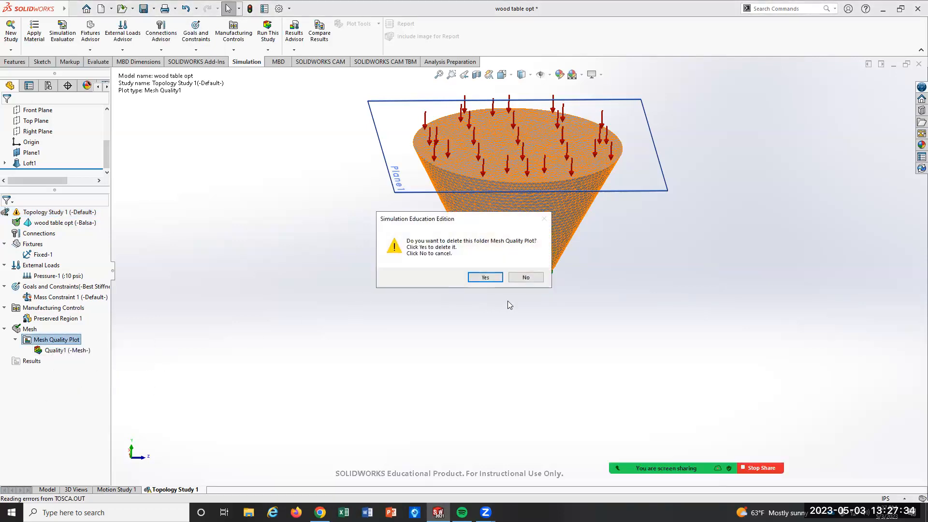
pyautogui.click(484, 278)
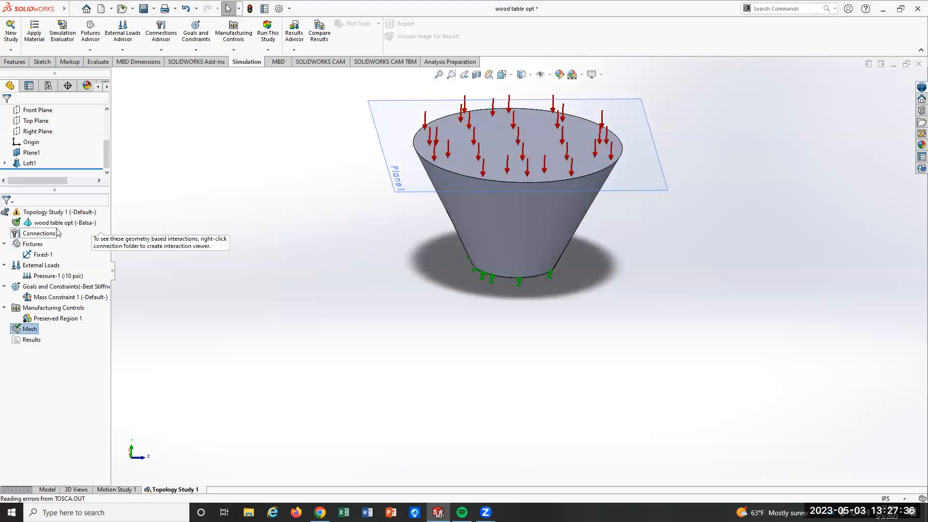
# Recheck the study body's Balsa material assignment, then close the material library.
pyautogui.rightClick(65, 223)
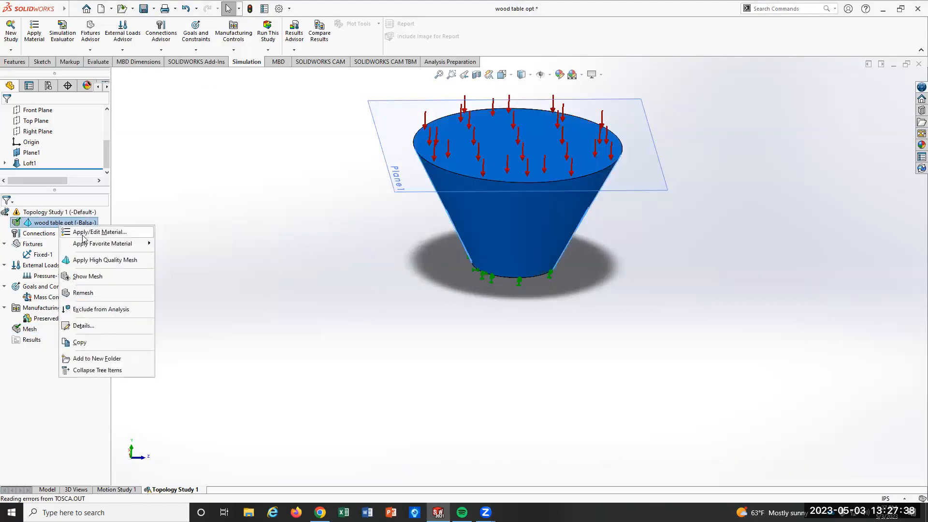
pyautogui.click(100, 238)
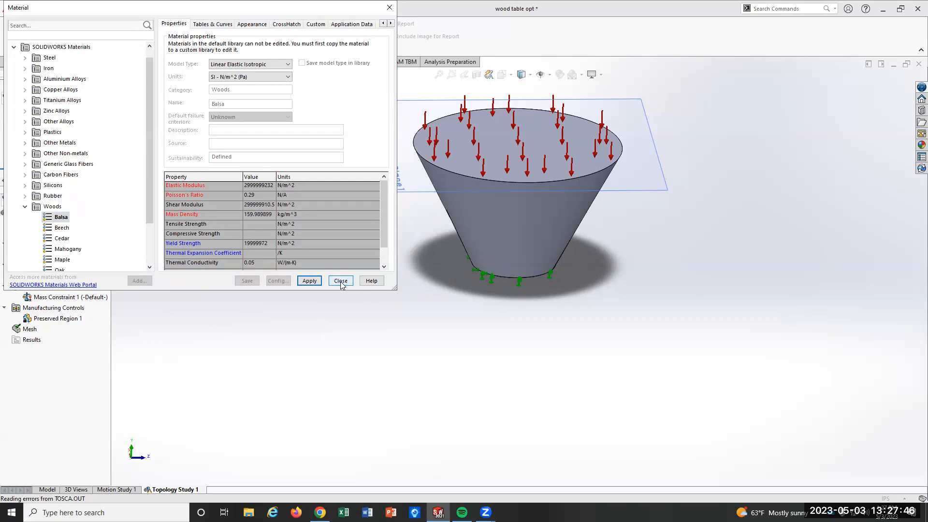
pyautogui.click(340, 280)
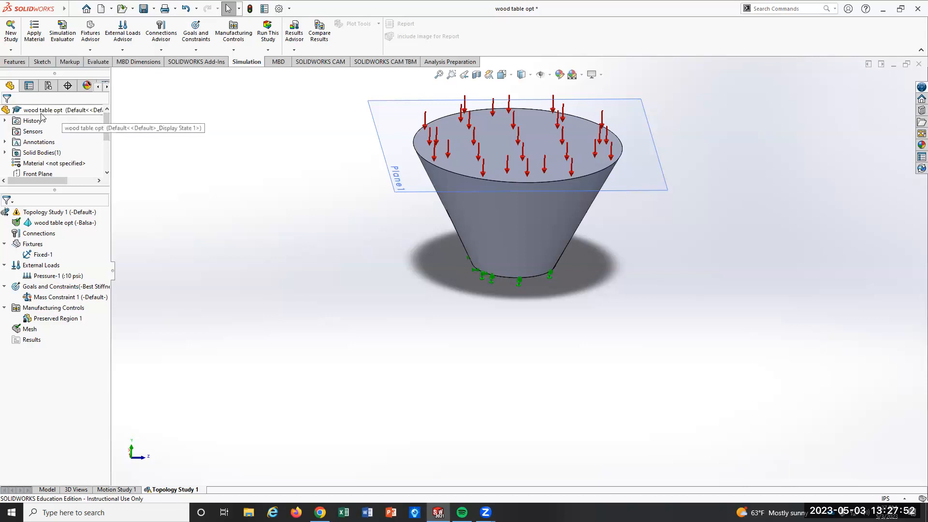
pyautogui.moveTo(66, 166)
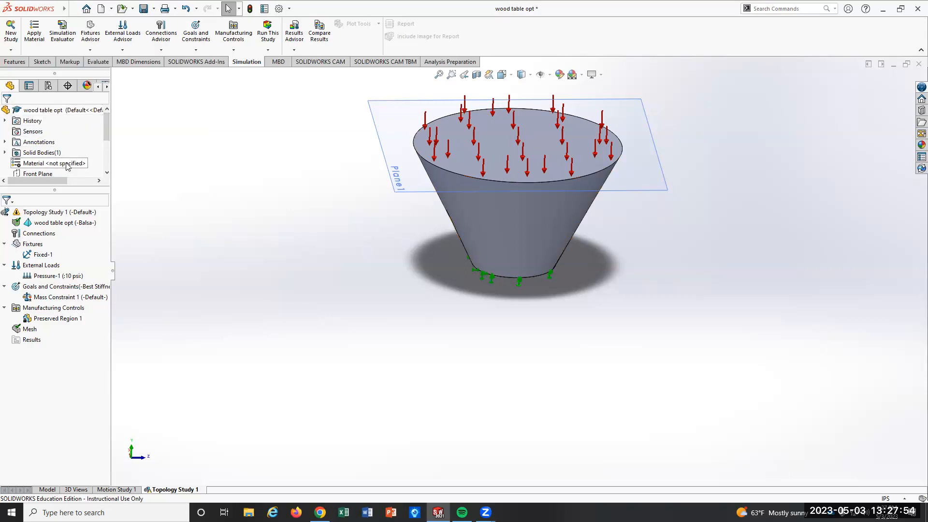
# Assign Balsa from SOLIDWORKS Materials > Woods as the part's material and apply it.
pyautogui.doubleClick(54, 163)
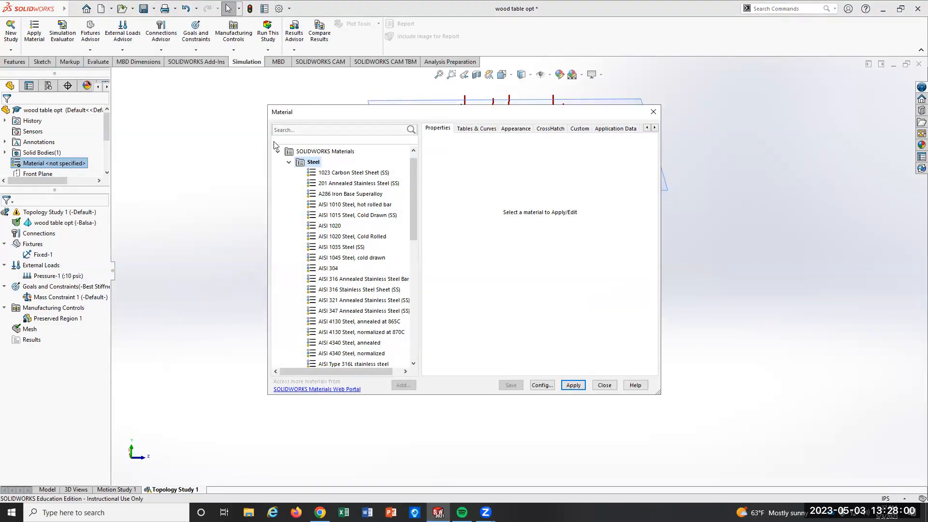
pyautogui.click(289, 151)
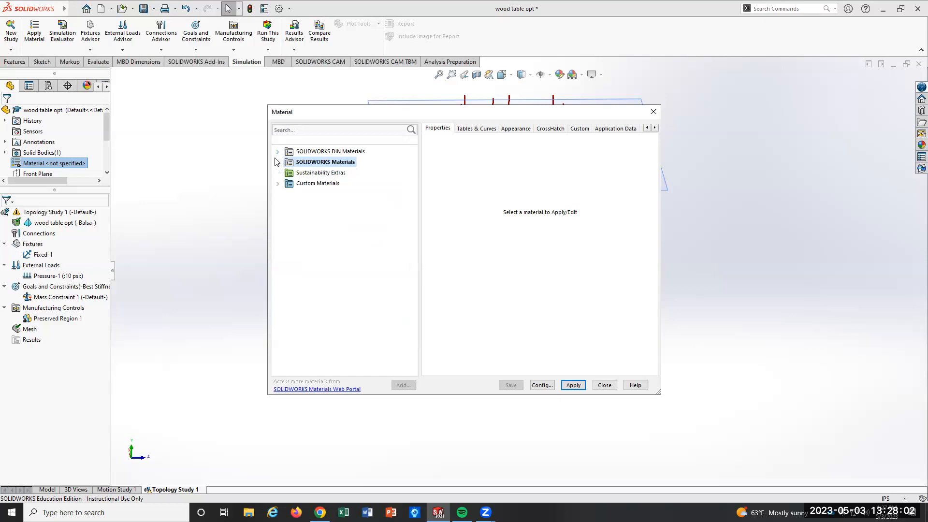
pyautogui.click(277, 162)
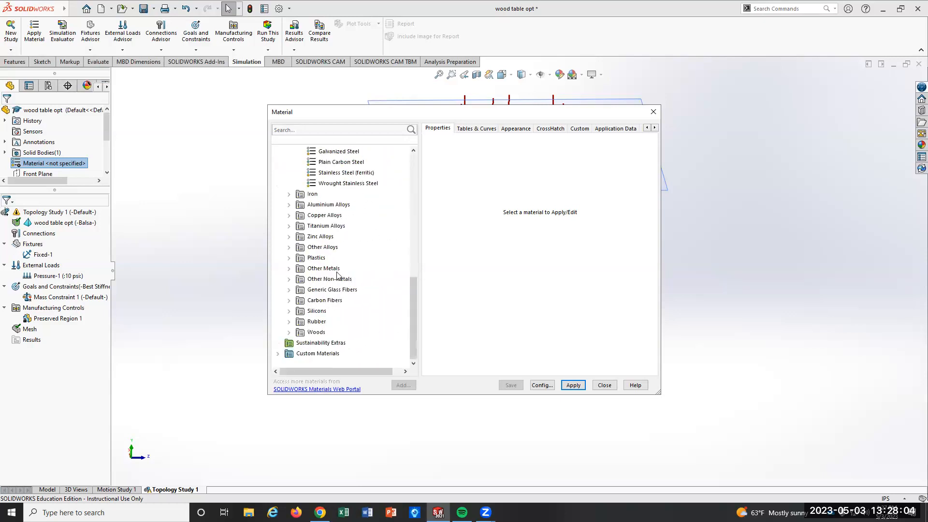
pyautogui.click(289, 332)
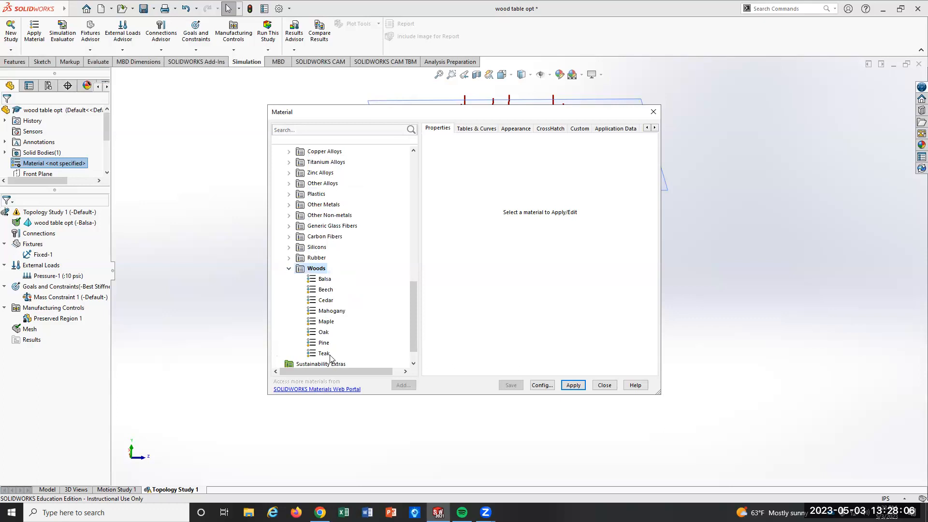
pyautogui.click(325, 278)
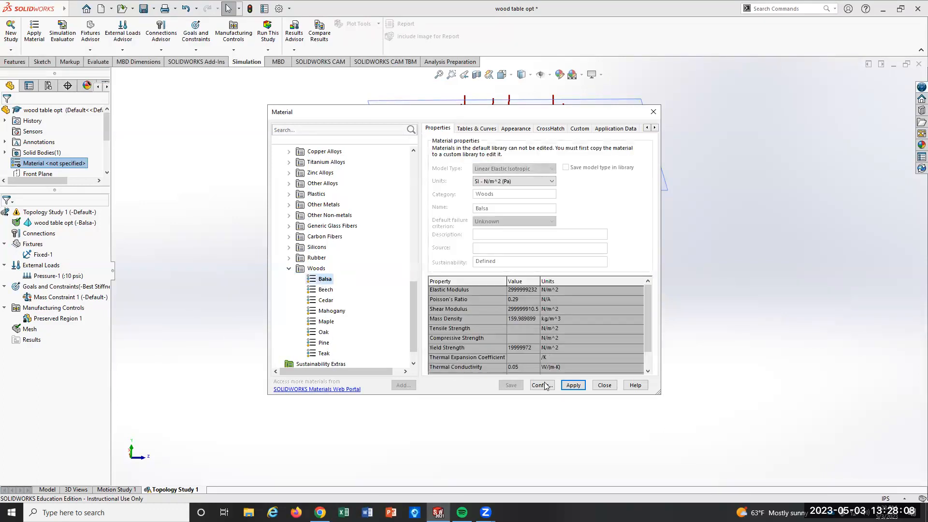
pyautogui.click(571, 385)
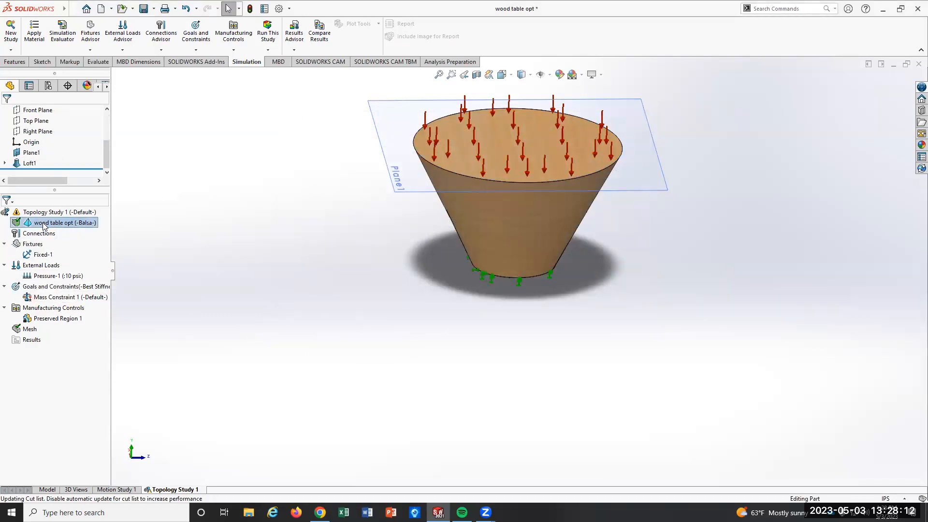
pyautogui.moveTo(39, 233)
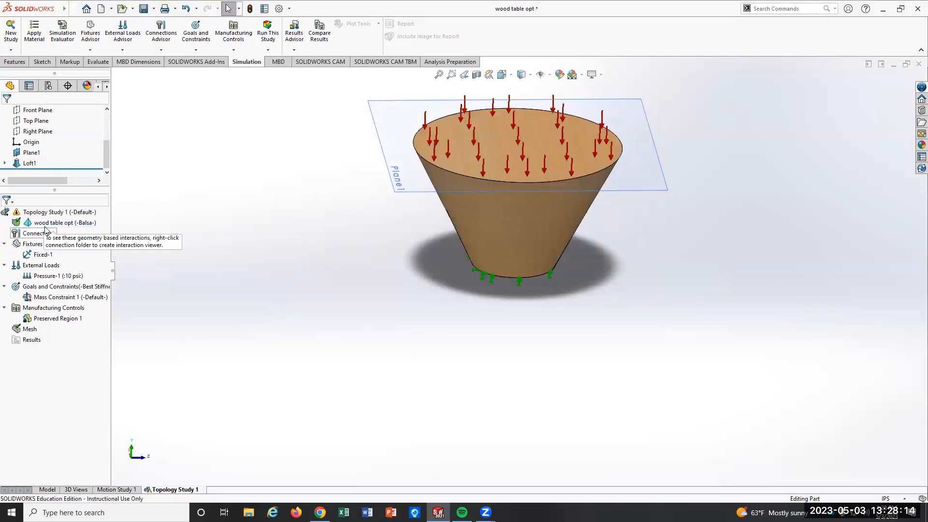
# Reopen the study body's material to verify Balsa, then close the library.
pyautogui.click(62, 222)
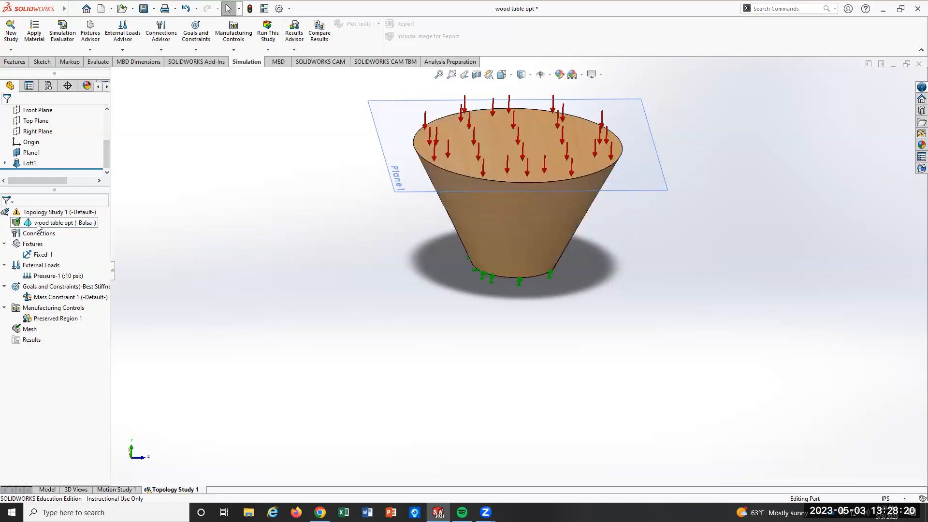
pyautogui.click(64, 222)
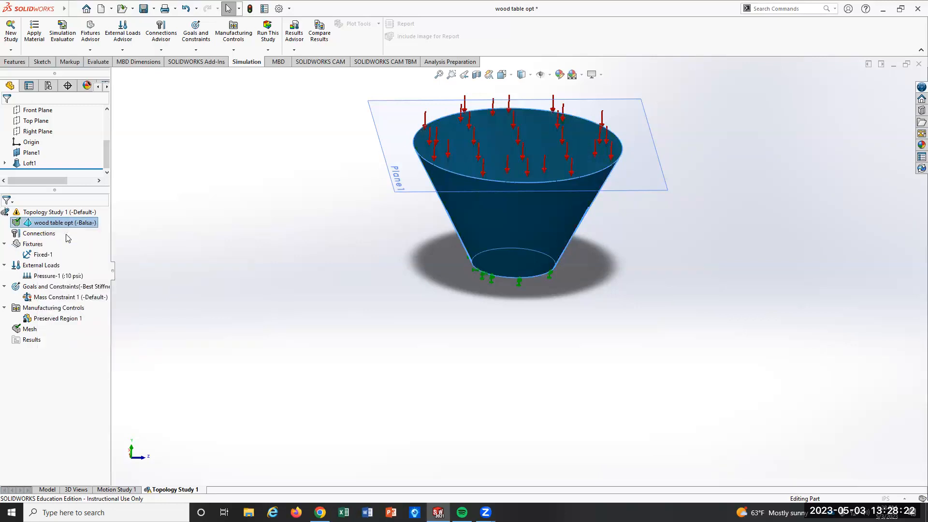
pyautogui.doubleClick(64, 222)
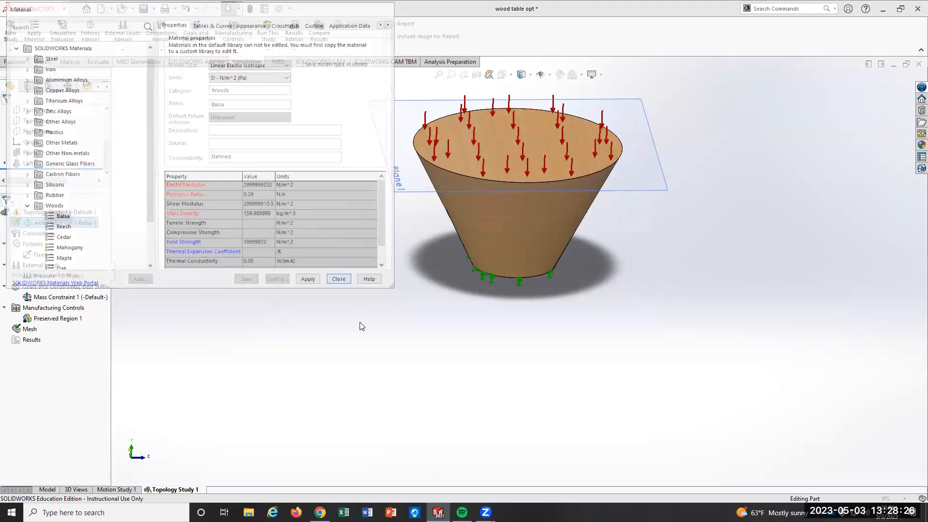
pyautogui.click(338, 279)
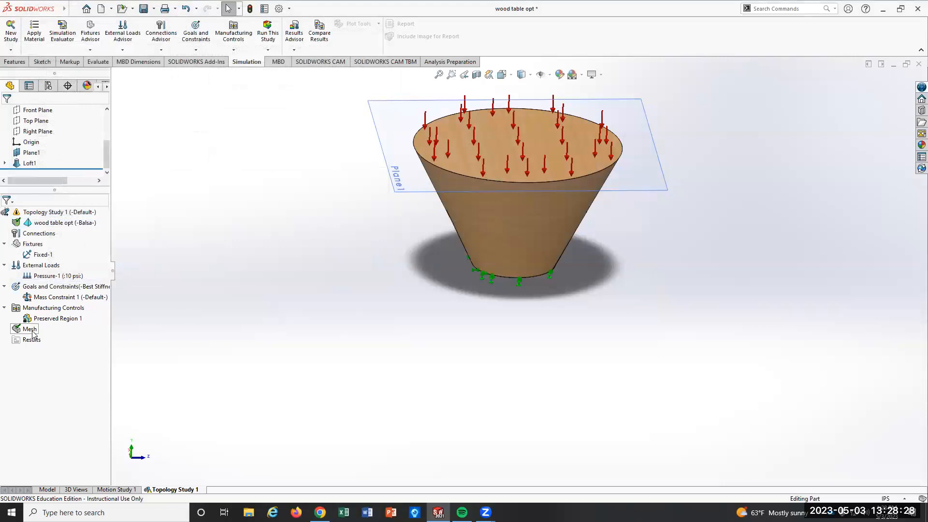
# Create a curvature-based medium-density mesh on the cone via Mesh > Create Mesh.
pyautogui.rightClick(29, 329)
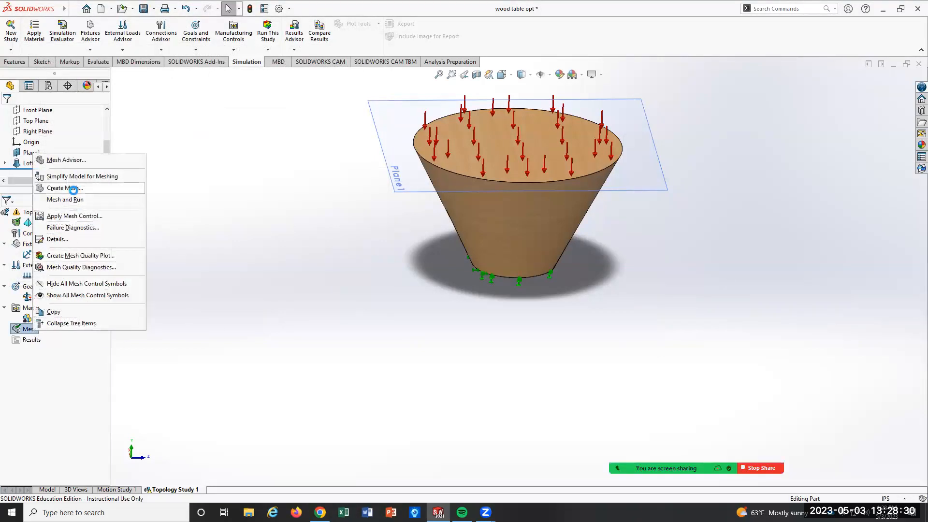
pyautogui.click(65, 189)
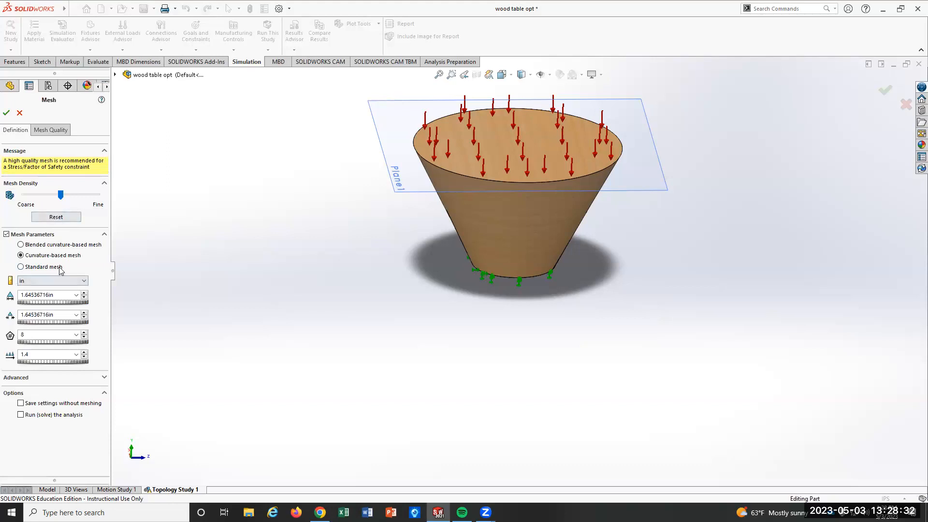
pyautogui.moveTo(88, 370)
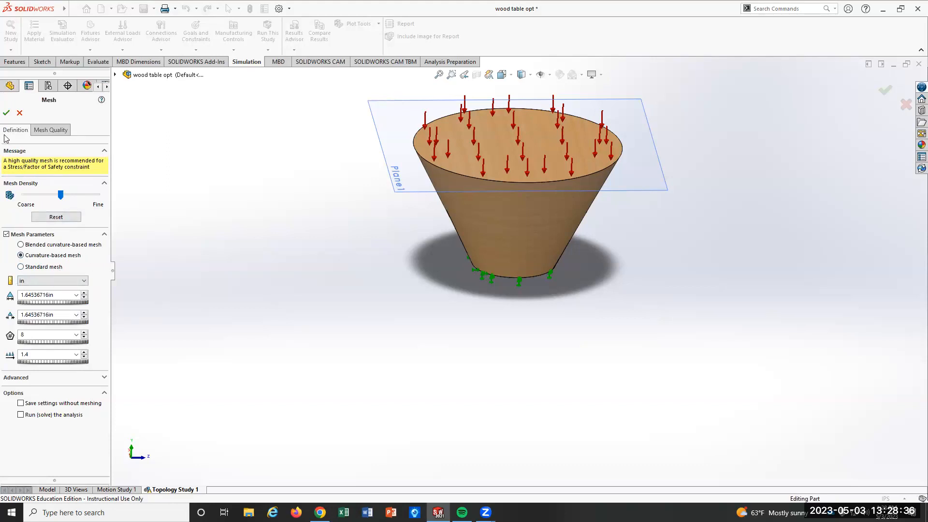
pyautogui.click(6, 113)
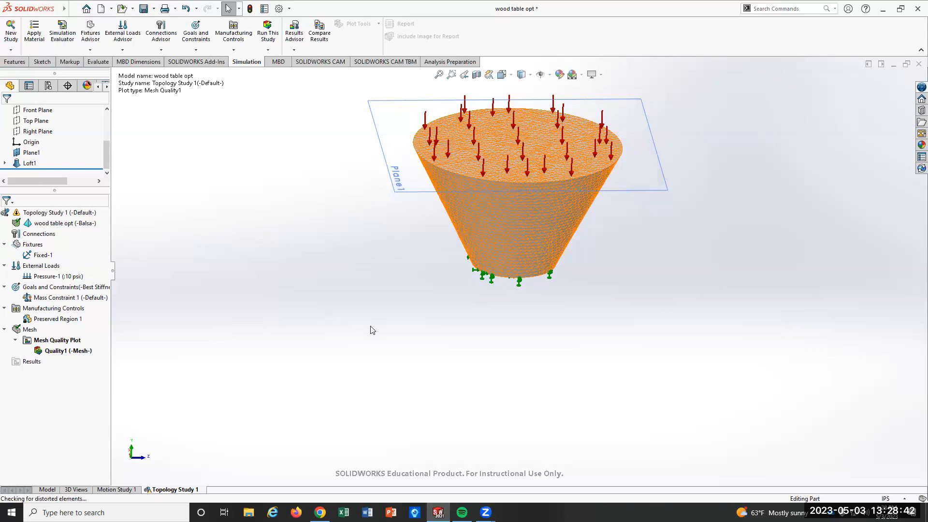
pyautogui.rightClick(53, 212)
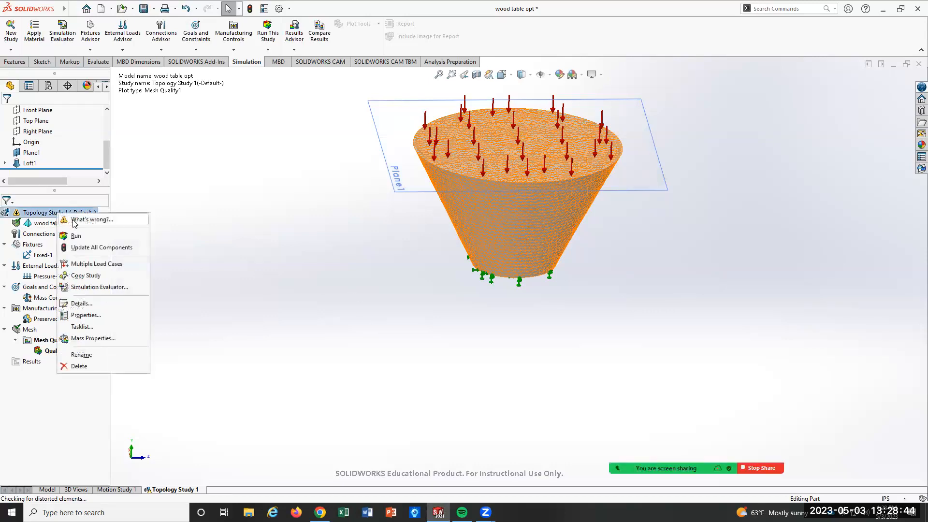
pyautogui.click(76, 236)
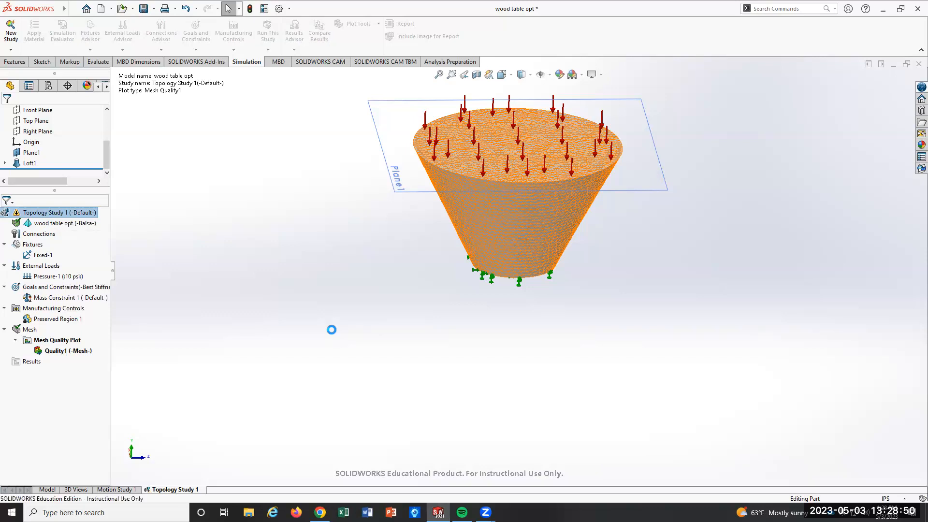
pyautogui.click(267, 30)
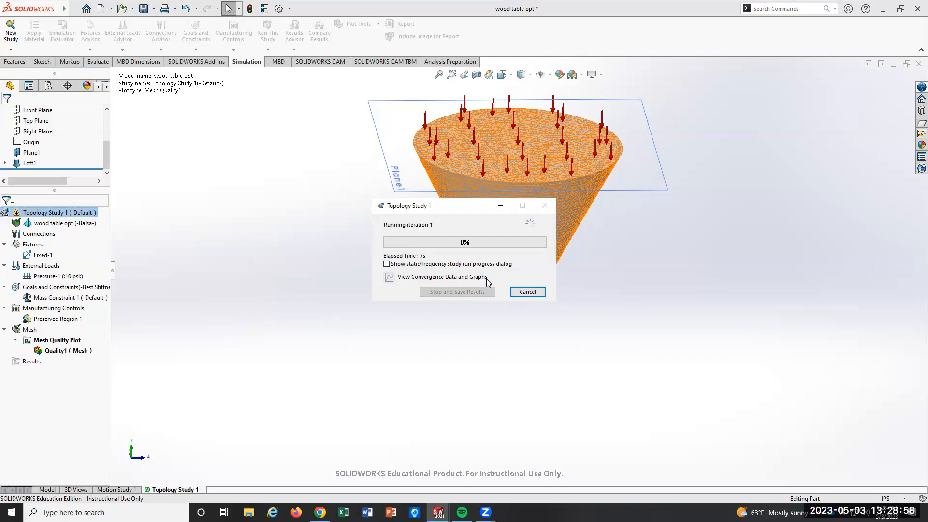
pyautogui.moveTo(510, 339)
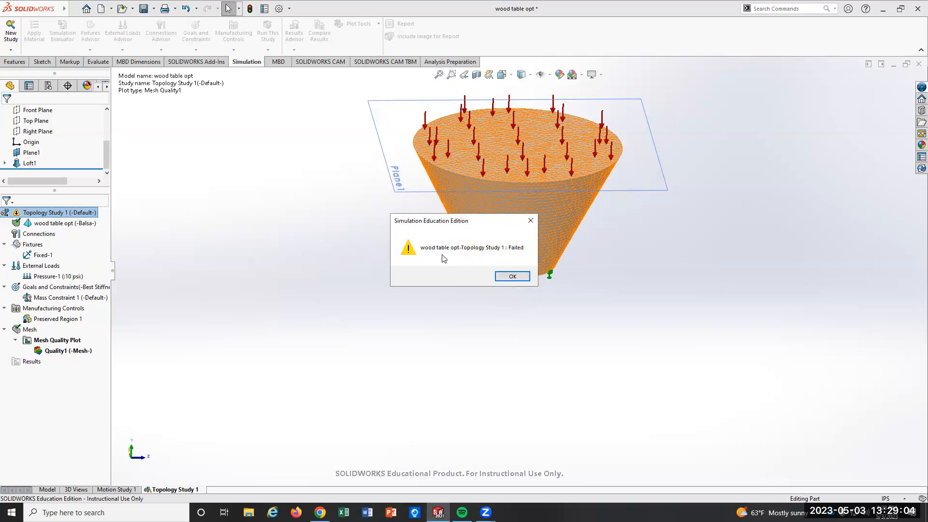
pyautogui.moveTo(408, 229)
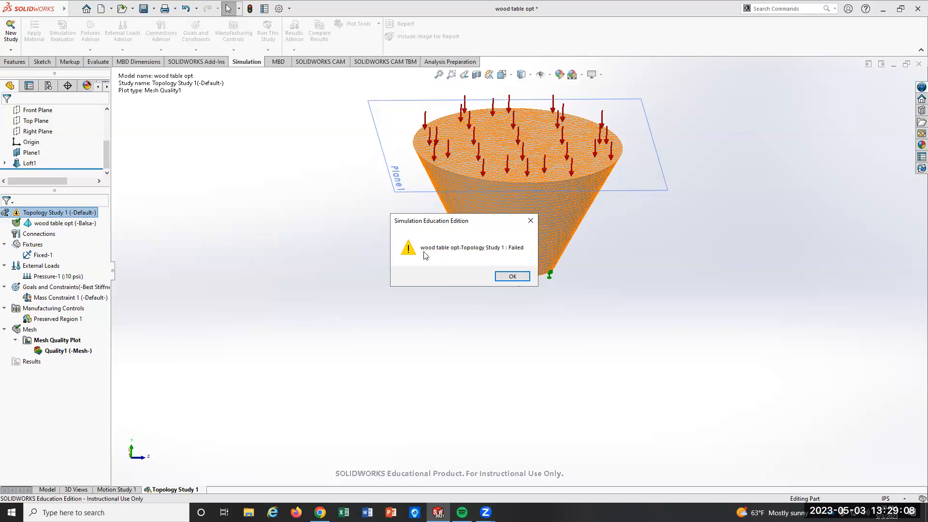
pyautogui.moveTo(517, 252)
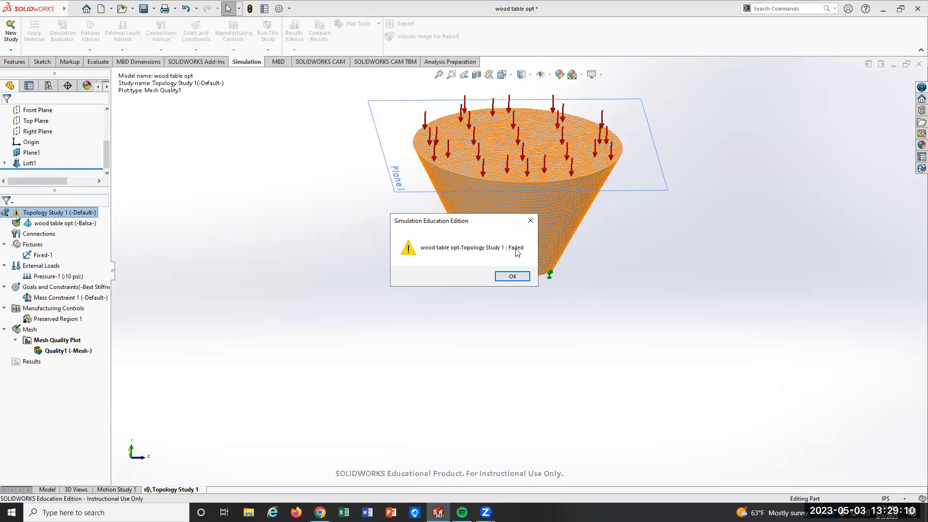
pyautogui.click(511, 275)
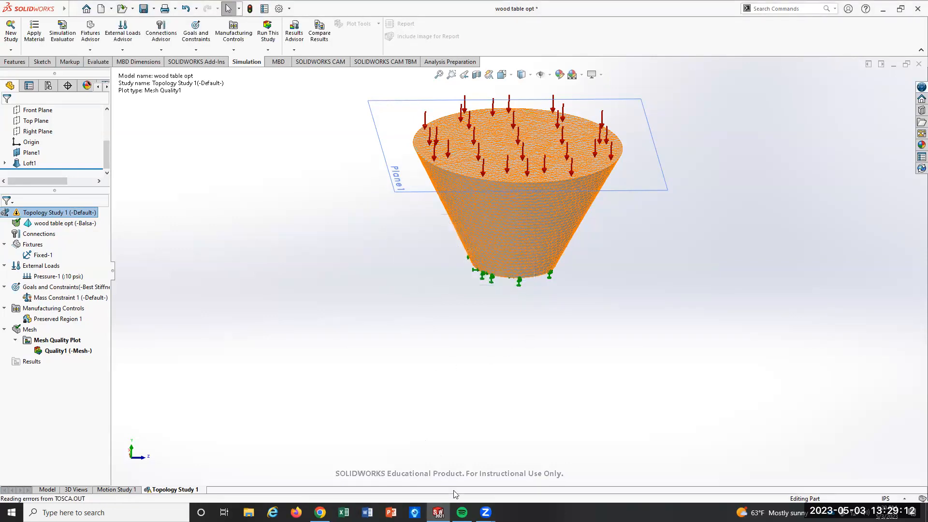
pyautogui.moveTo(183, 358)
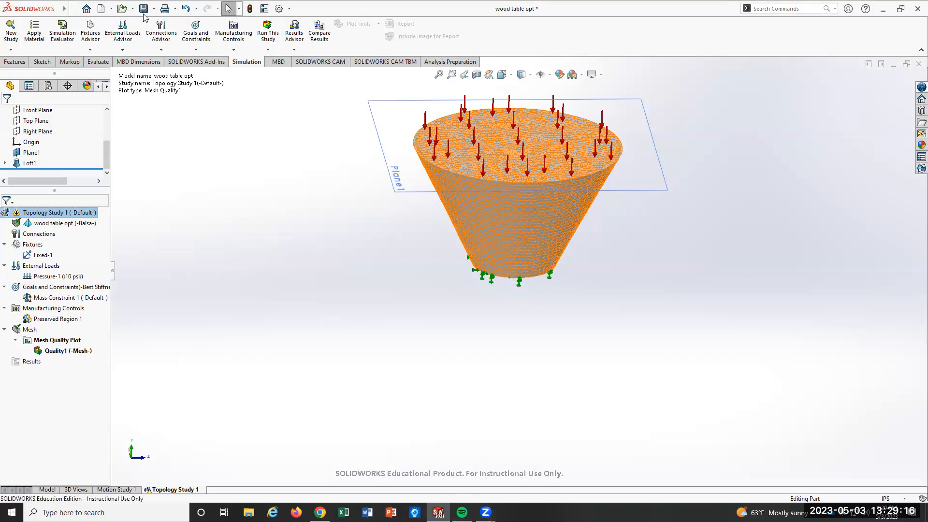
# Browse OneDrive > MHCC courses > ET215 > Opti of parts to open the table part.
pyautogui.click(73, 9)
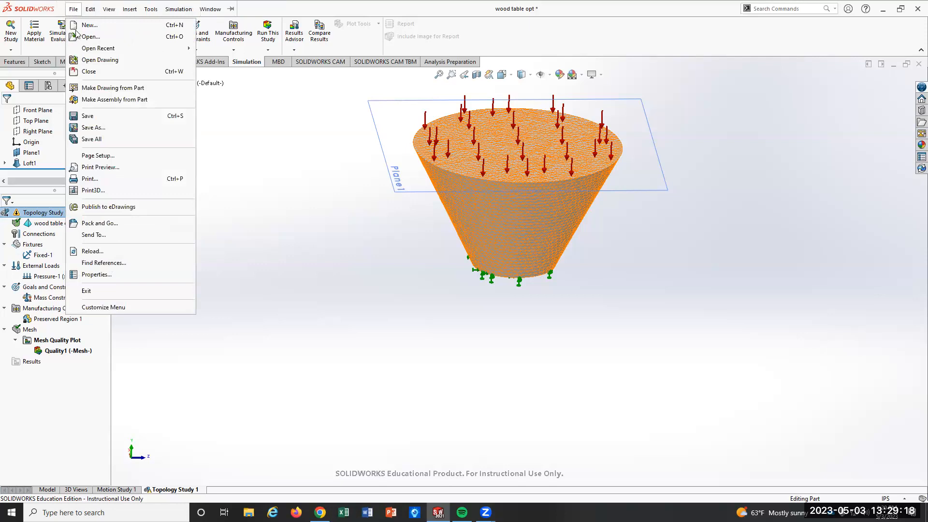
pyautogui.click(90, 36)
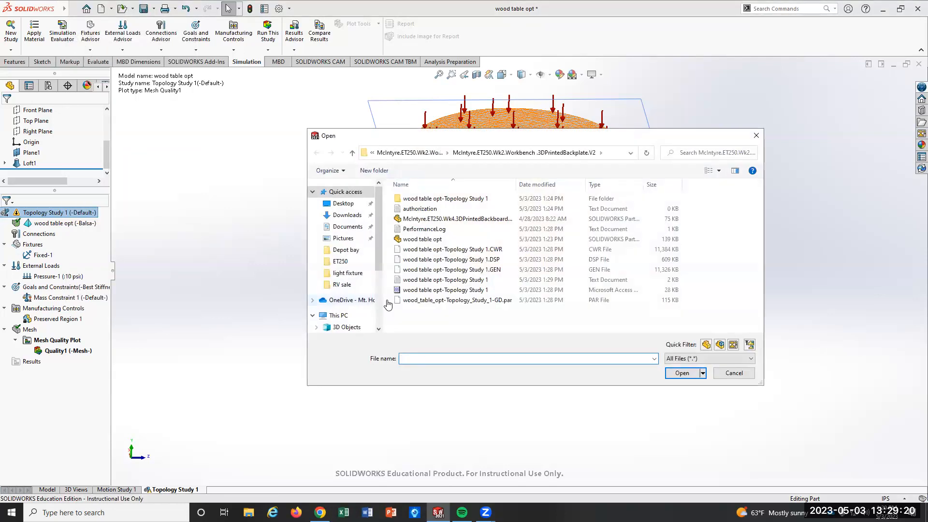
pyautogui.click(353, 300)
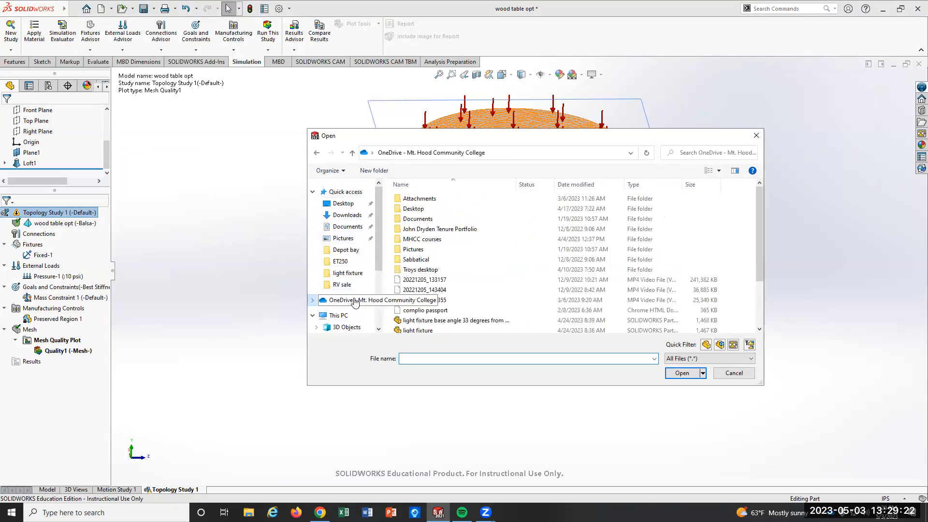
pyautogui.doubleClick(422, 239)
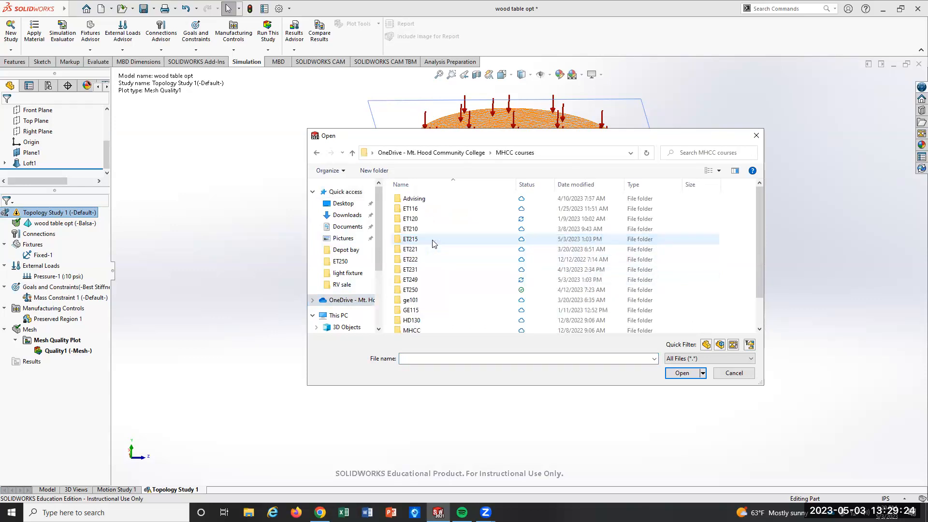
pyautogui.doubleClick(410, 238)
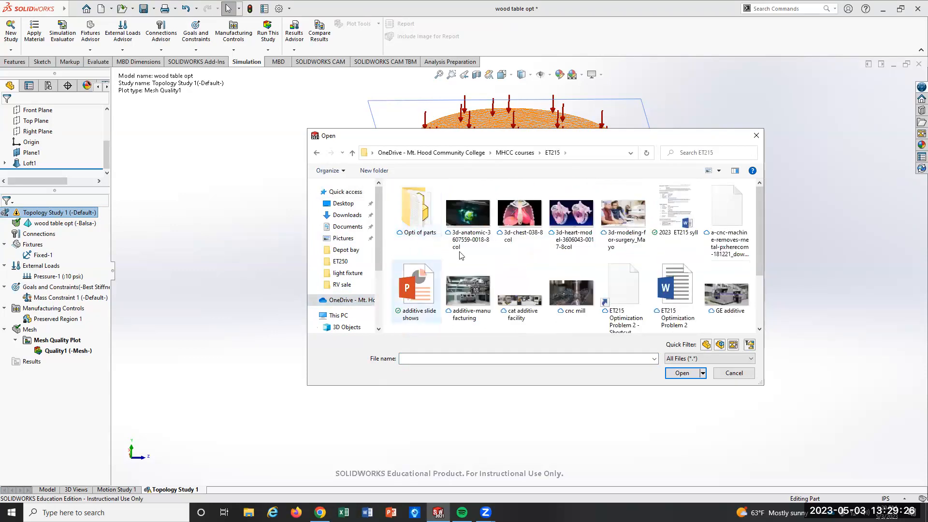
pyautogui.scroll(-3)
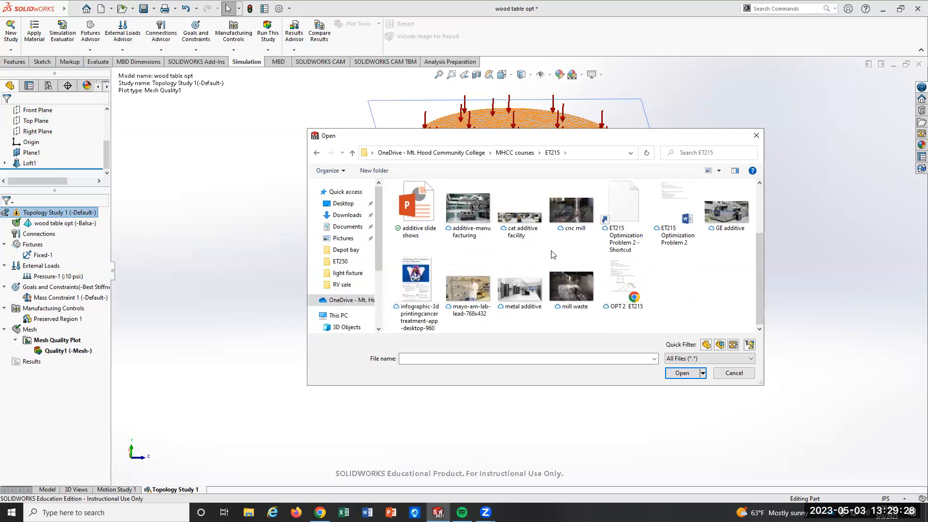
pyautogui.scroll(3)
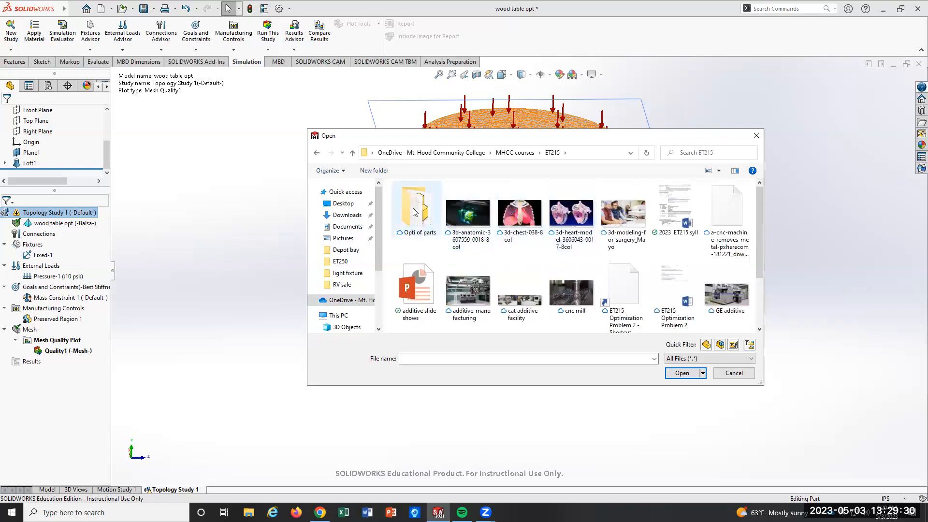
pyautogui.doubleClick(415, 201)
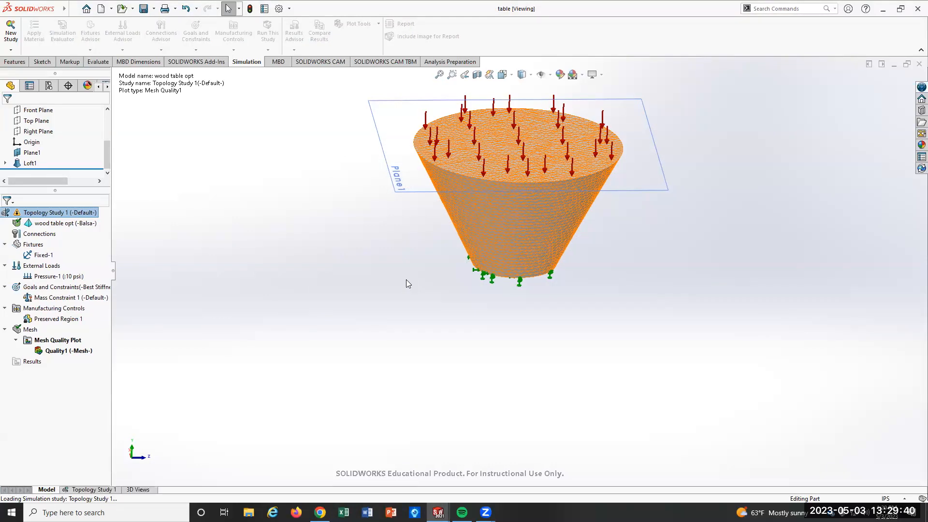
# Switch to the table's Topology Study 1 and review Preserved Region 1's definition.
pyautogui.click(47, 489)
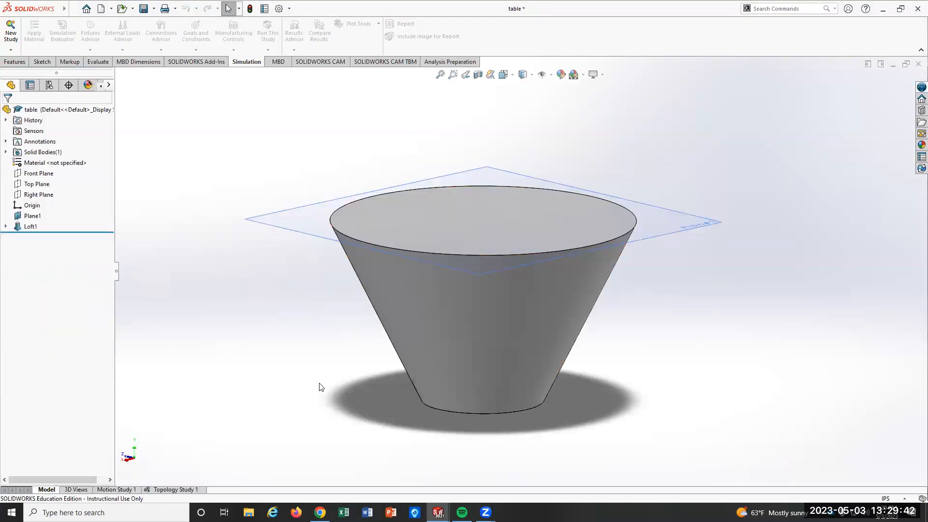
pyautogui.moveTo(46, 225)
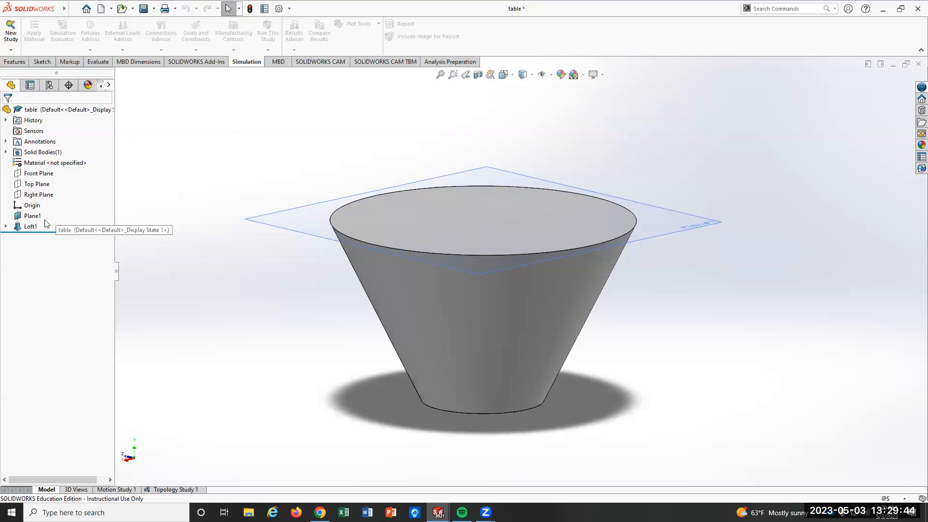
pyautogui.moveTo(68, 164)
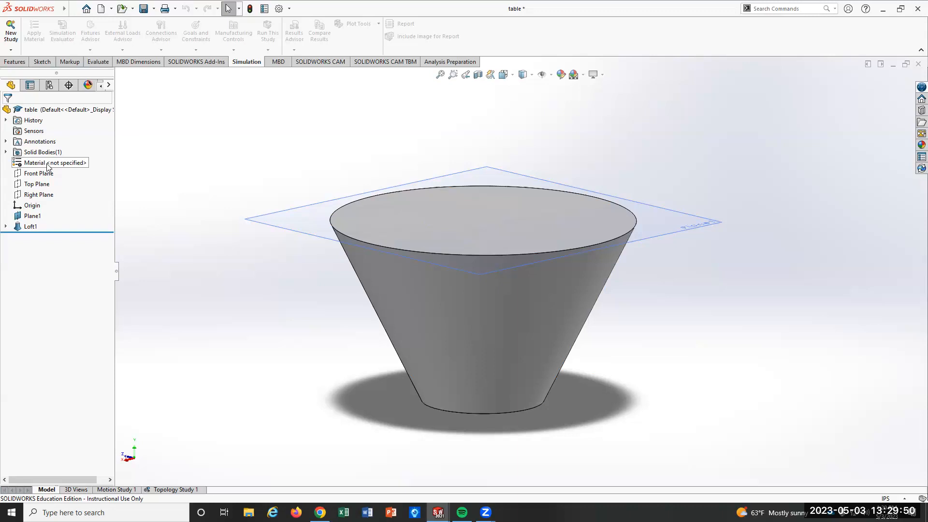
pyautogui.click(174, 489)
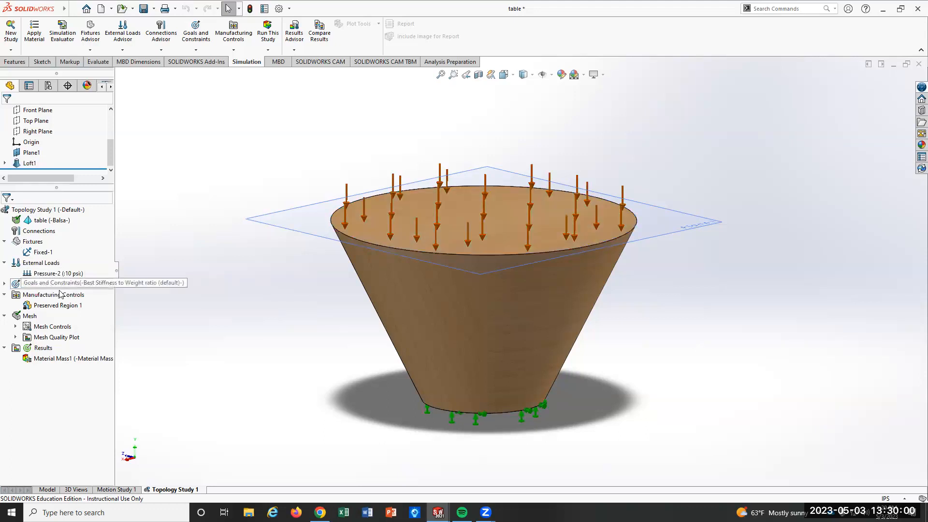
pyautogui.click(58, 305)
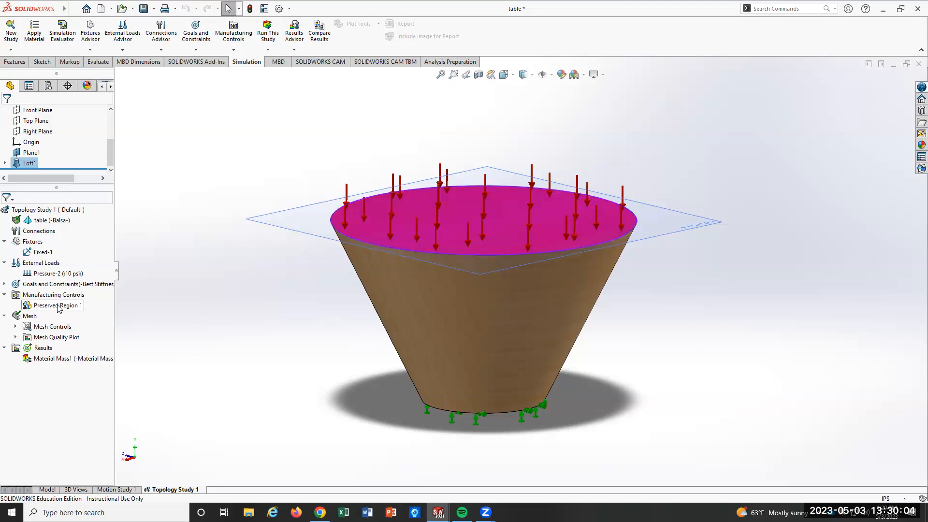
pyautogui.rightClick(56, 305)
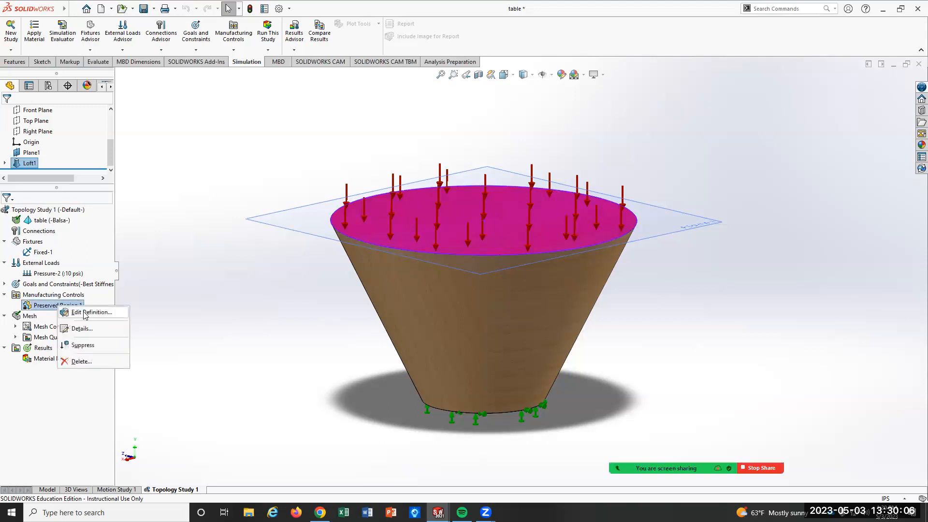
pyautogui.click(93, 313)
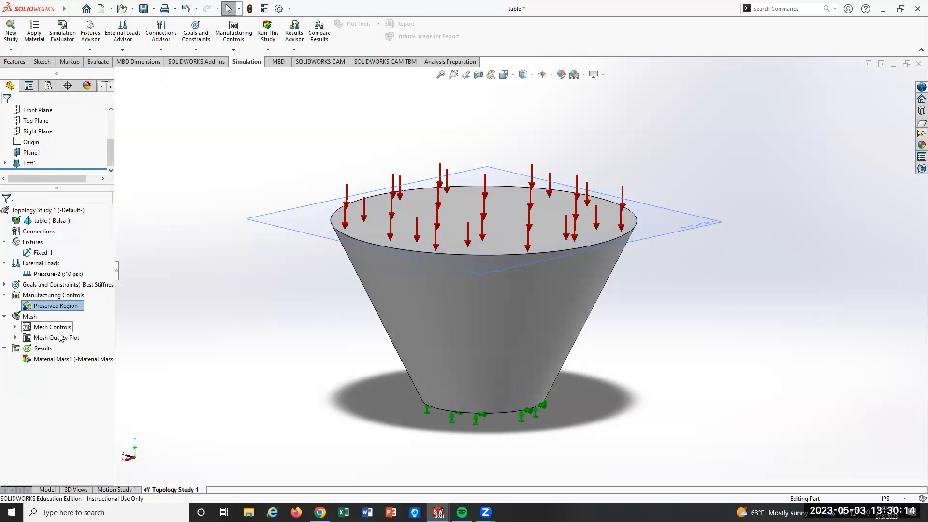
# Add a Fine mesh control, Control-1, on the cone's side face.
pyautogui.rightClick(53, 327)
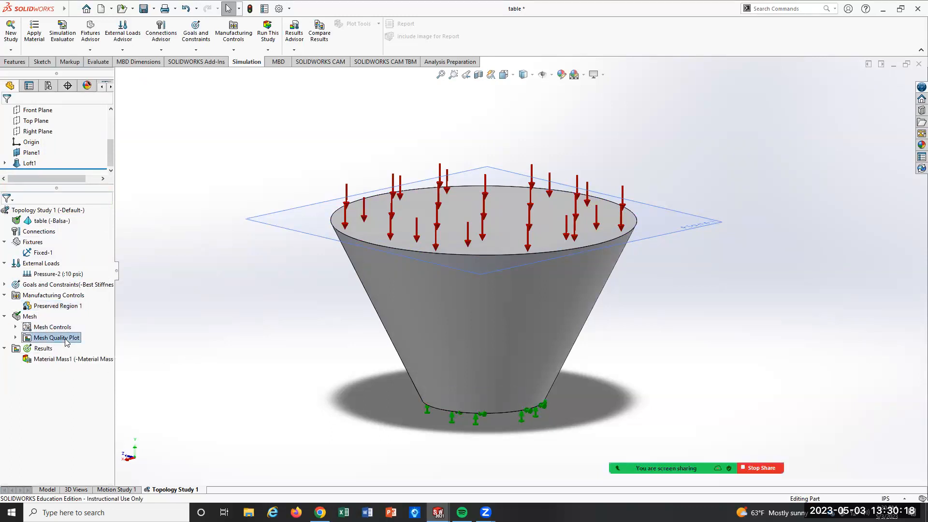
pyautogui.click(53, 327)
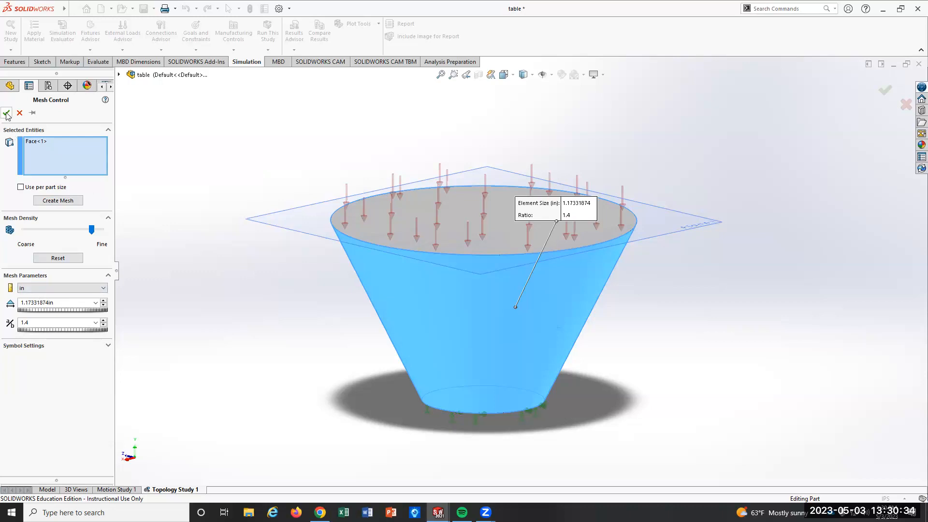
pyautogui.click(7, 114)
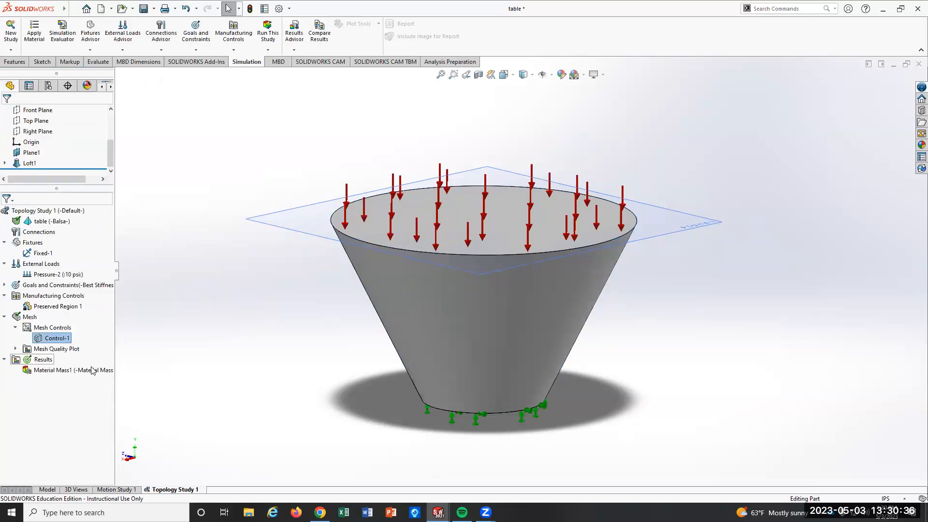
pyautogui.click(65, 368)
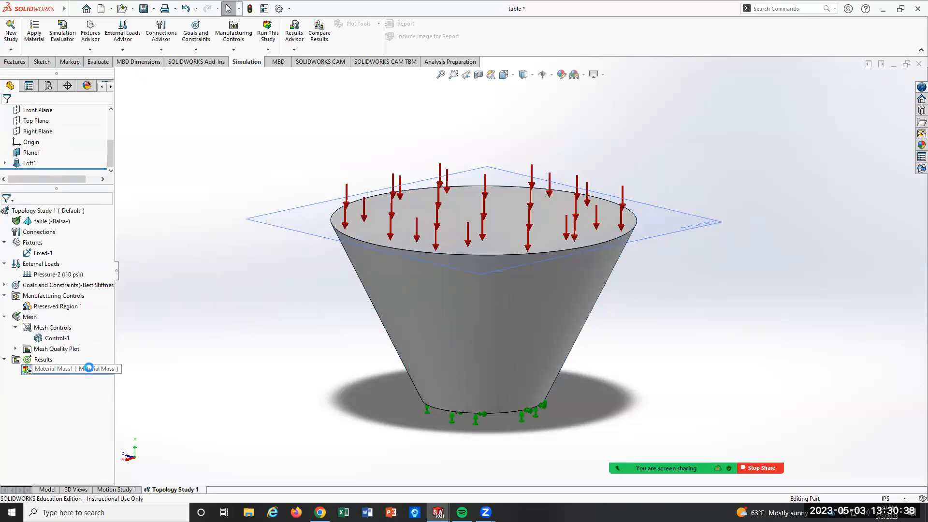
# Review the Material Mass1 branching-leg result, then return to the plain cone model.
pyautogui.doubleClick(56, 369)
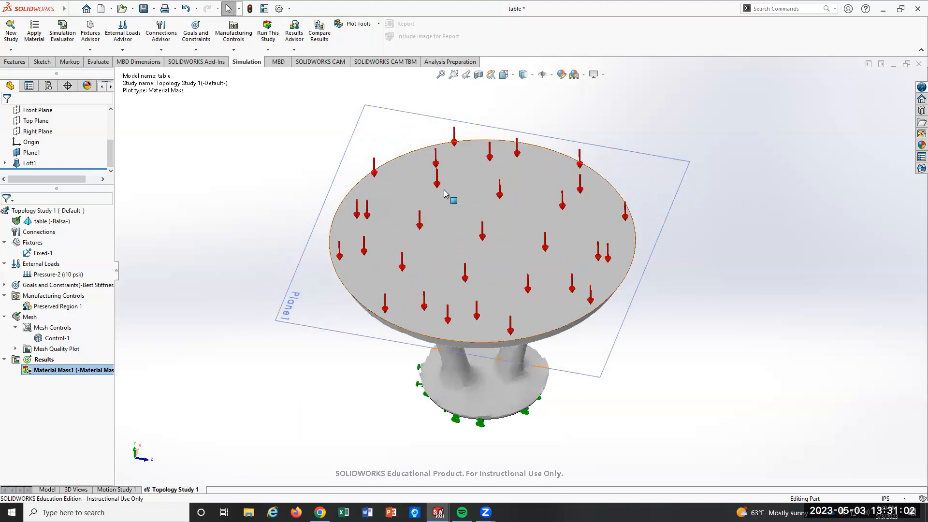
pyautogui.moveTo(446, 204)
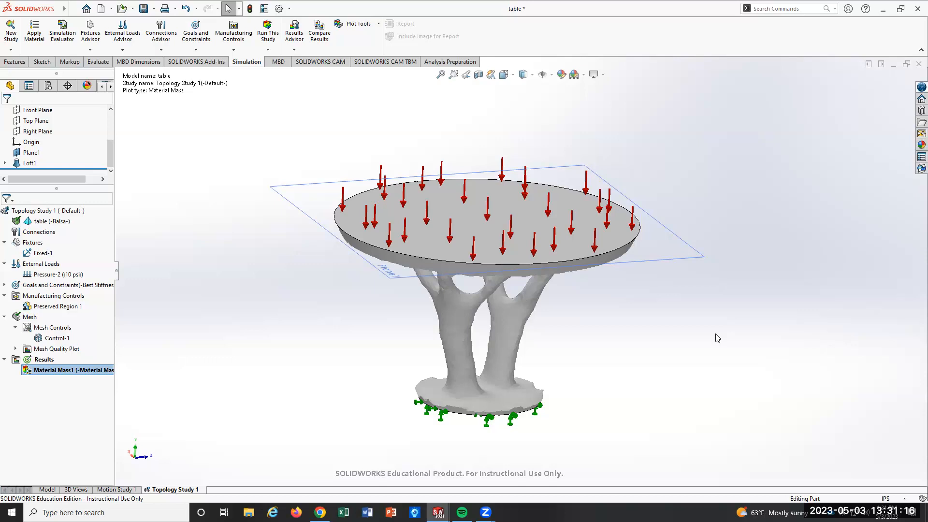
pyautogui.moveTo(716, 368)
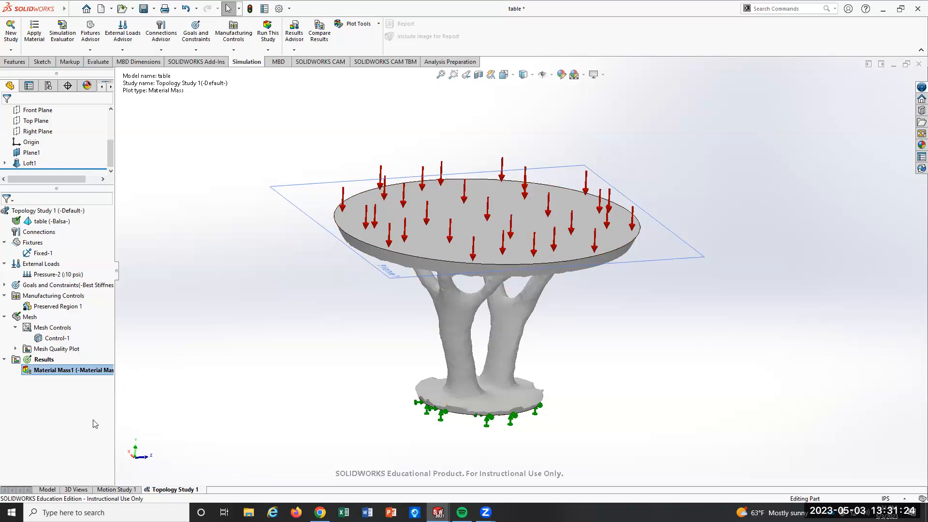
pyautogui.click(46, 489)
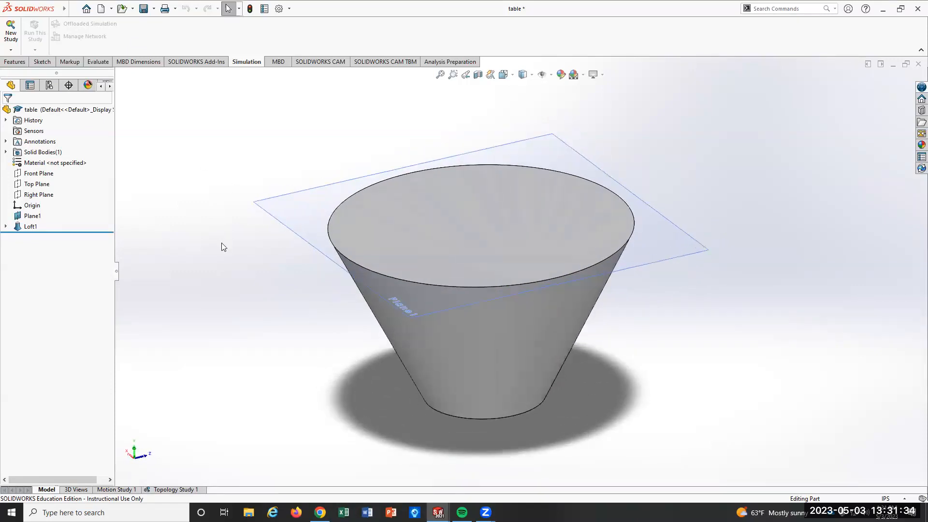
# Redisplay Material Mass1 in Topology Study 1, then switch to Chrome.
pyautogui.click(173, 489)
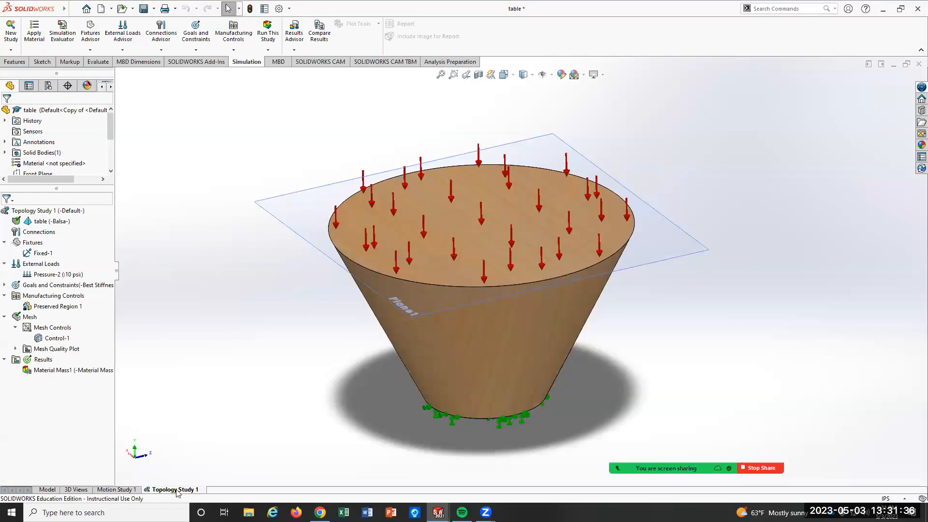
pyautogui.click(65, 368)
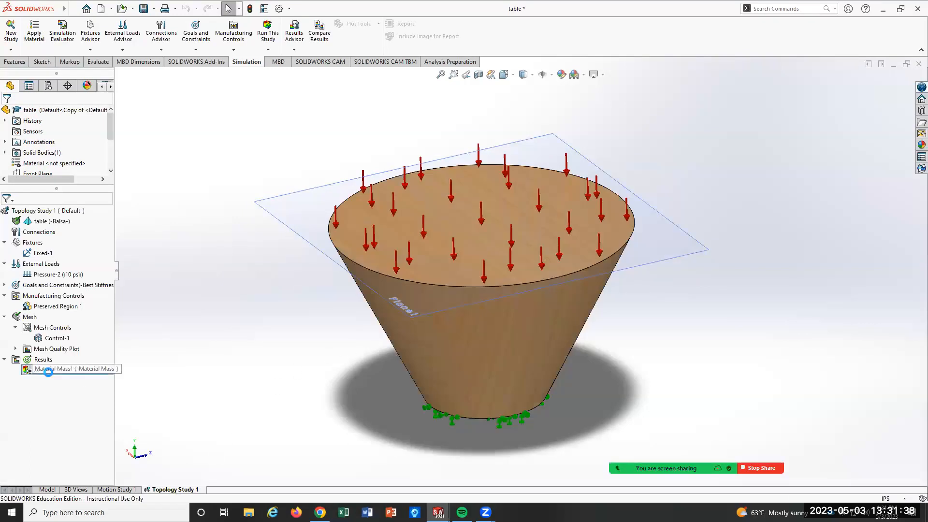
pyautogui.doubleClick(67, 368)
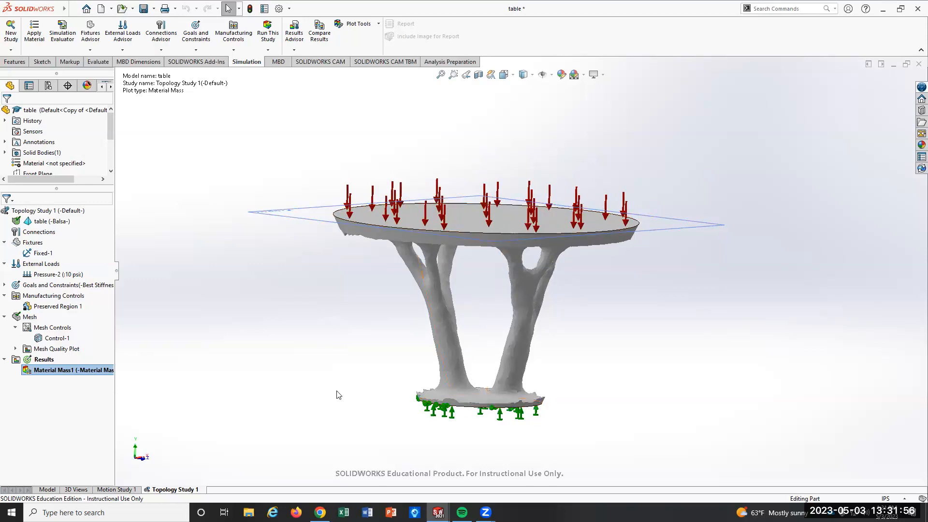
pyautogui.moveTo(512, 413)
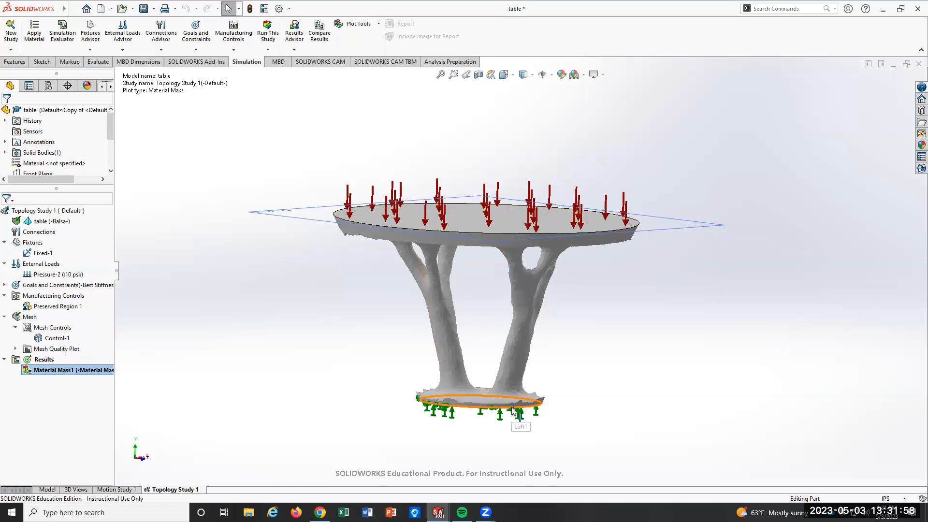
pyautogui.moveTo(767, 373)
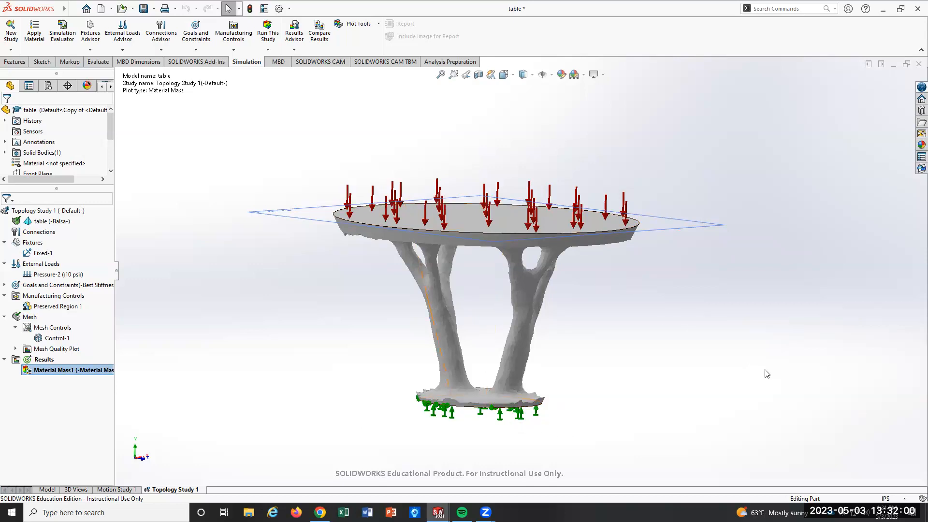
pyautogui.moveTo(721, 297)
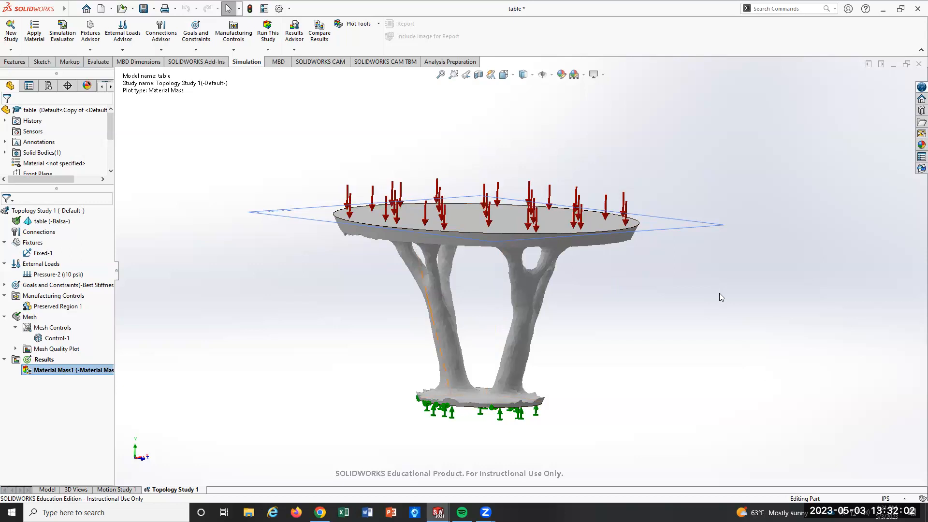
pyautogui.moveTo(676, 353)
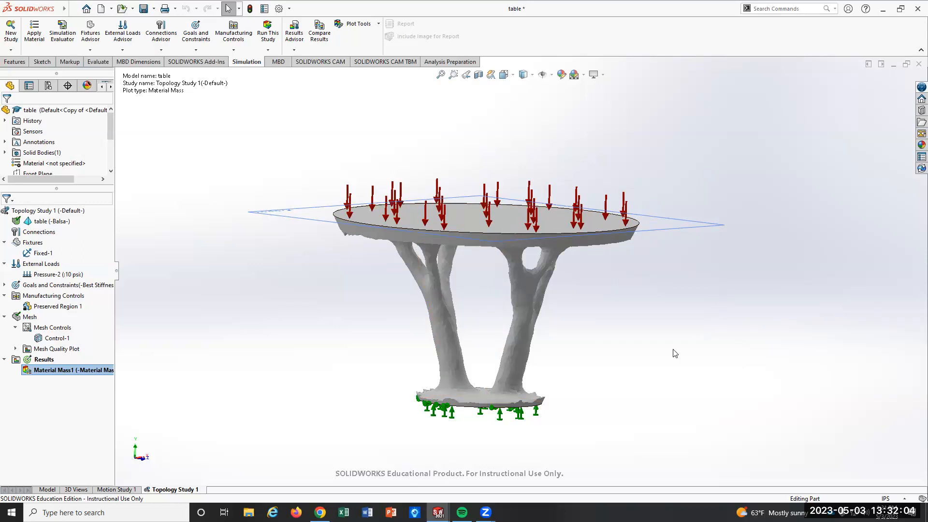
pyautogui.moveTo(230, 296)
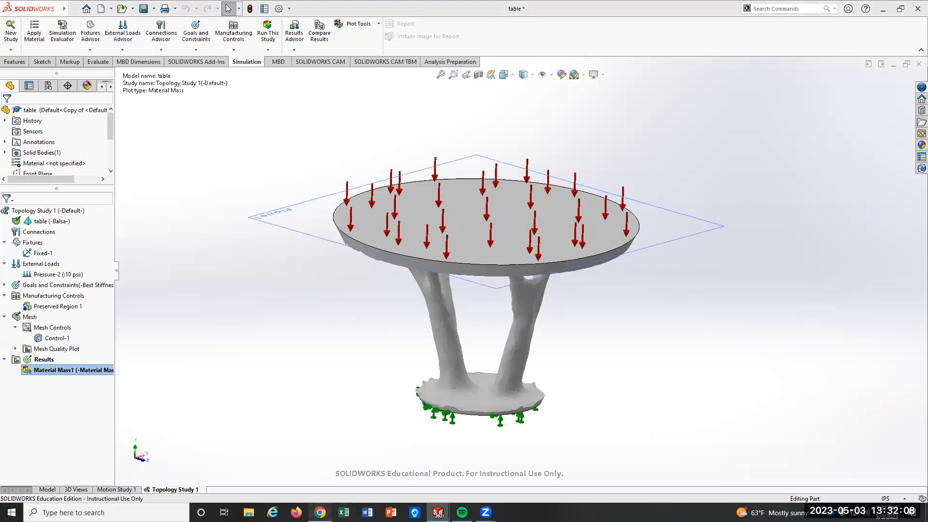
pyautogui.click(319, 512)
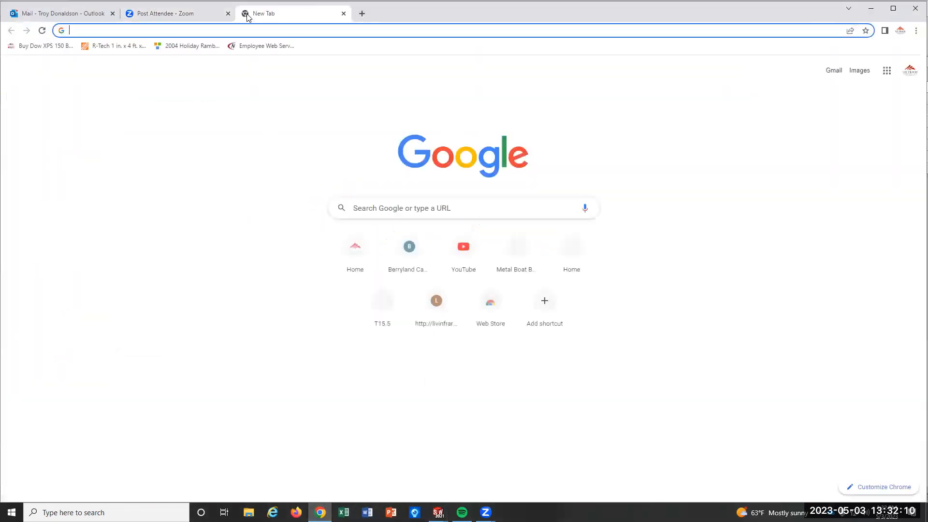
# Reach Blackboard from mhcc.edu via Current Students and log in.
pyautogui.click(354, 249)
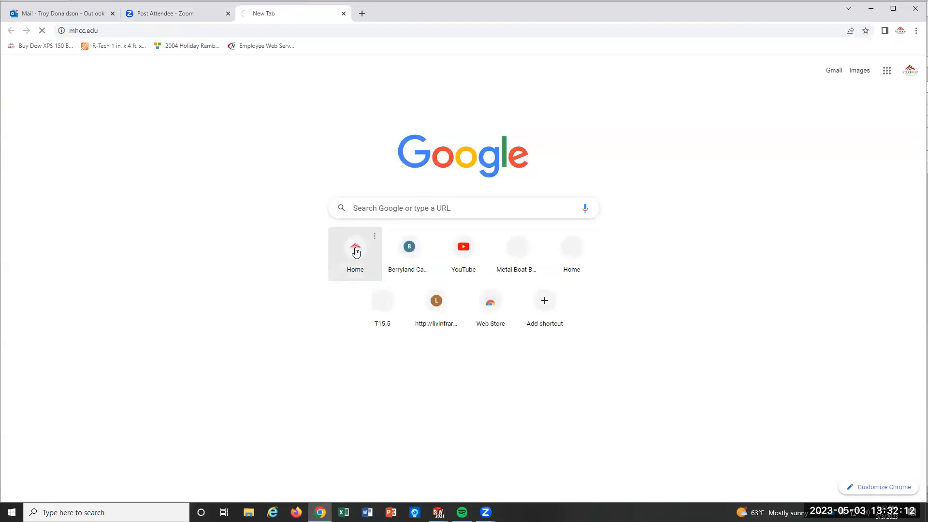
pyautogui.click(355, 253)
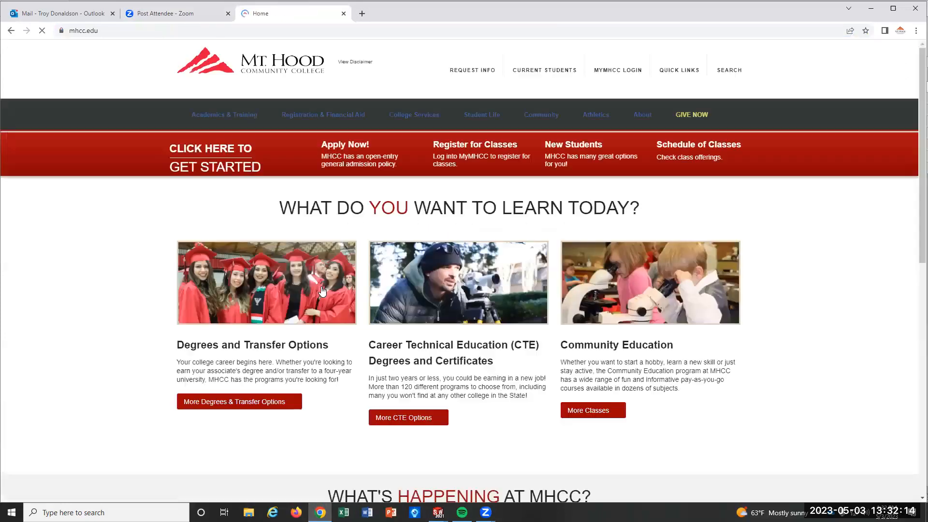
pyautogui.click(544, 70)
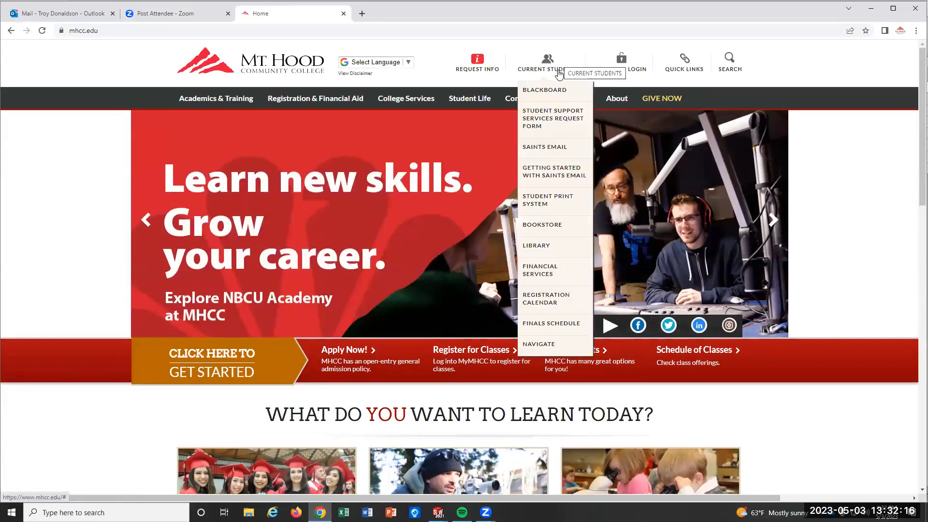
pyautogui.click(543, 90)
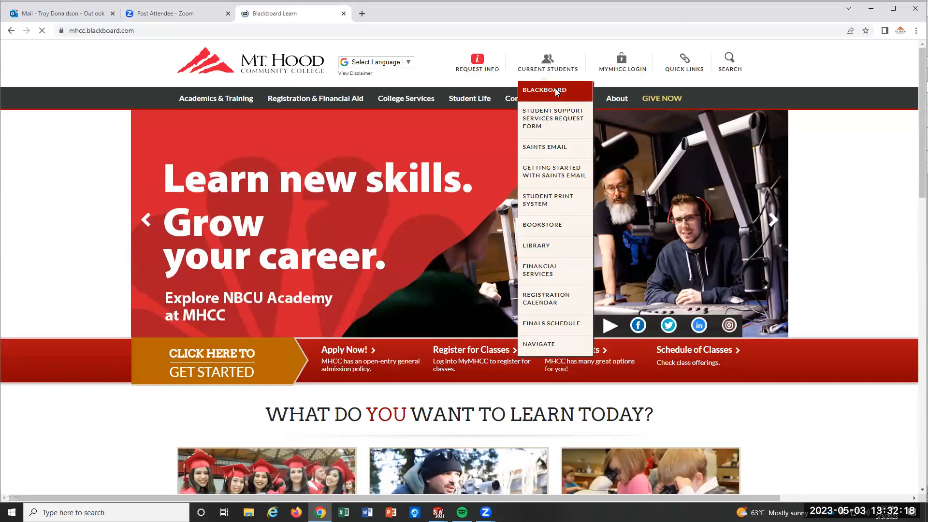
pyautogui.click(543, 90)
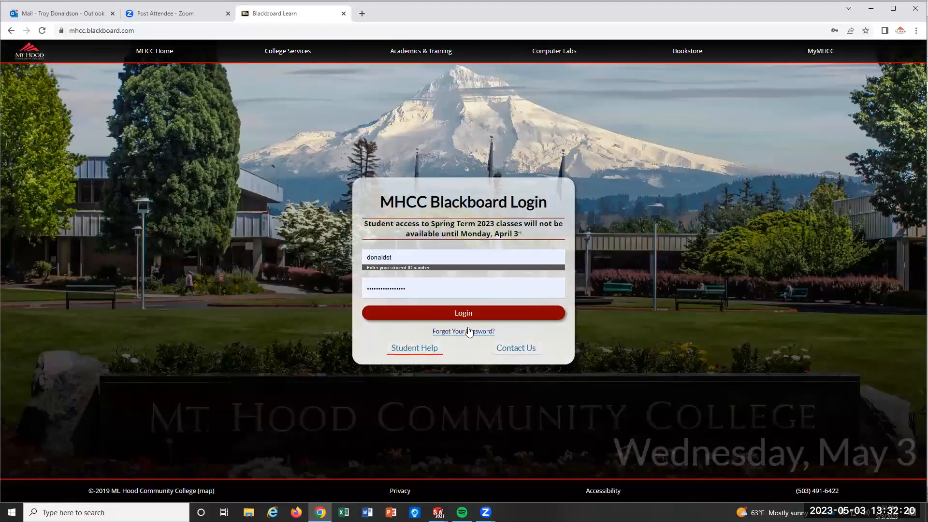
pyautogui.click(463, 313)
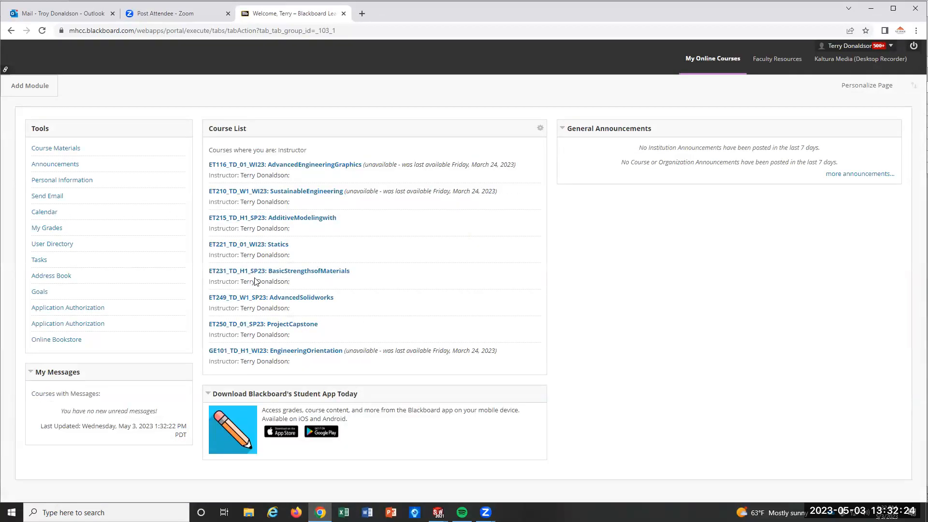
# Enter the ET215 AdditiveModelingwith course and open its Week 5 content.
pyautogui.click(272, 221)
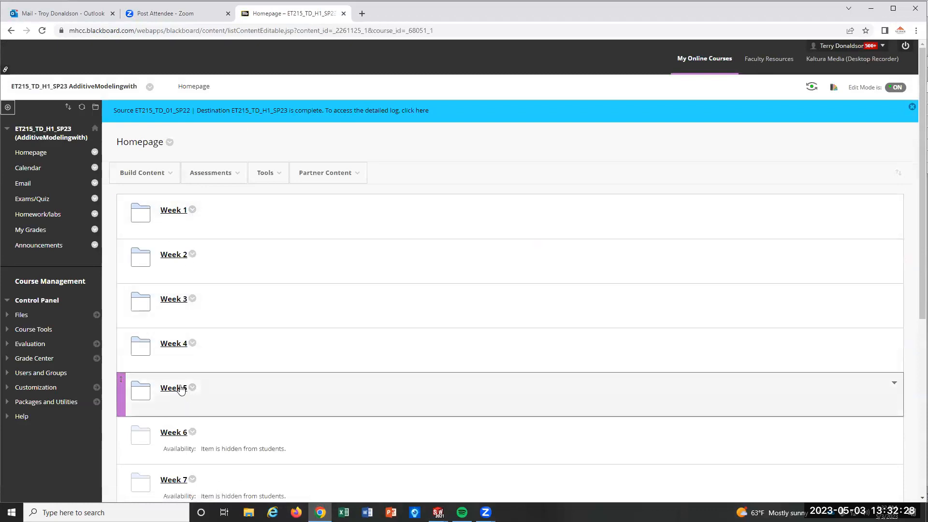
pyautogui.click(173, 387)
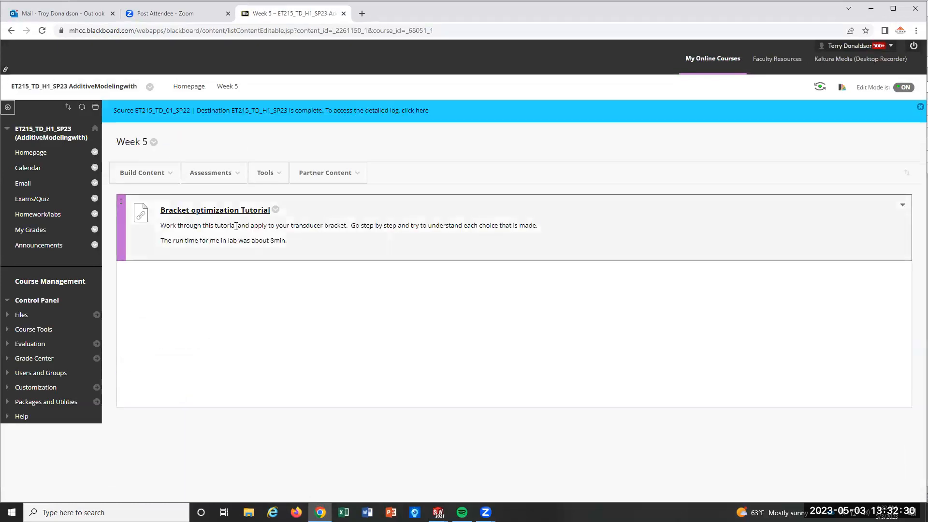
pyautogui.moveTo(239, 250)
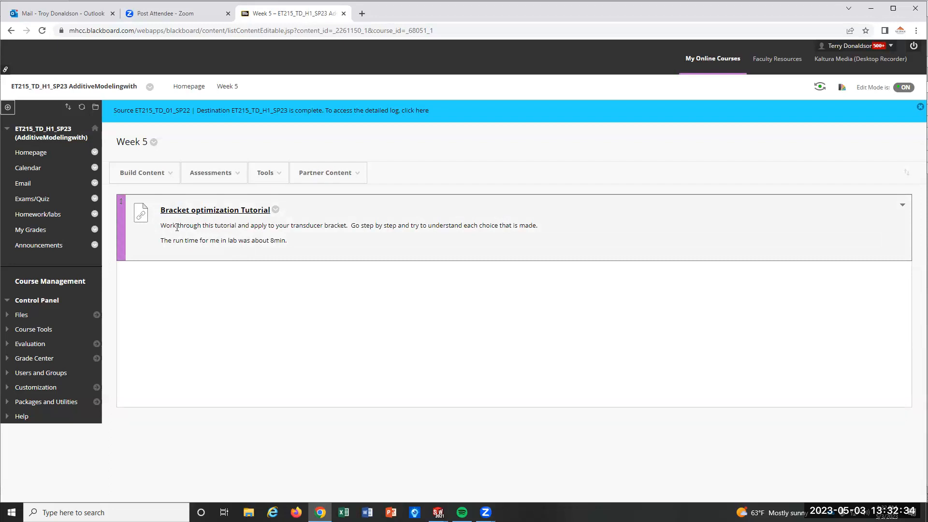
pyautogui.moveTo(351, 240)
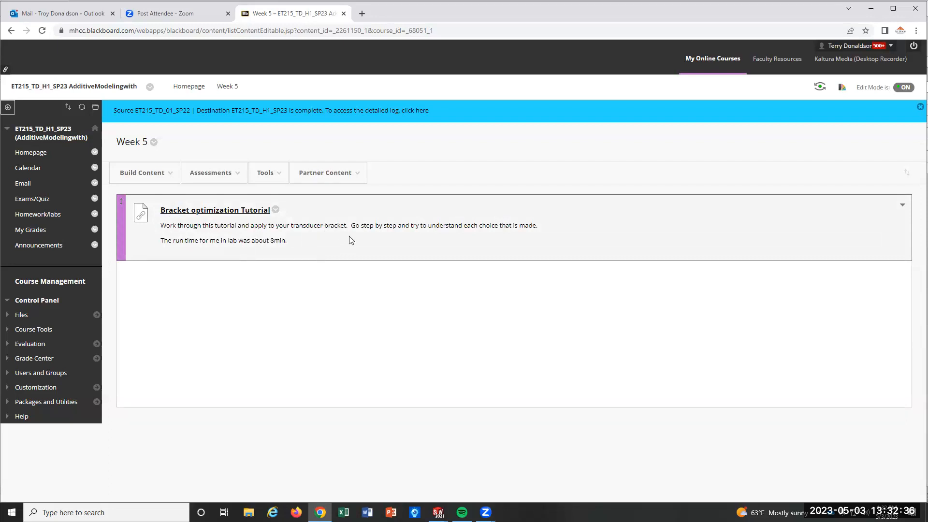
pyautogui.moveTo(341, 247)
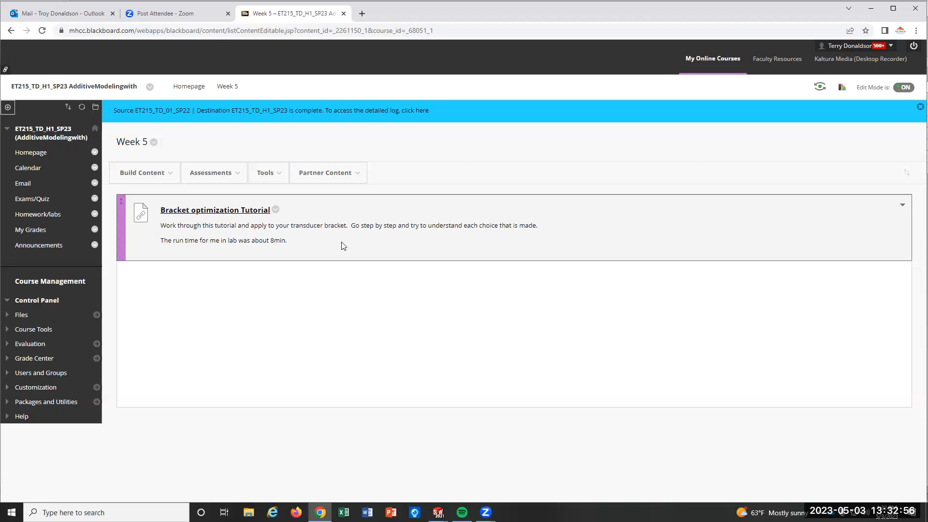
pyautogui.moveTo(28, 168)
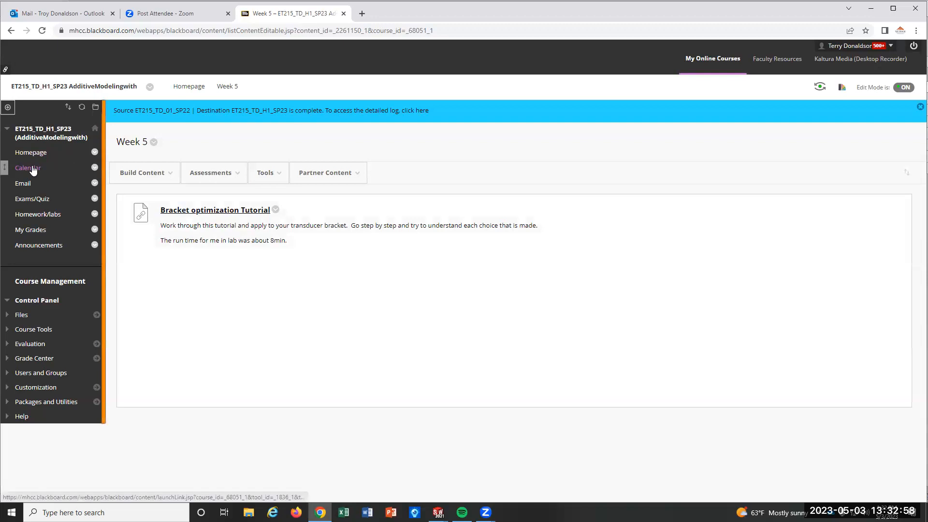
# Open the course Discussion Board and scroll through its 11 assignment forums.
pyautogui.click(28, 168)
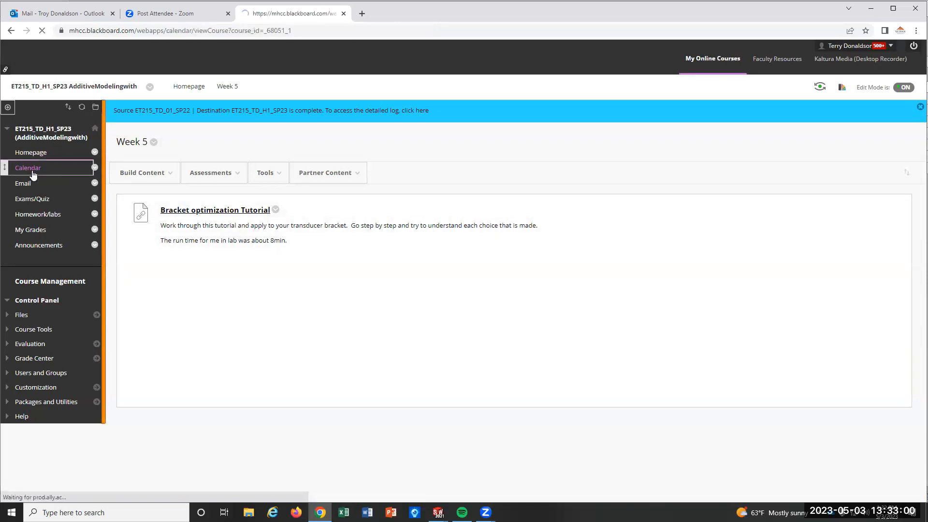
pyautogui.click(28, 167)
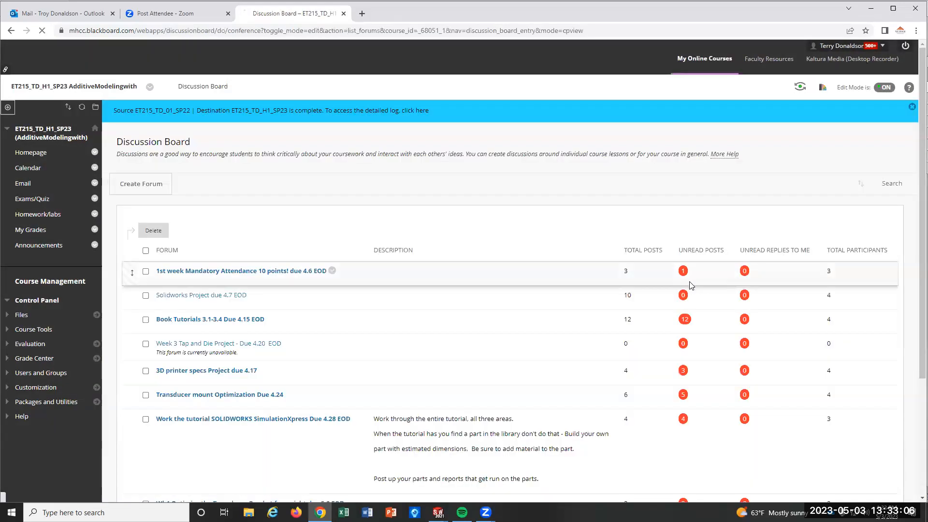
pyautogui.scroll(-3)
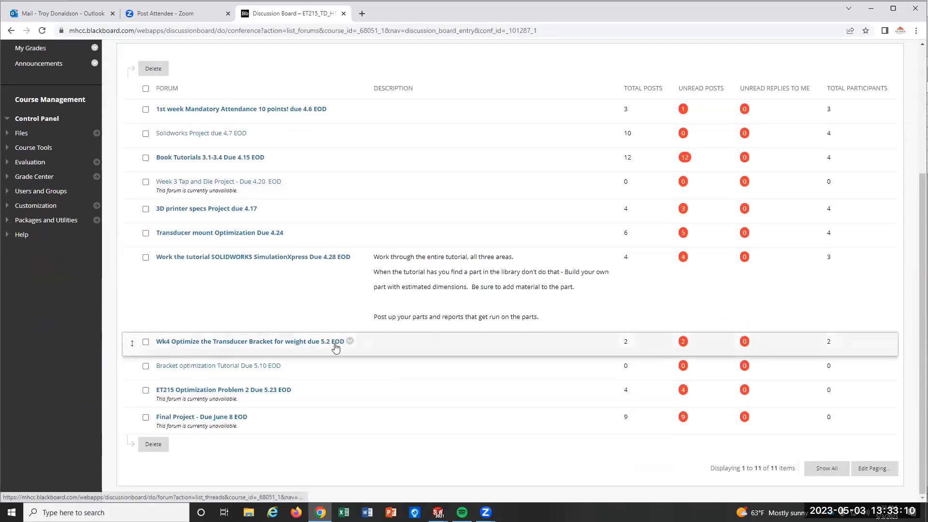
pyautogui.moveTo(265, 370)
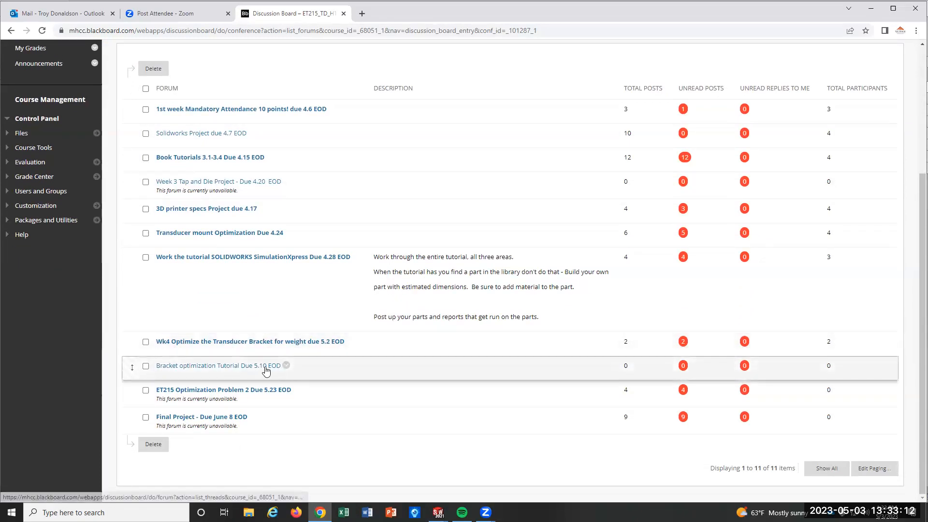
pyautogui.moveTo(285, 365)
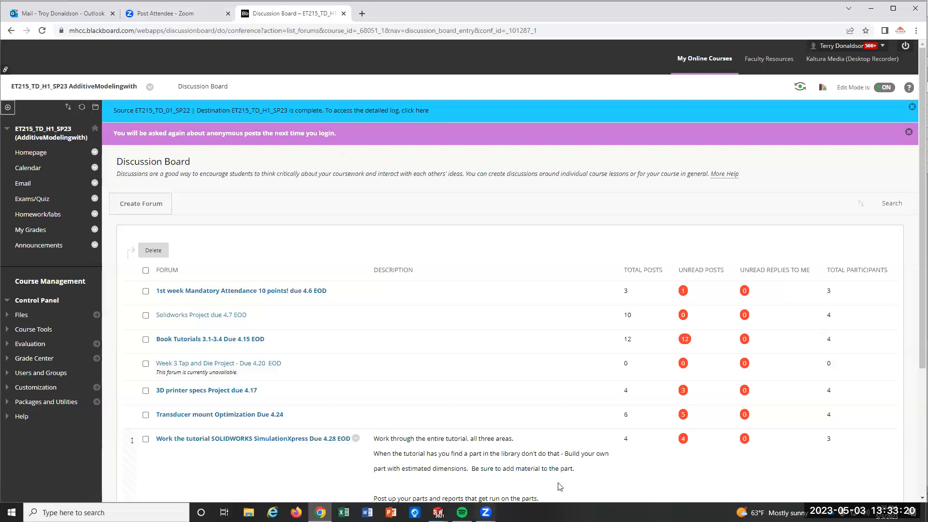
pyautogui.moveTo(845, 305)
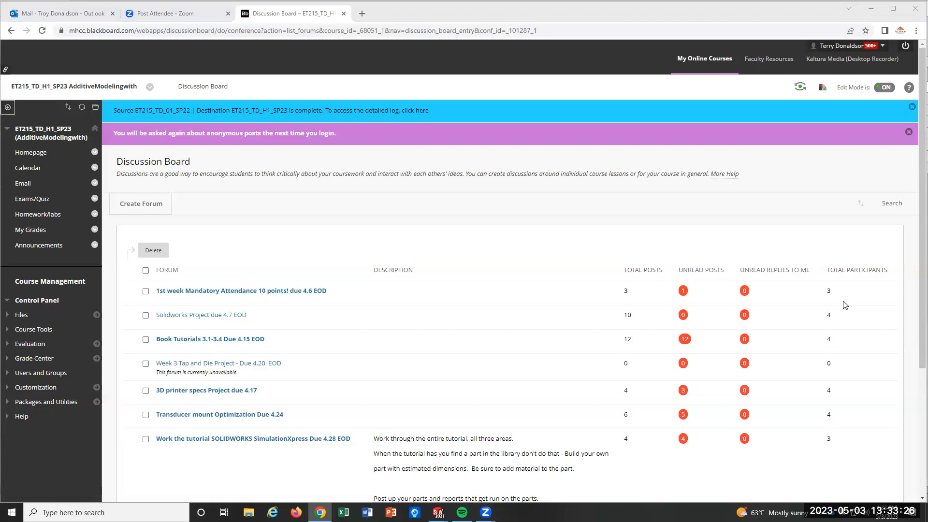
pyautogui.moveTo(650, 320)
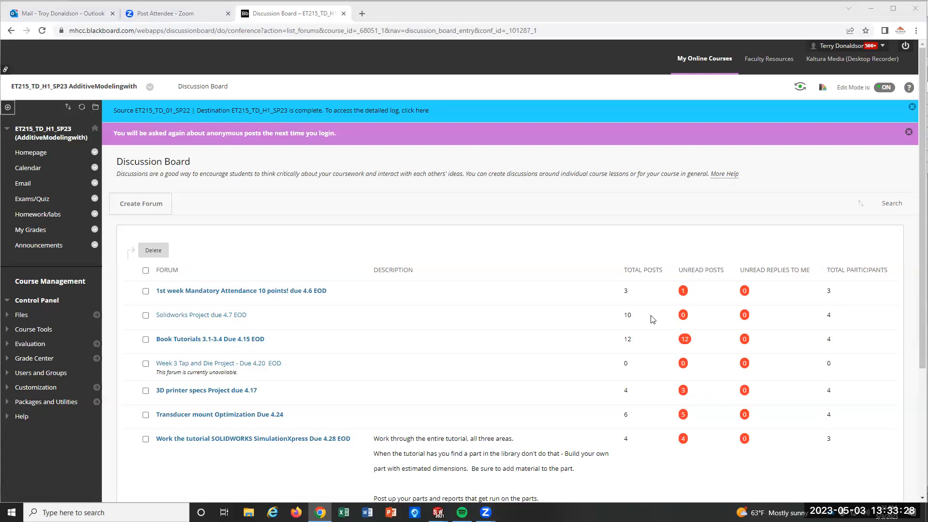